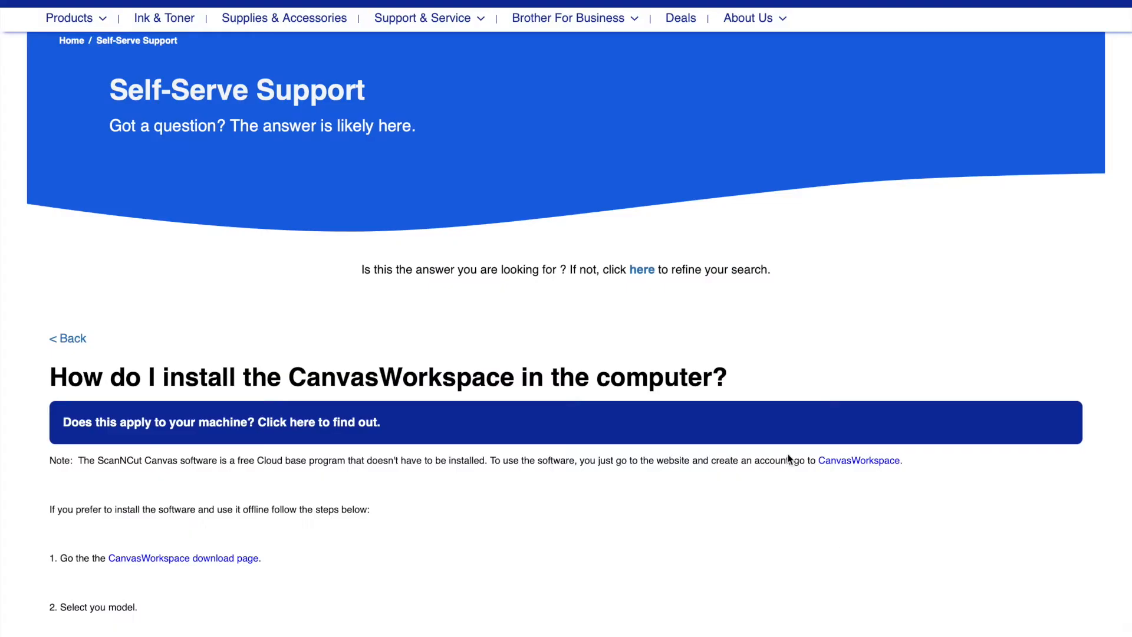
Step: Go to the CanvasWorkspace download page and choose the SDX125e cutting machine model
scroll("down", 3)
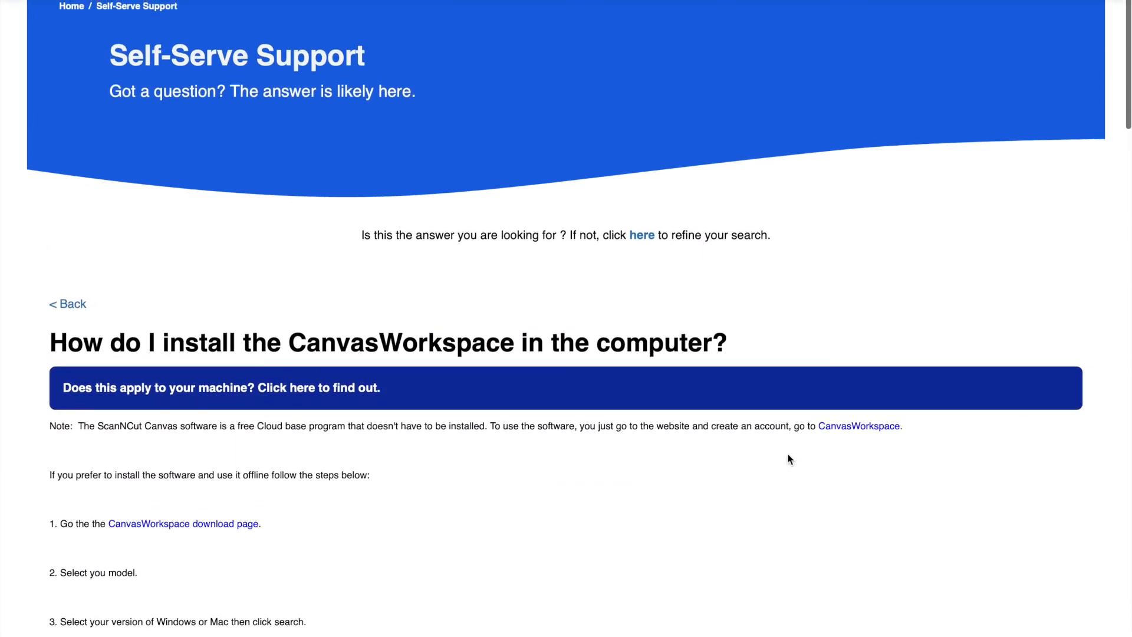
scroll("down", 3)
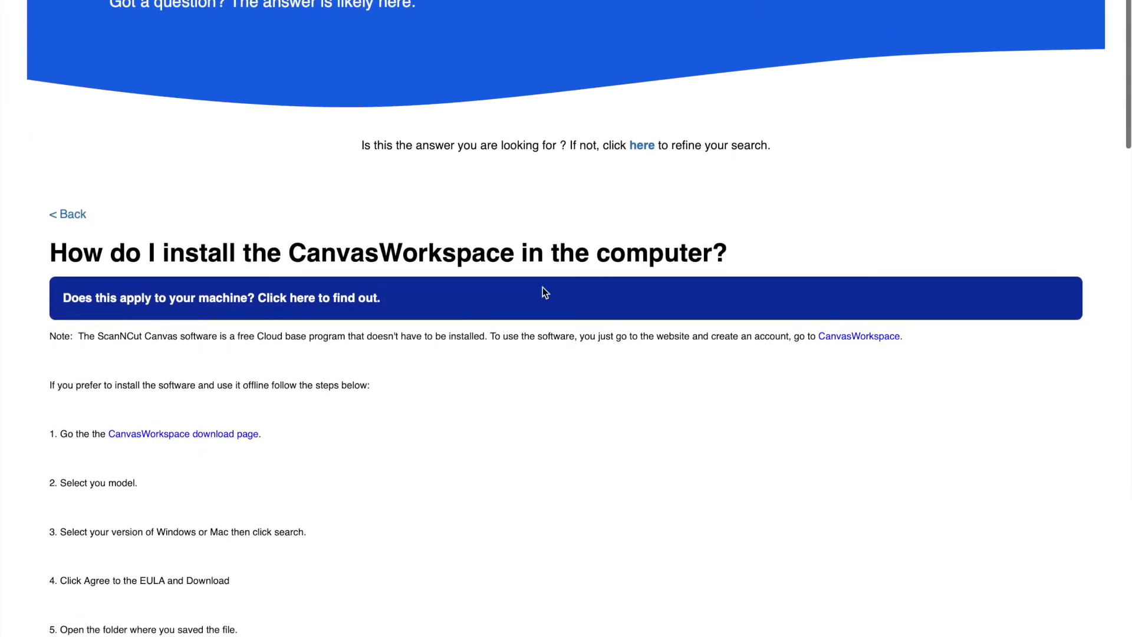
mouse_move(552, 305)
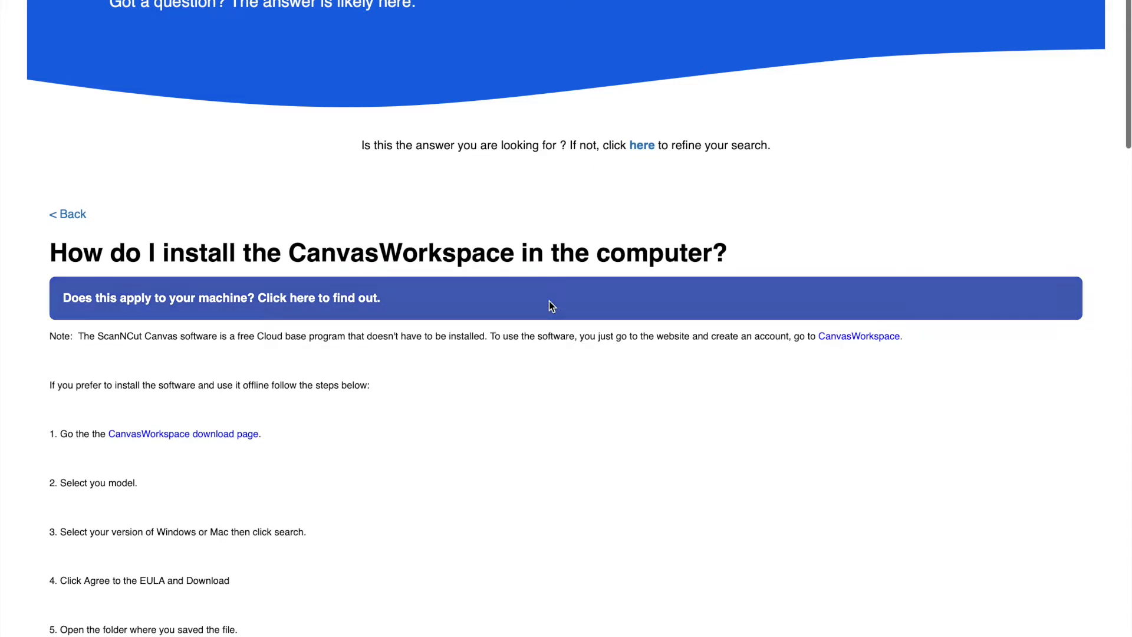
scroll("down", 3)
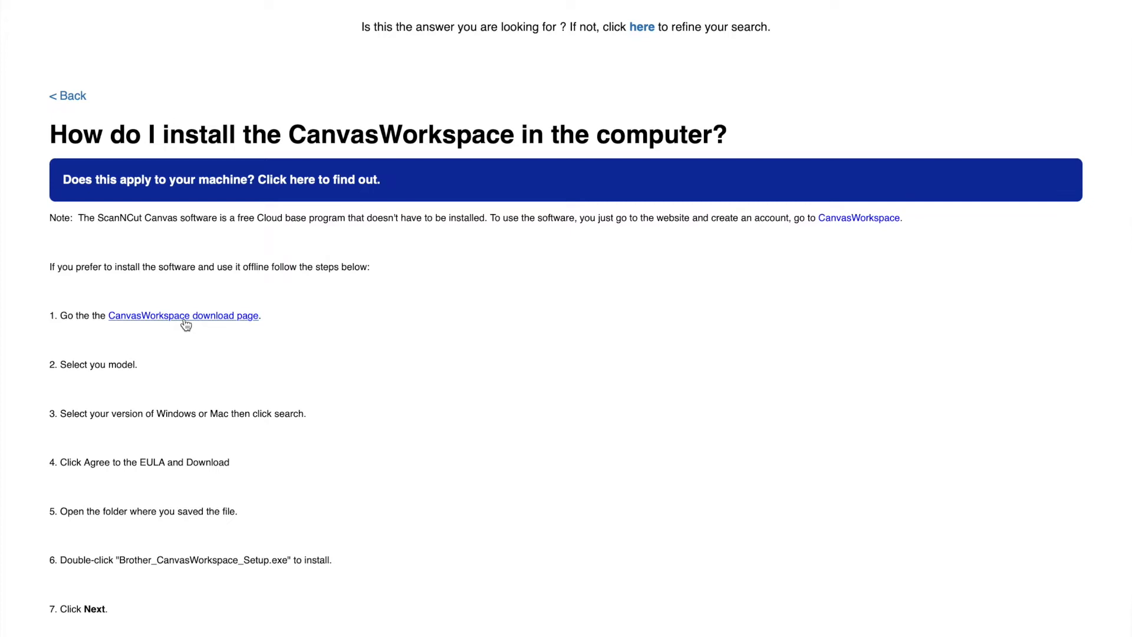
mouse_move(185, 323)
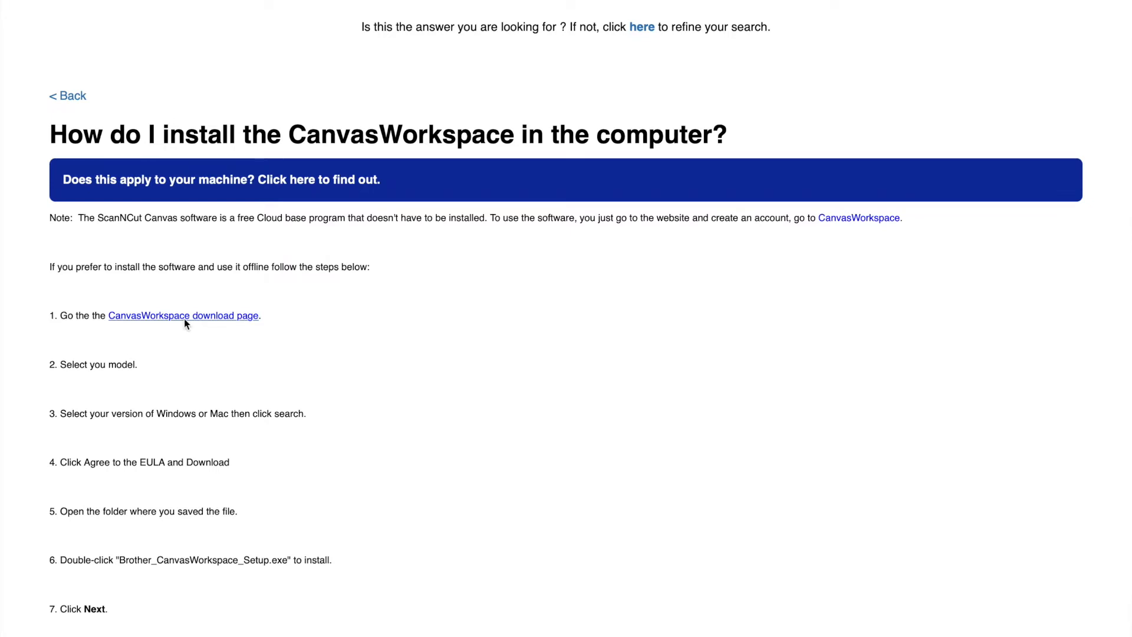
left_click(183, 316)
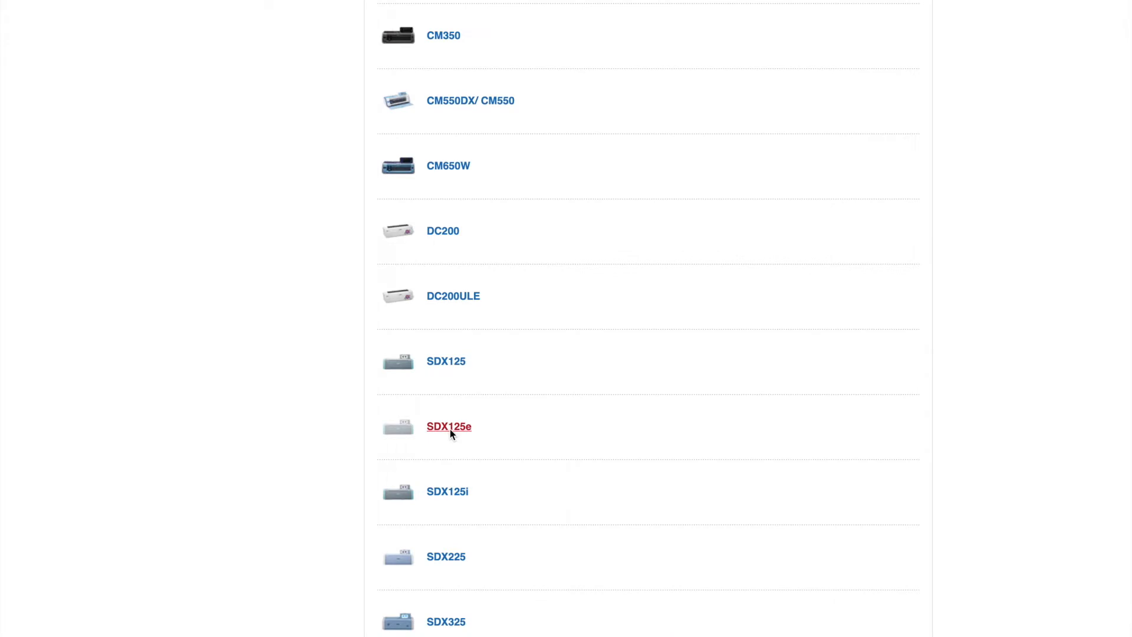
left_click(448, 427)
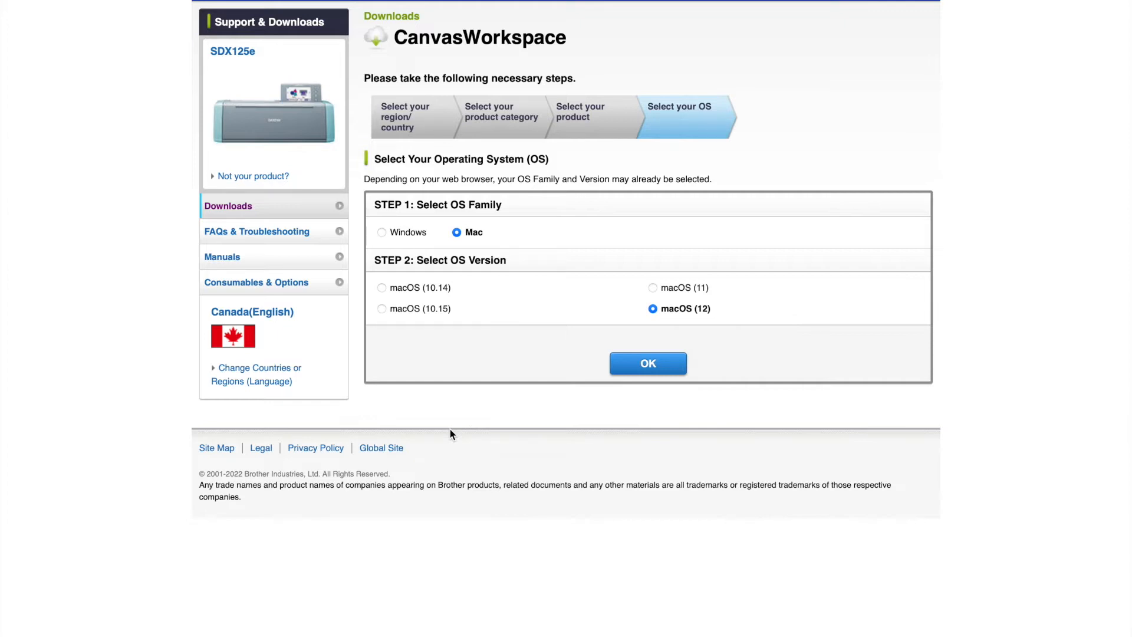
mouse_move(507, 426)
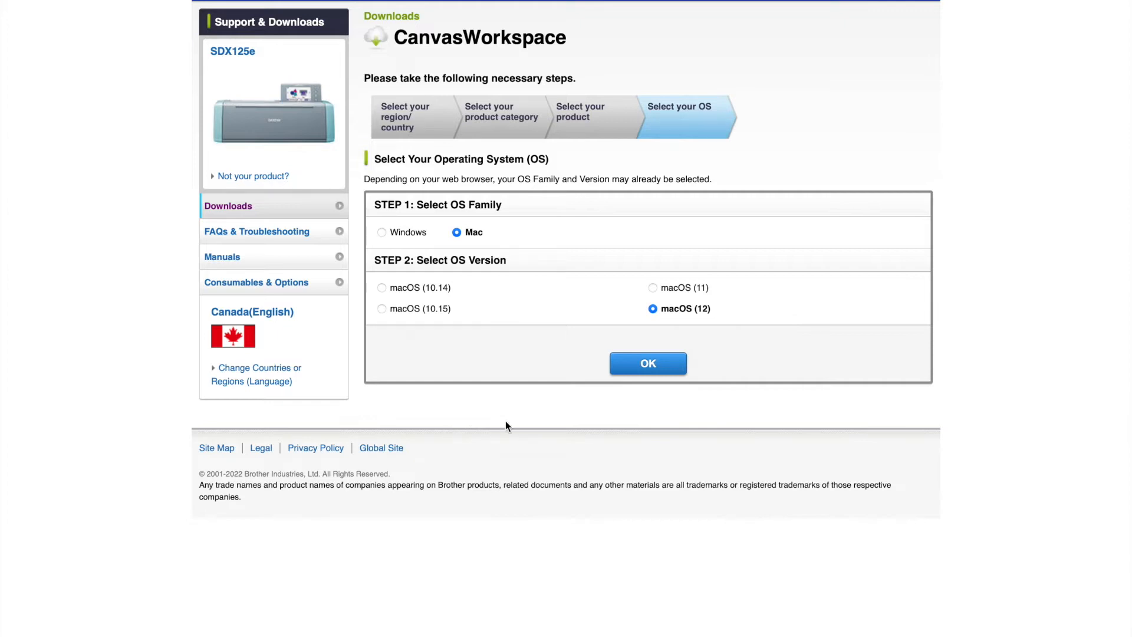
mouse_move(666, 362)
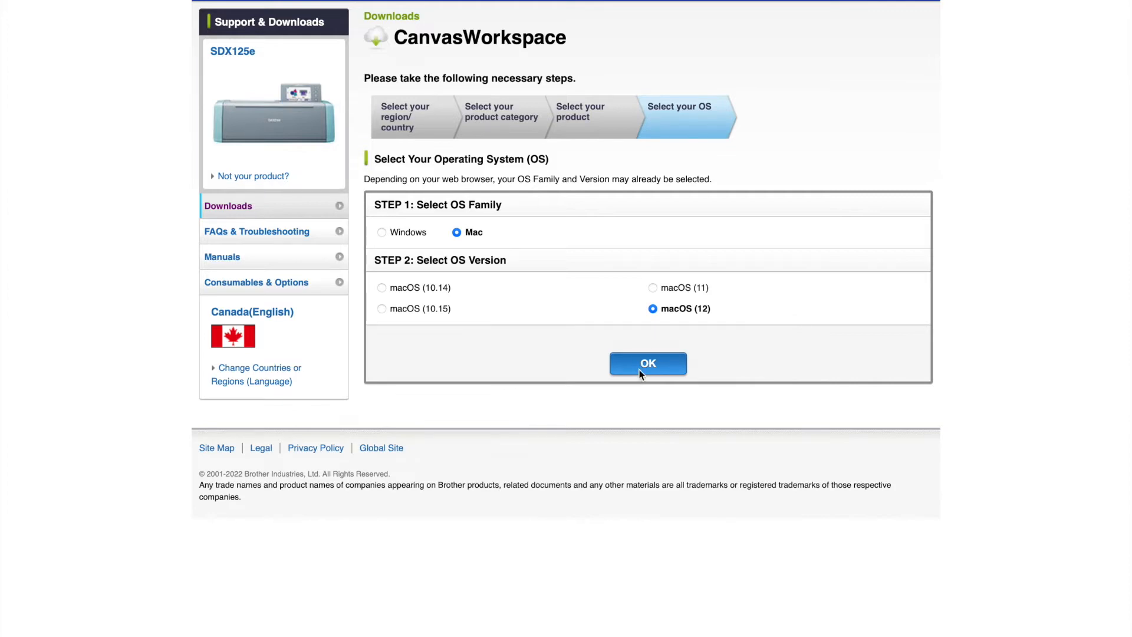
Step: Confirm Mac macOS 12, read through the EULA and agree to download CanvasWorkspace 2.6.0
left_click(649, 363)
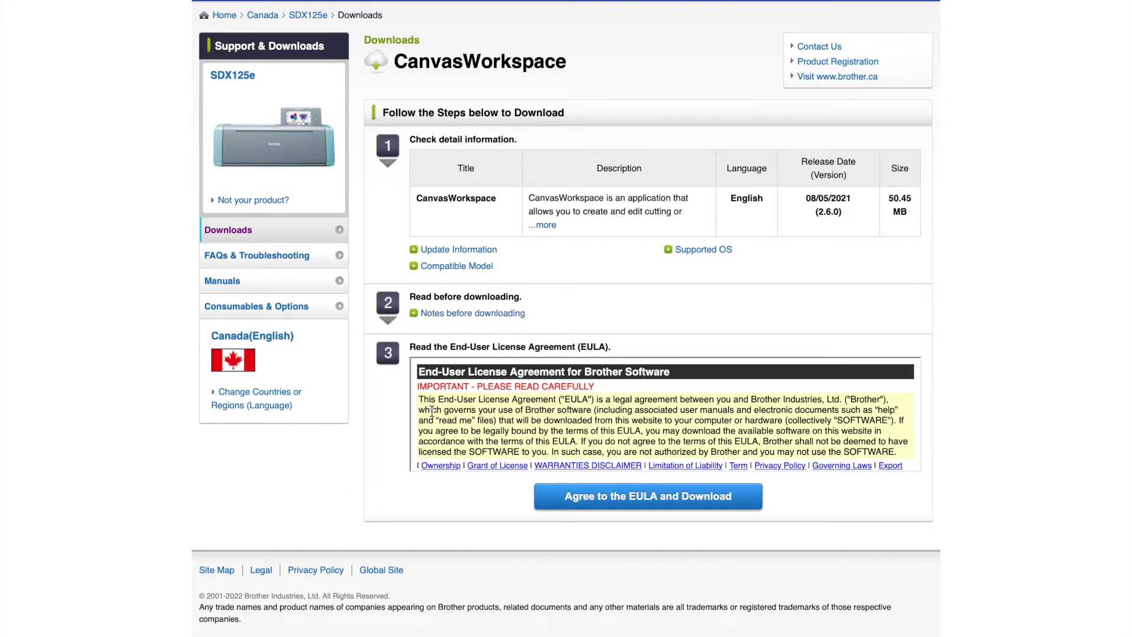
scroll("down", 3)
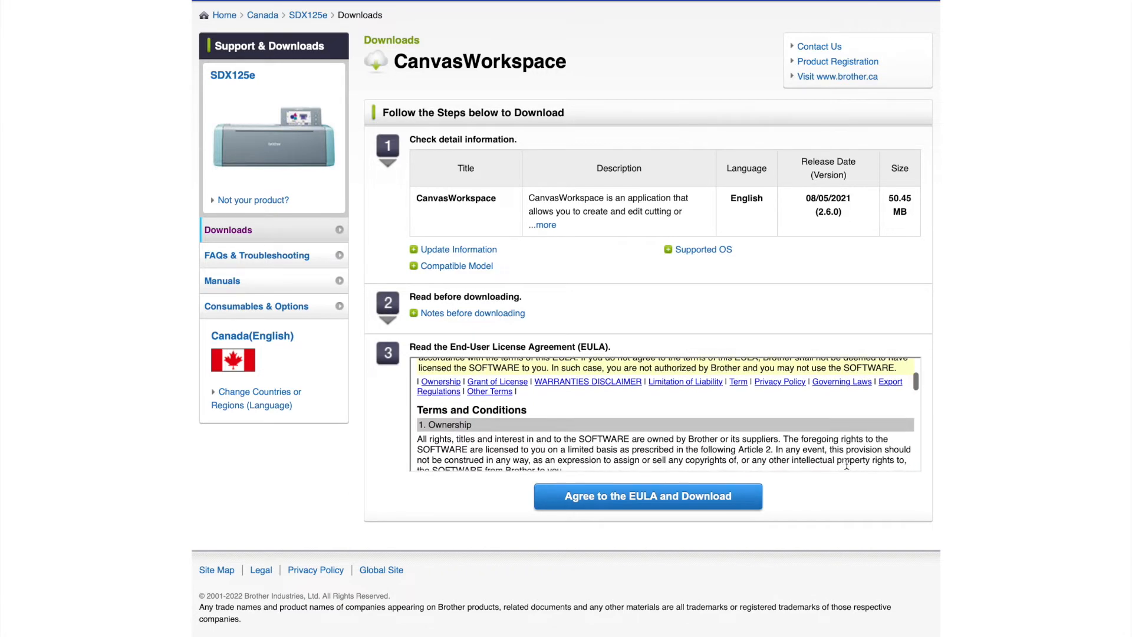
scroll("down", 3)
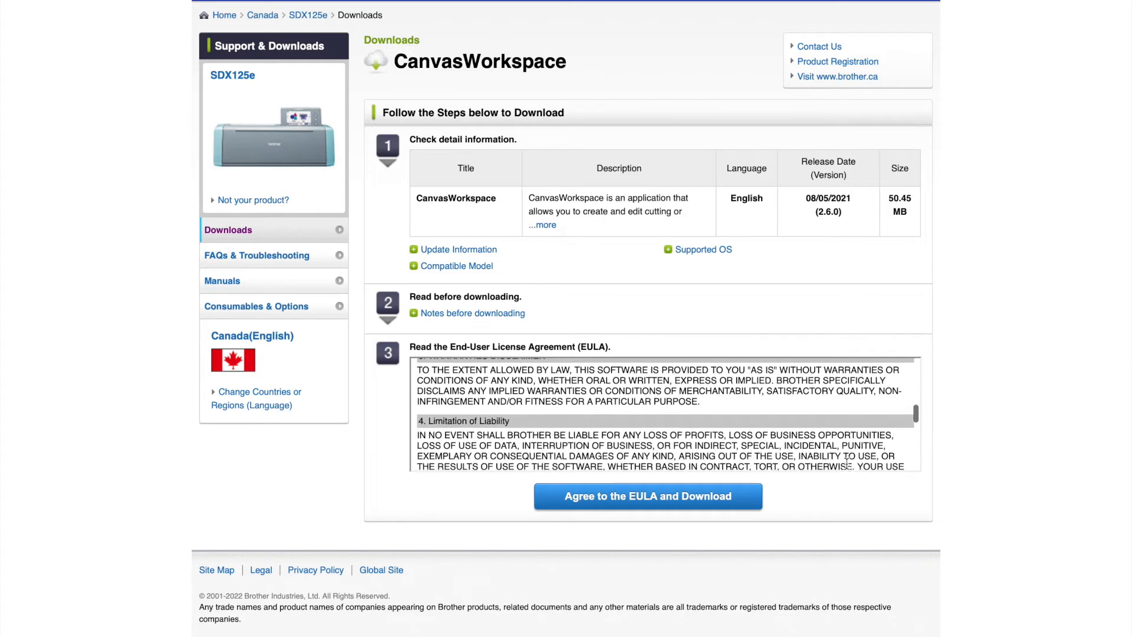
scroll("down", 3)
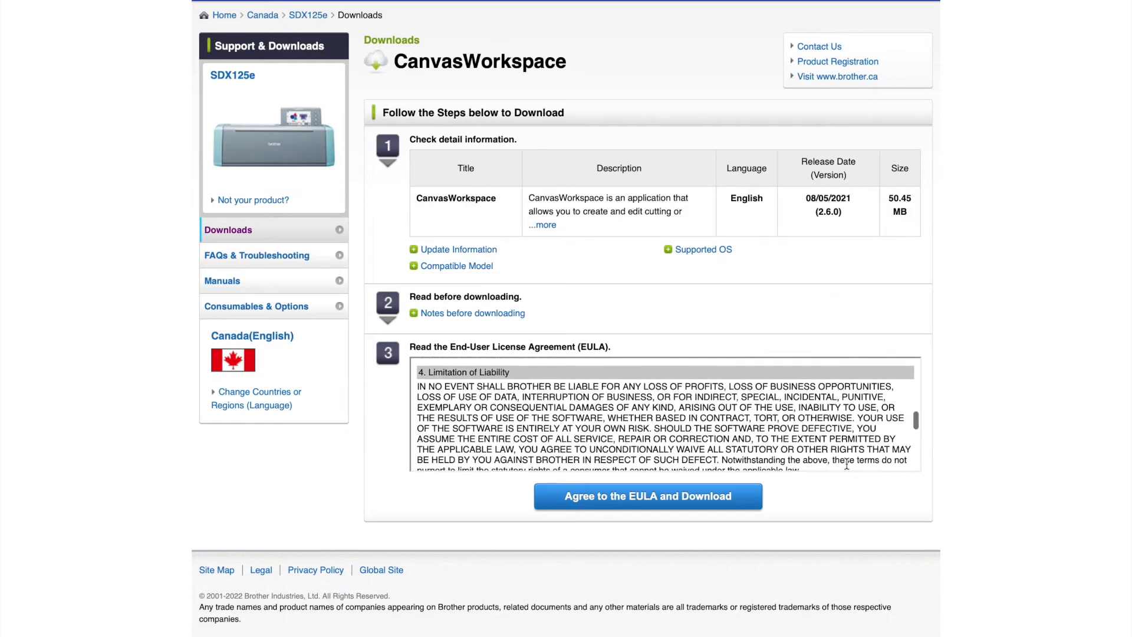
scroll("down", 3)
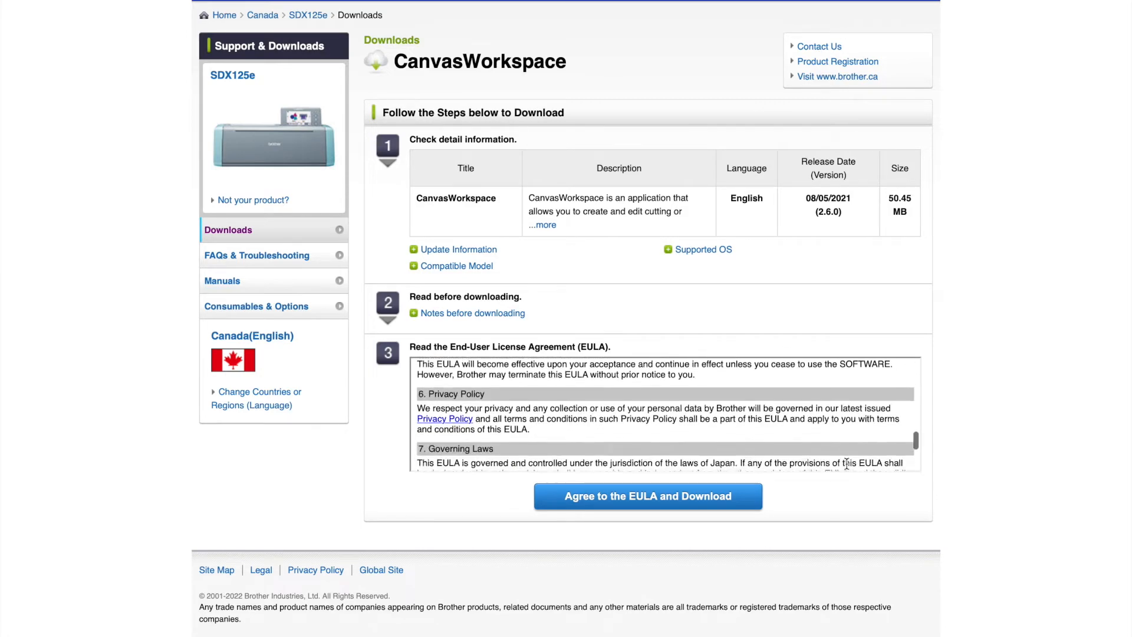
scroll("down", 3)
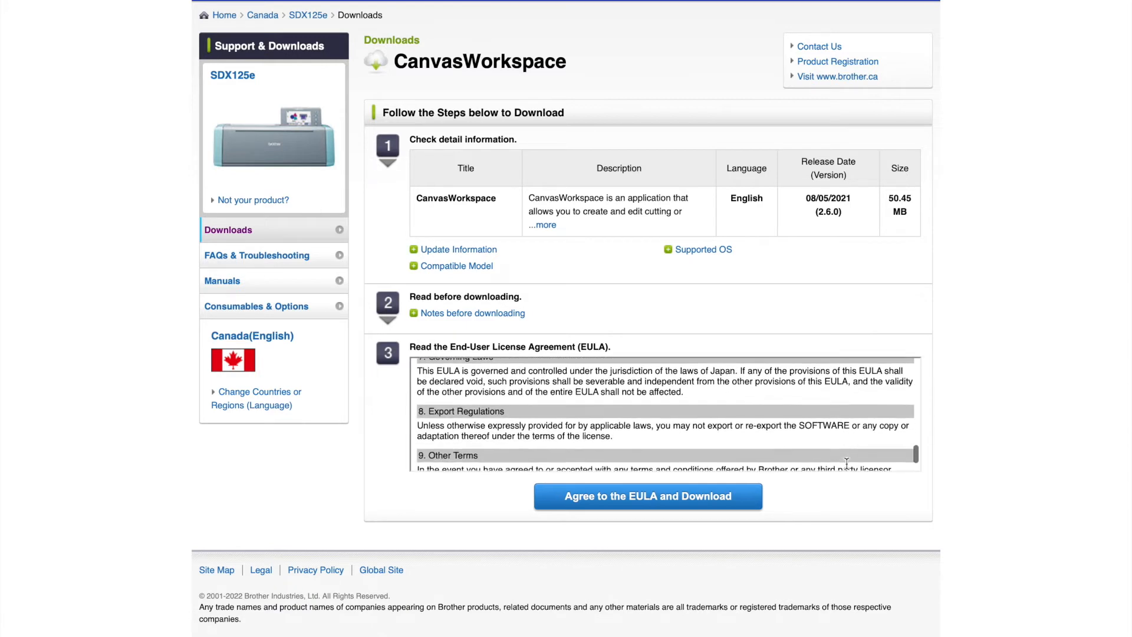
scroll("down", 3)
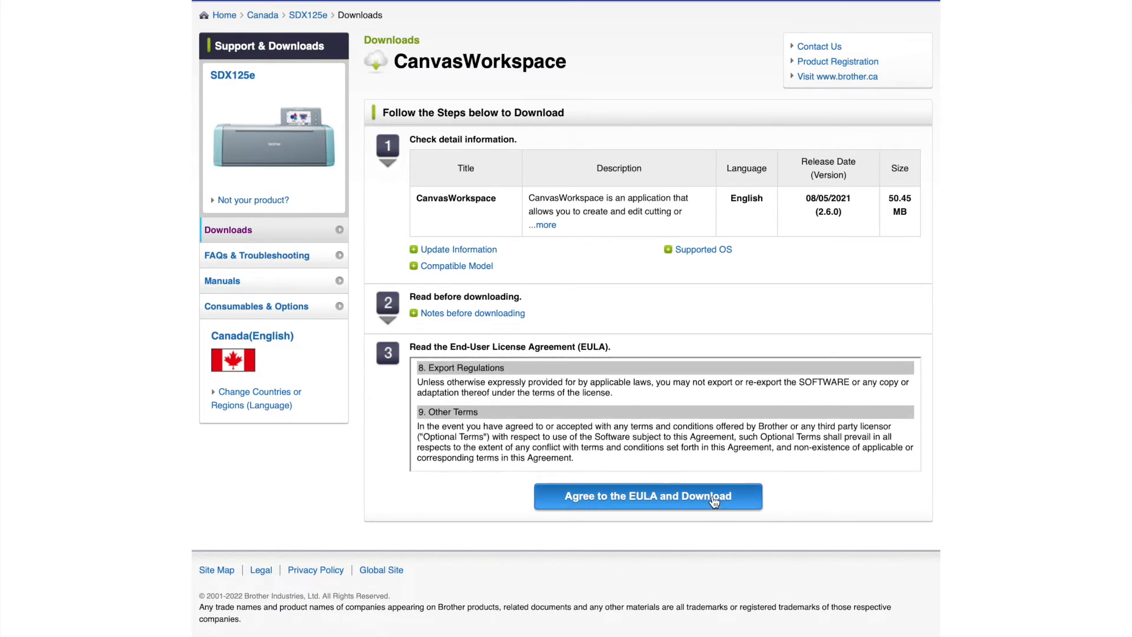
left_click(649, 495)
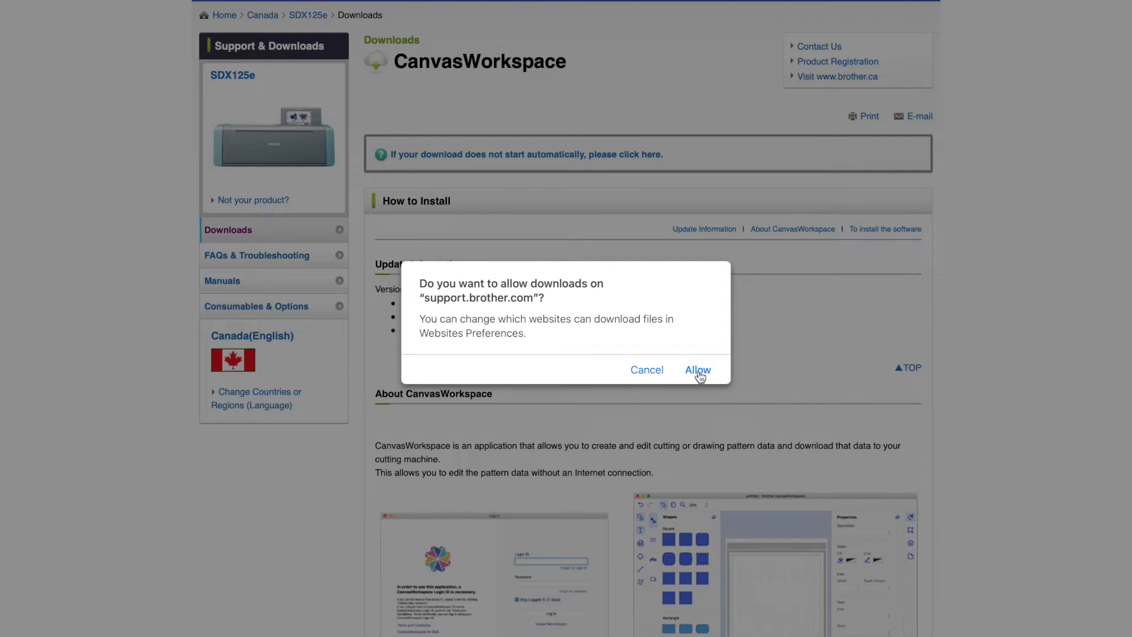
Step: Allow downloads from support.brother.com so the CanvasWorkspace package downloads
left_click(698, 369)
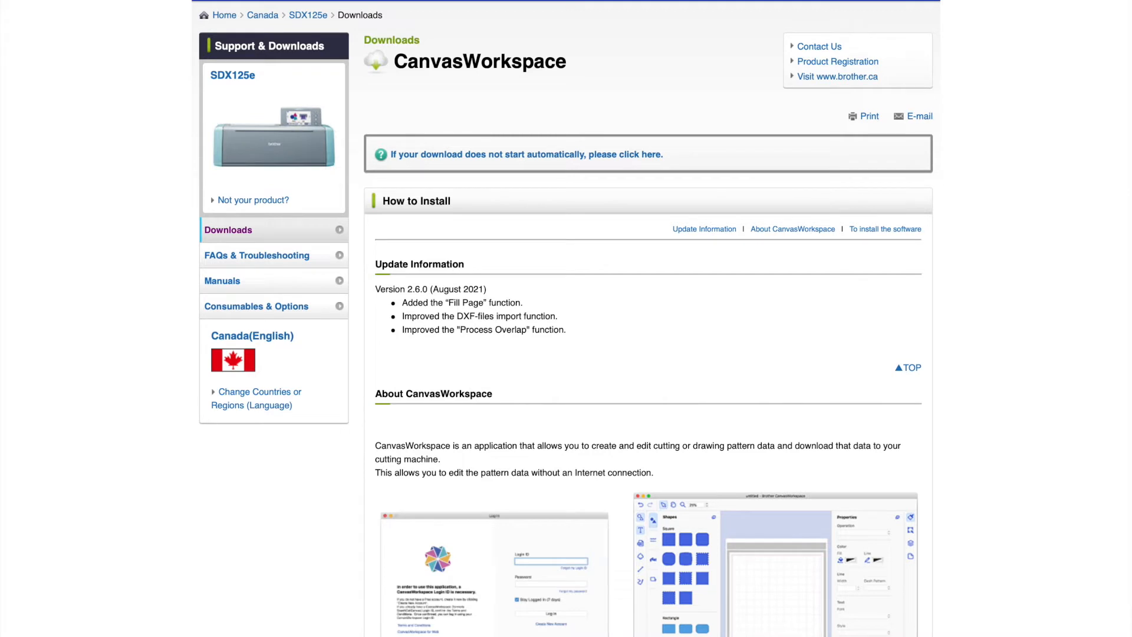
mouse_move(936, 326)
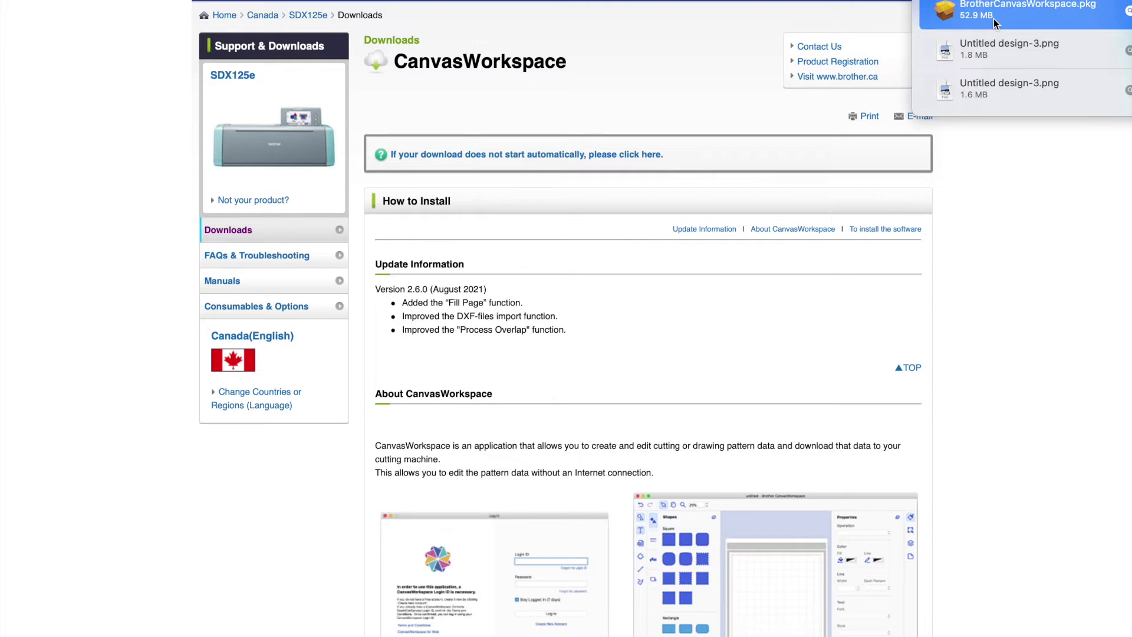
Step: Run BrotherCanvasWorkspace.pkg, start the standard install on Macintosh HD and authorise it with the password
double_click(1025, 6)
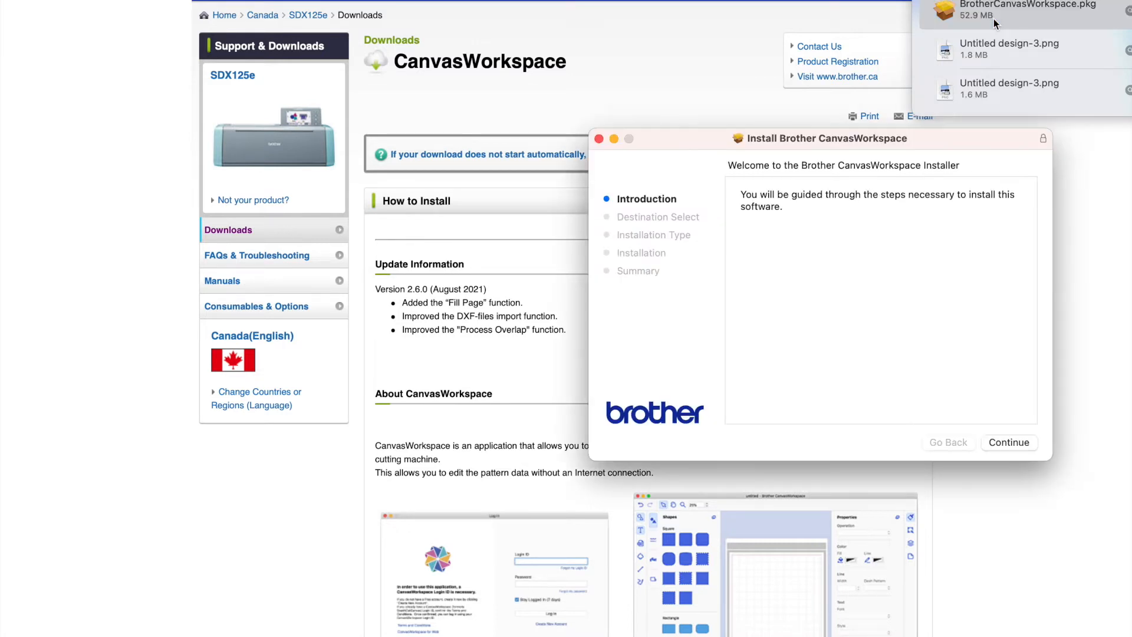
mouse_move(934, 98)
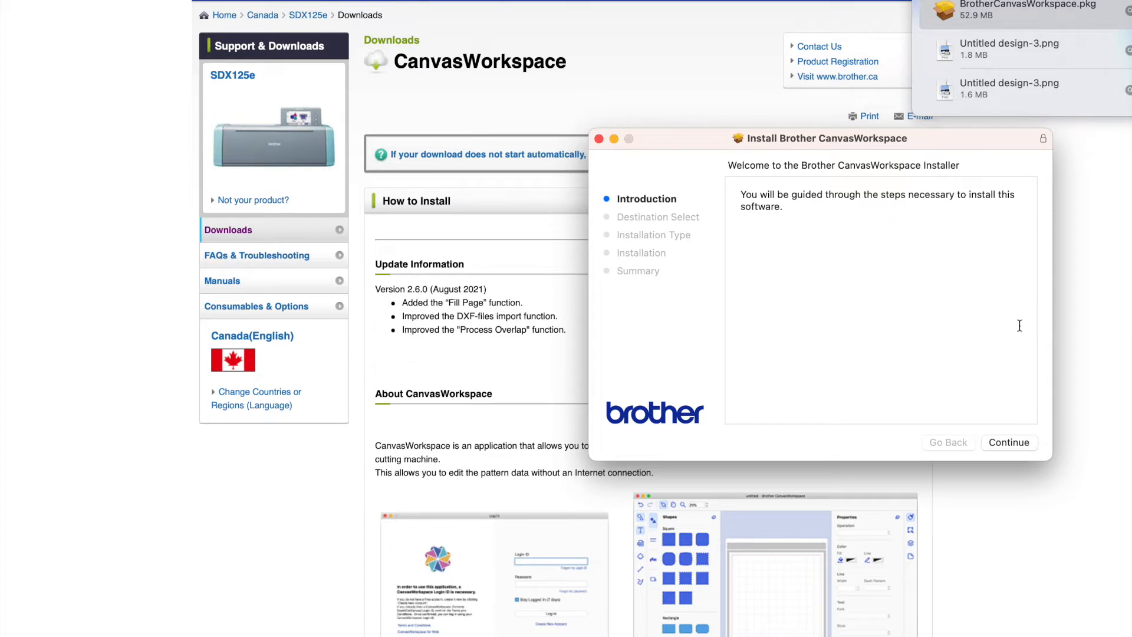
left_click(1009, 442)
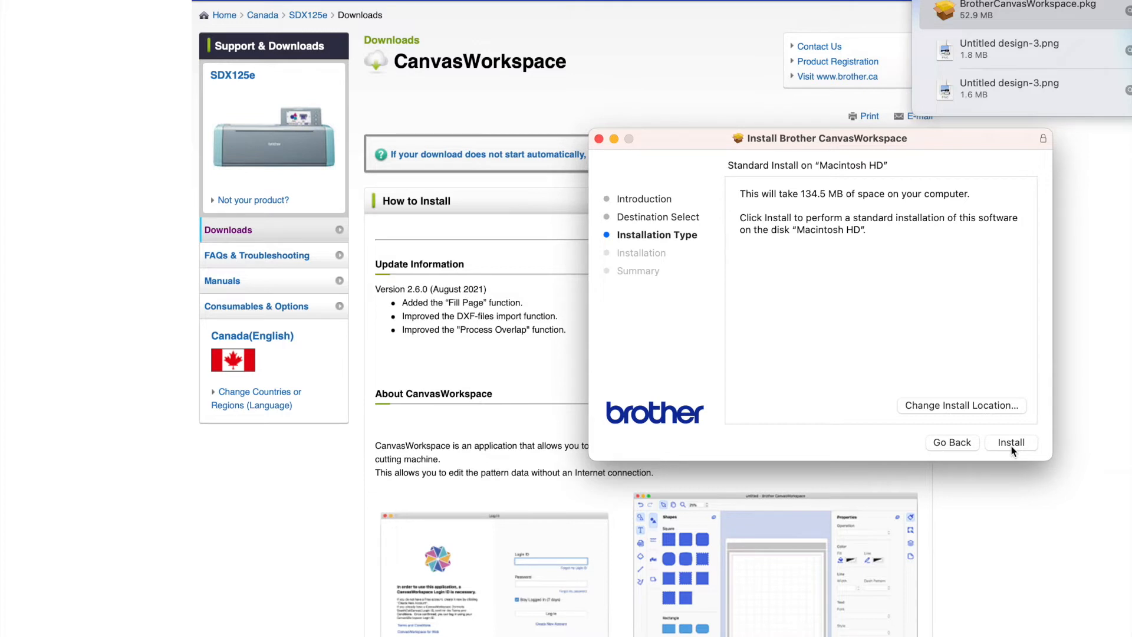
left_click(1011, 442)
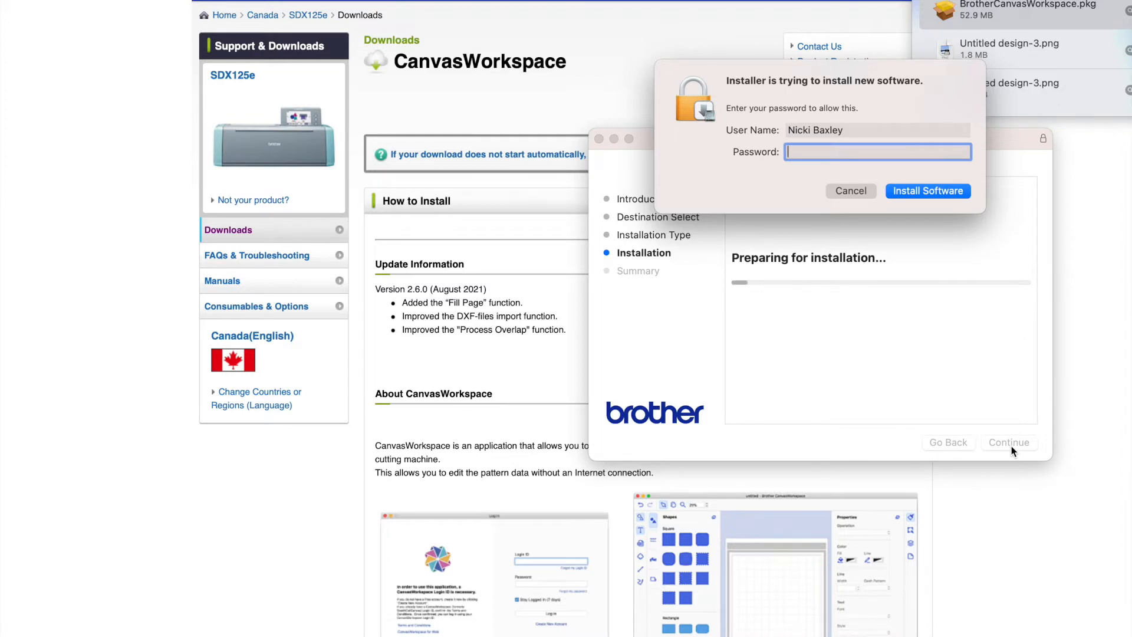
type("•••••")
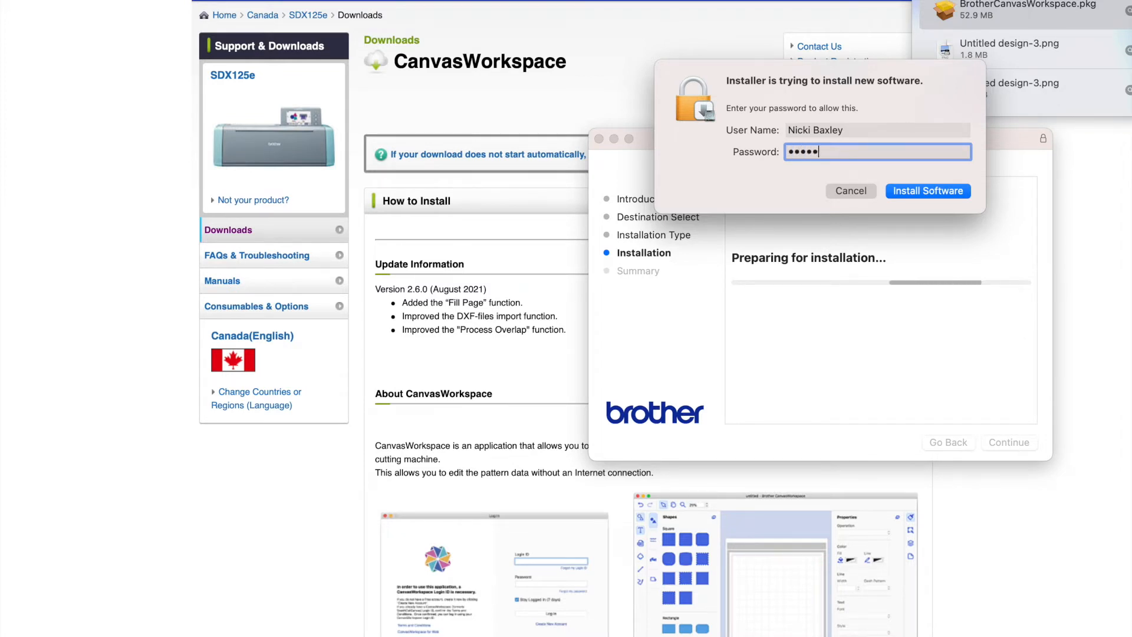
type("*")
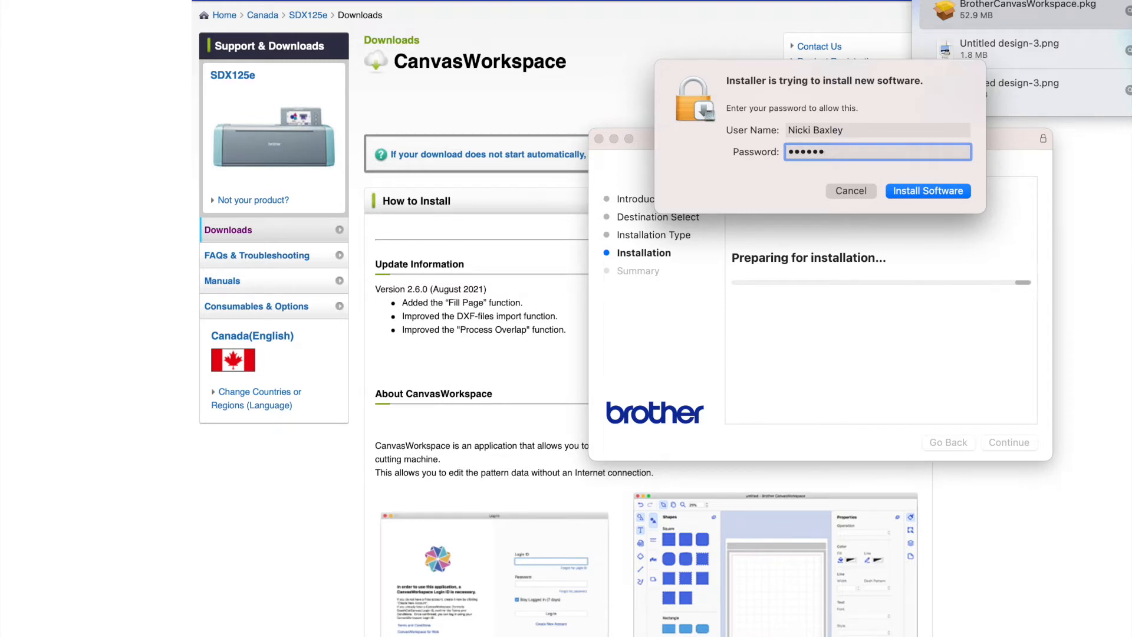
left_click(928, 191)
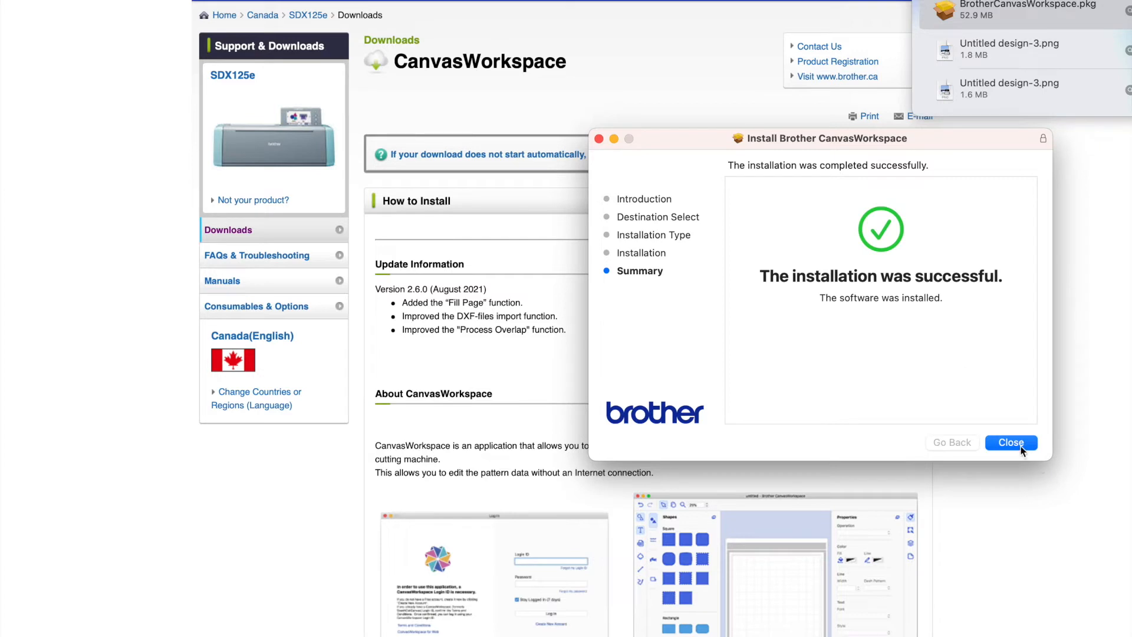
Step: Close the finished installer and move the CanvasWorkspace installer package to the Trash
left_click(1011, 443)
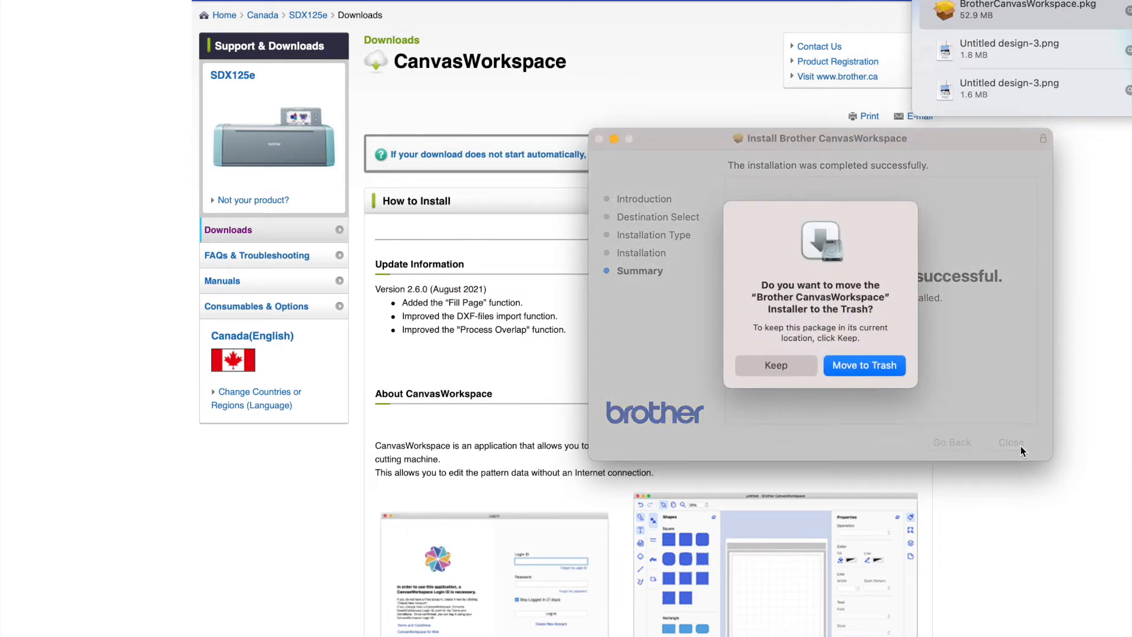
mouse_move(922, 366)
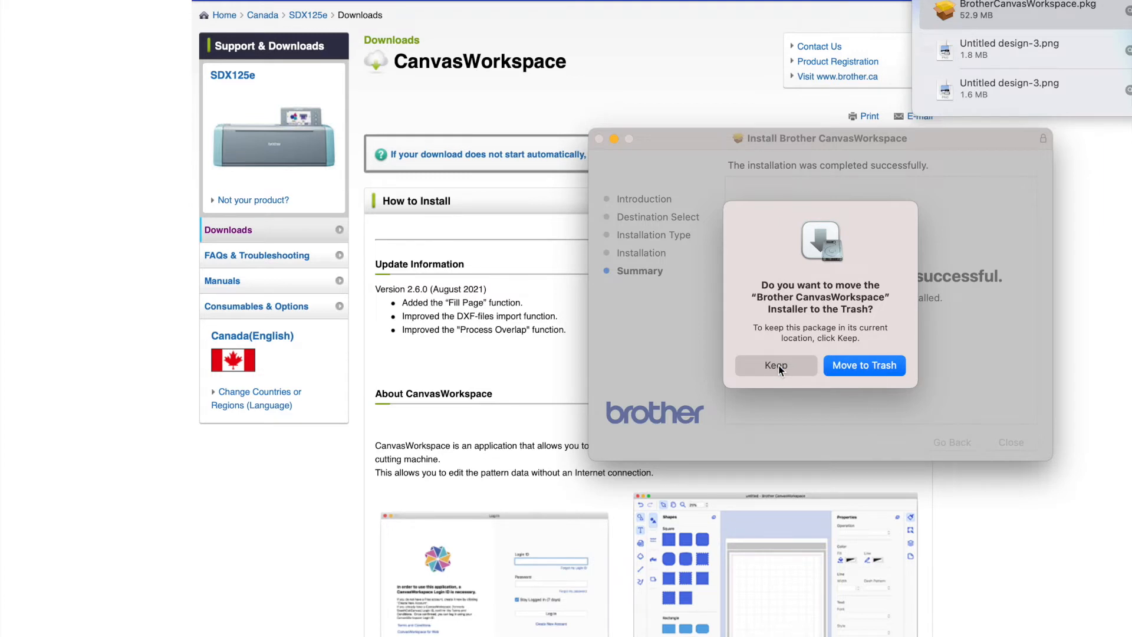
mouse_move(868, 375)
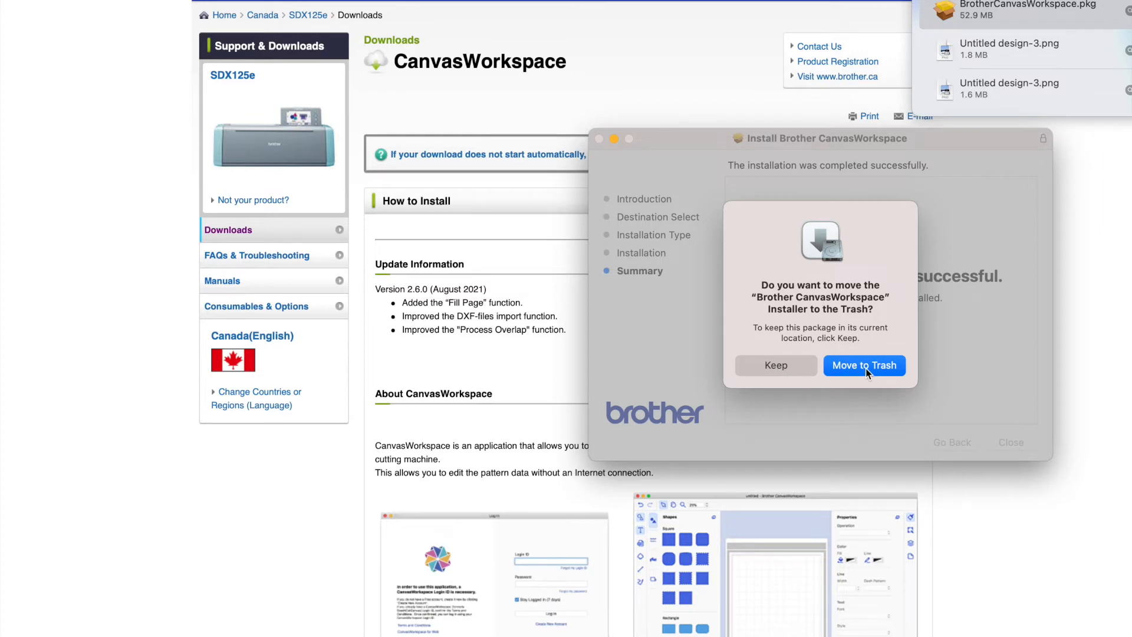
left_click(864, 366)
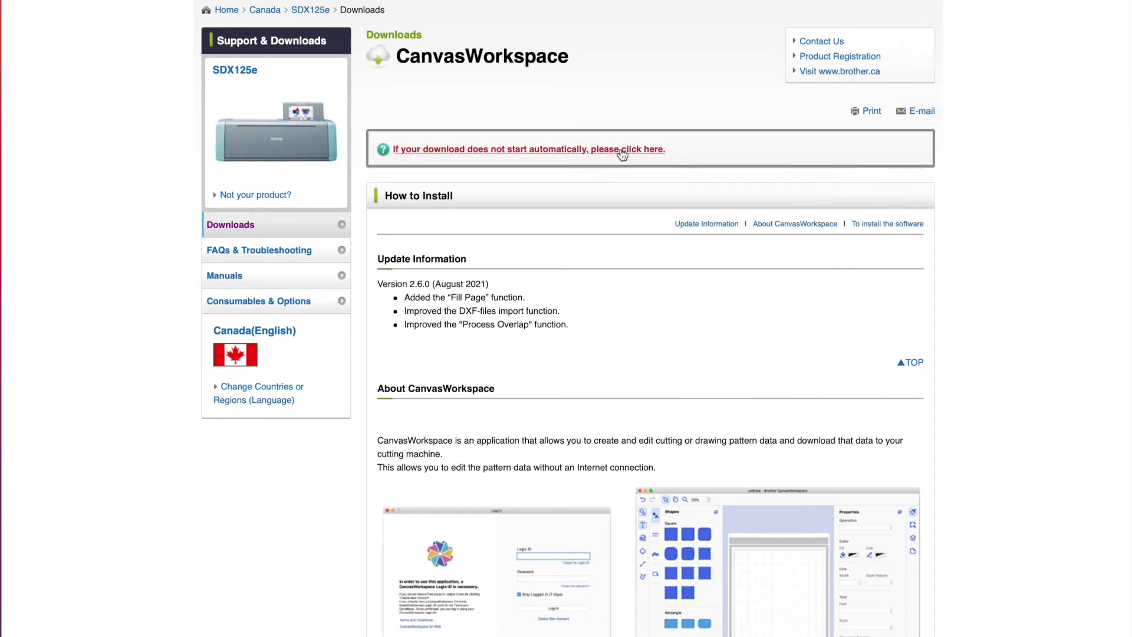
Step: Scroll the download page through the 'How to install CanvasWorkspace' and account steps
scroll("down", 3)
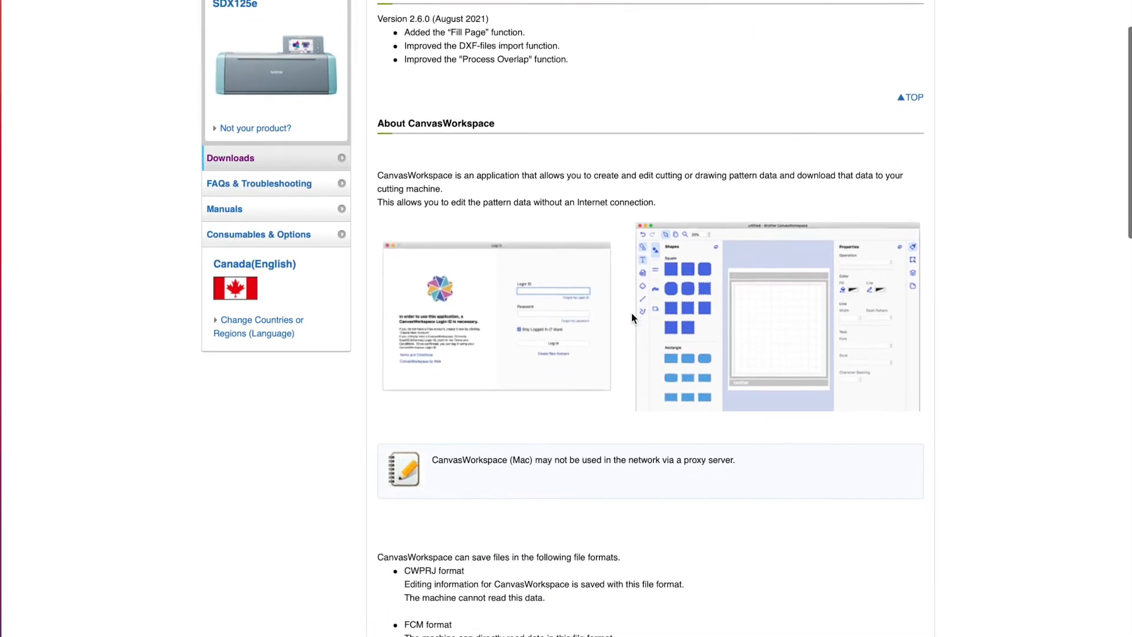
scroll("down", 3)
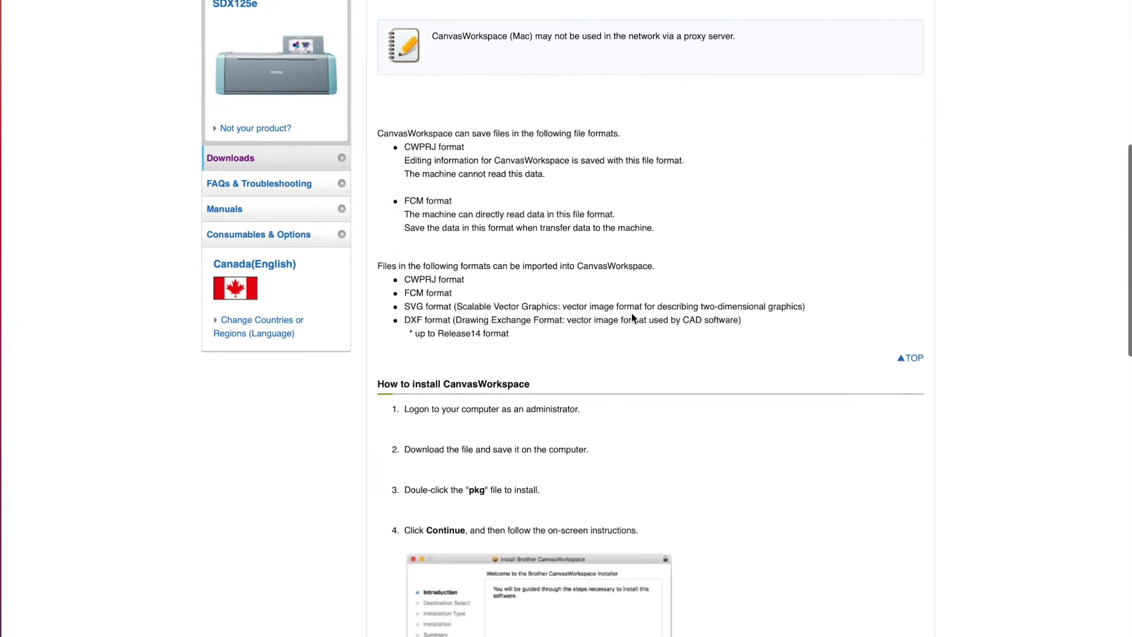
scroll("down", 3)
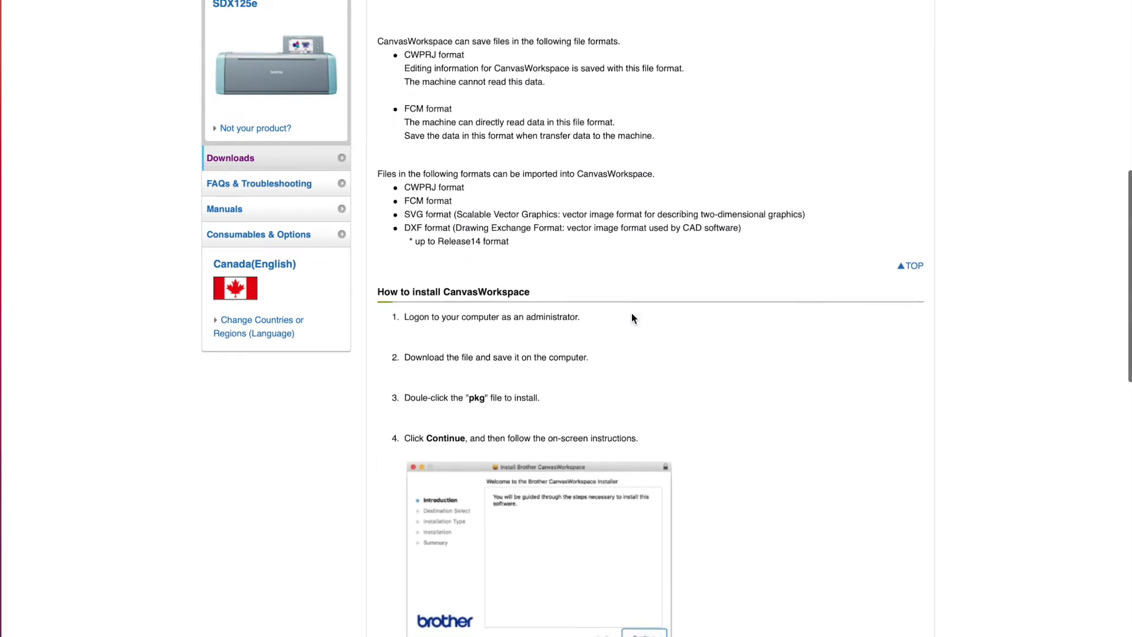
scroll("down", 3)
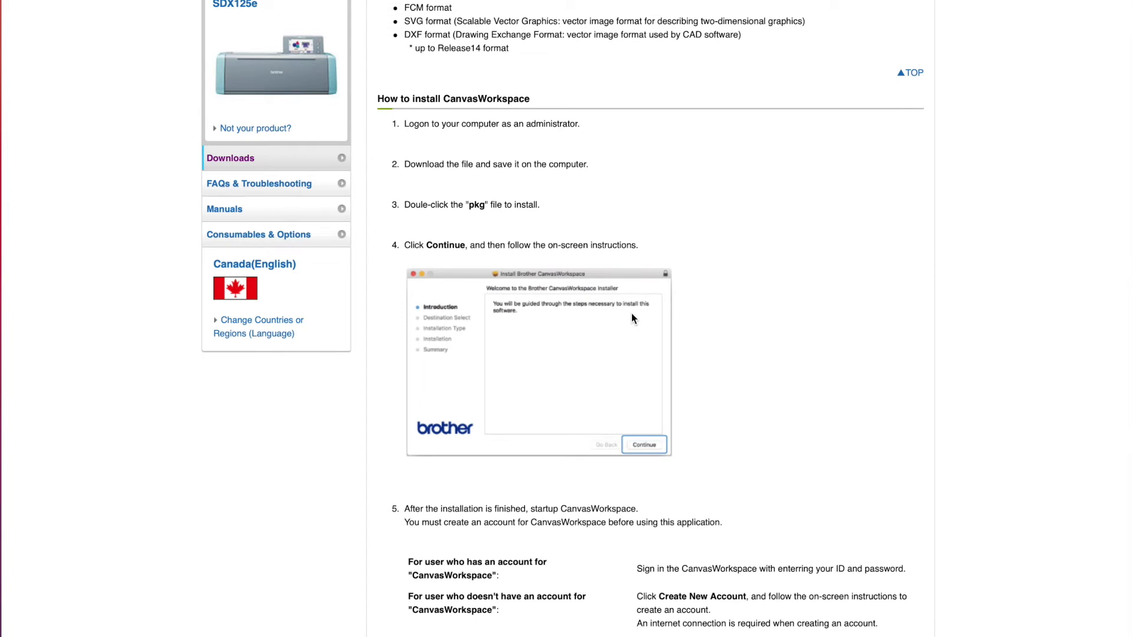
scroll("down", 3)
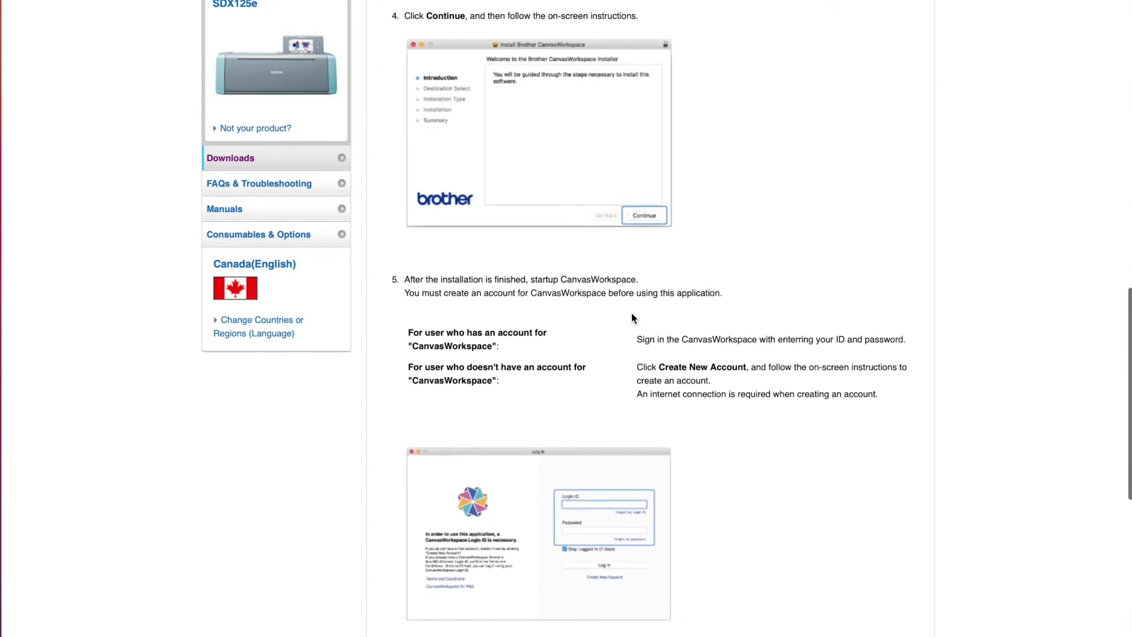
scroll("down", 3)
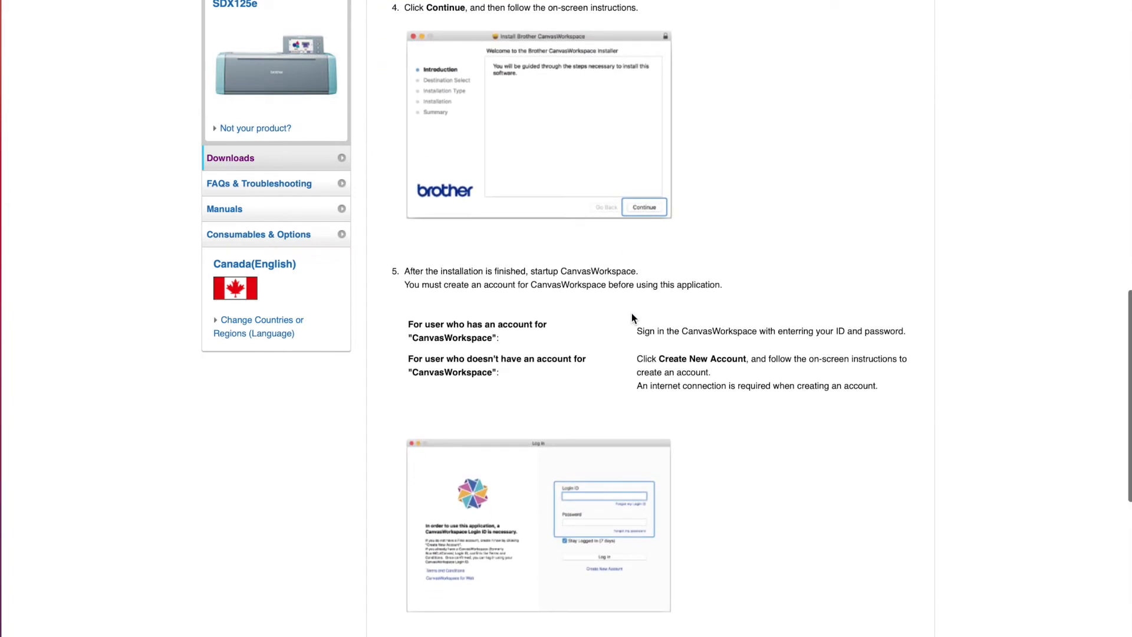
scroll("down", 3)
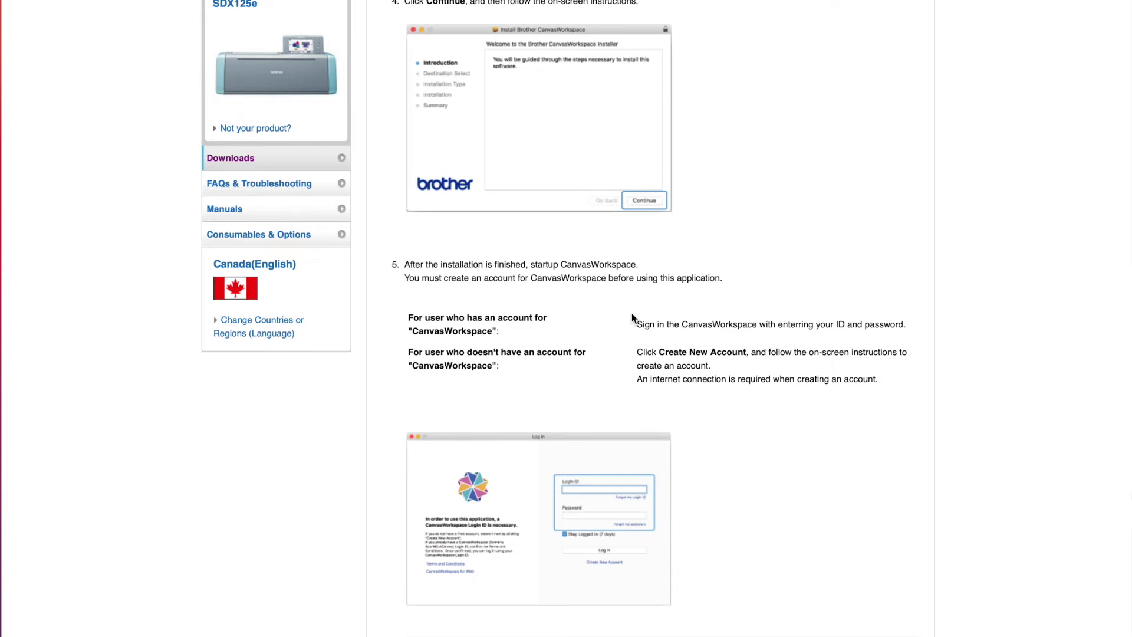
scroll("down", 3)
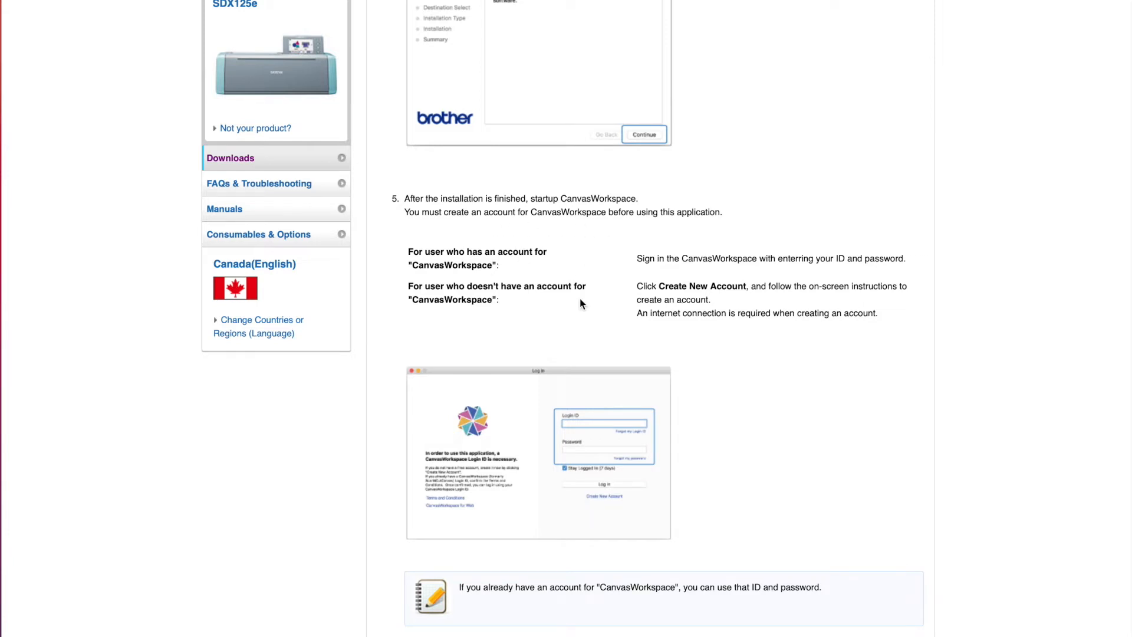
scroll("down", 3)
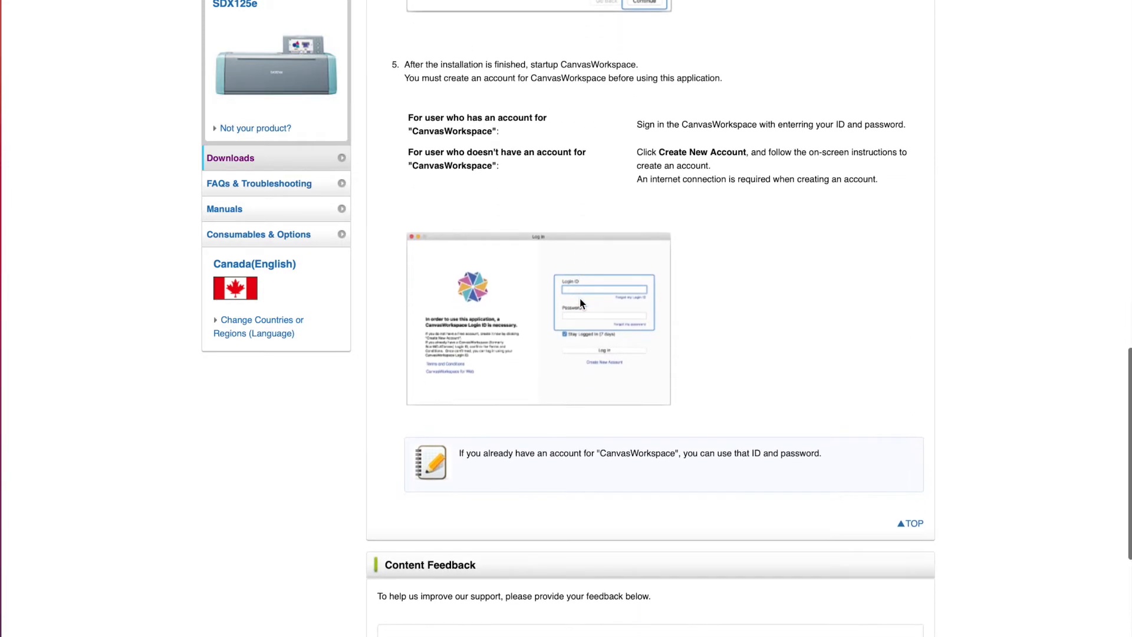
scroll("down", 3)
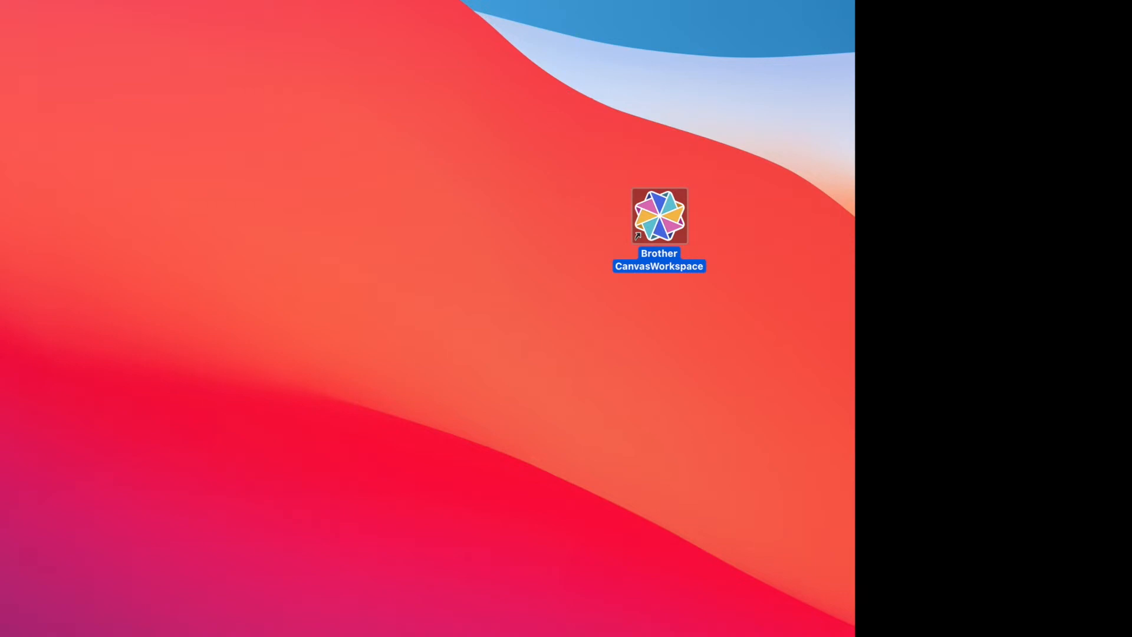
Step: Launch Brother CanvasWorkspace from Finder's Applications folder after the desktop shortcut fails
double_click(658, 215)
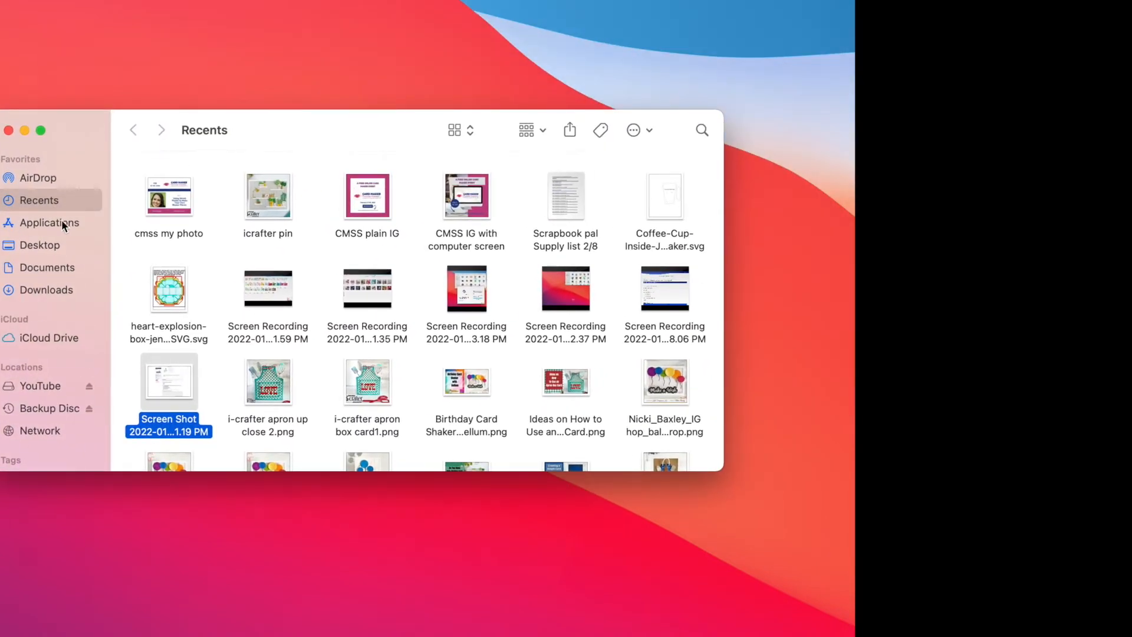
left_click(50, 221)
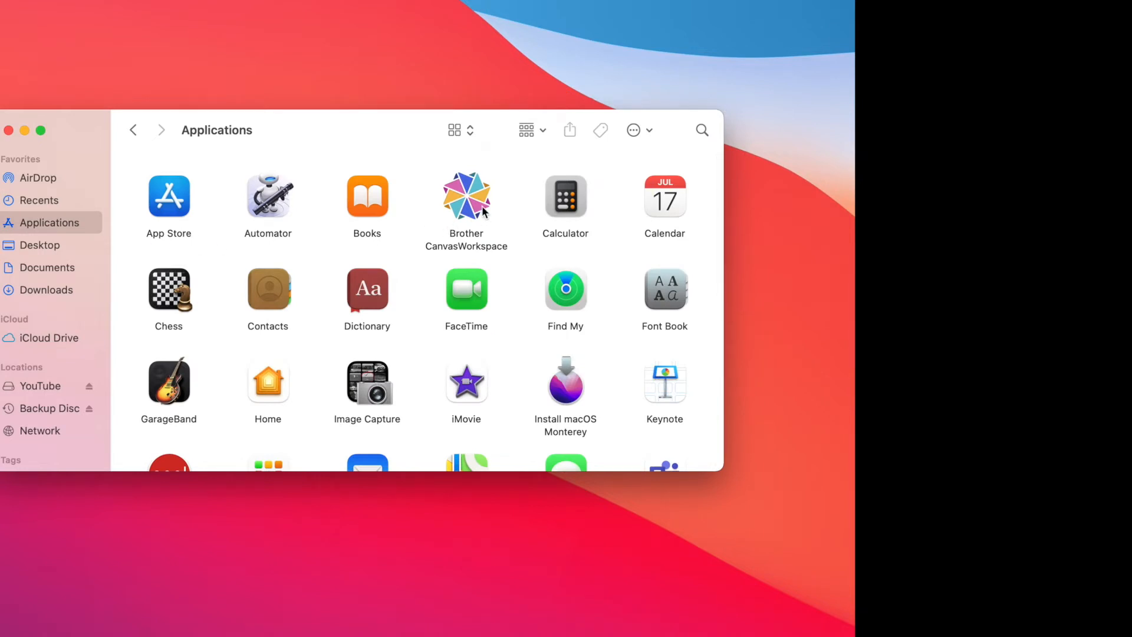
left_click(466, 195)
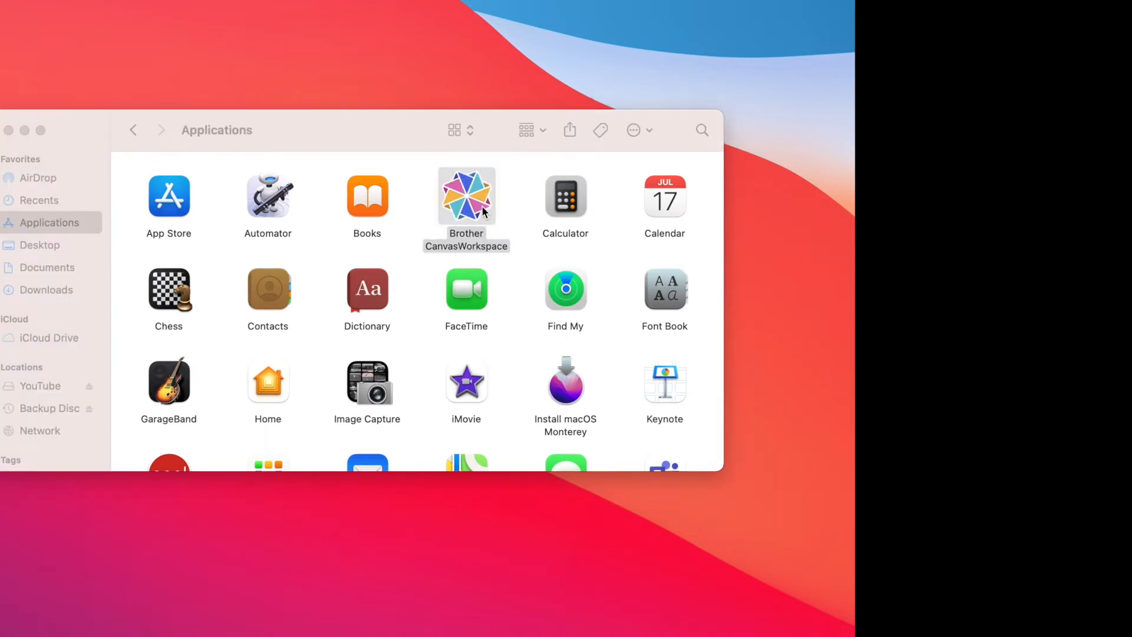
double_click(466, 196)
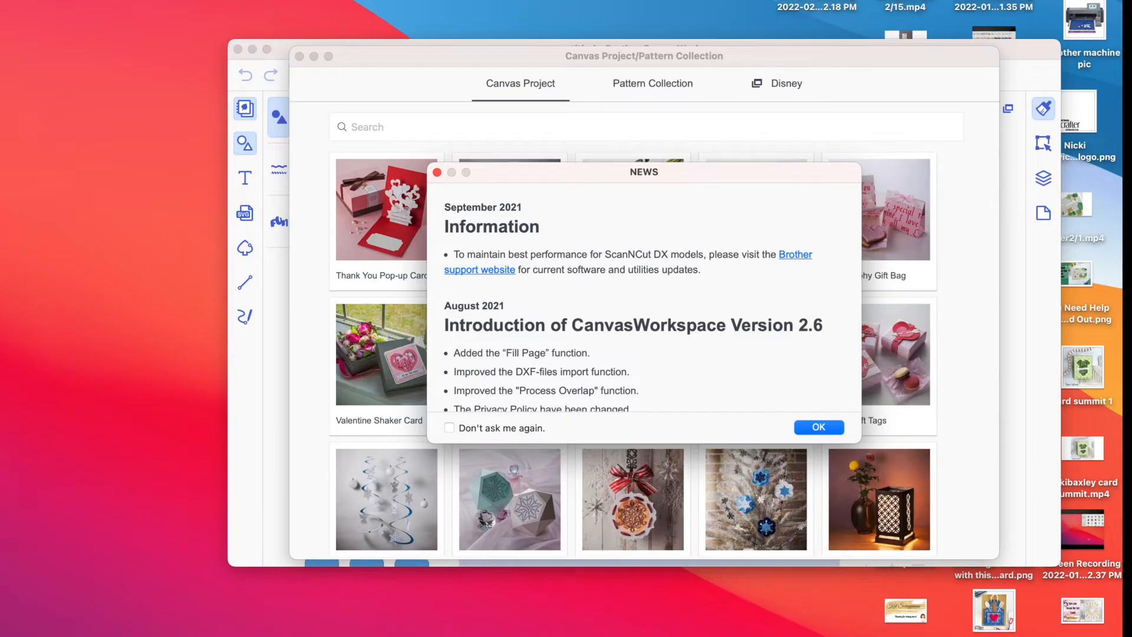
mouse_move(960, 227)
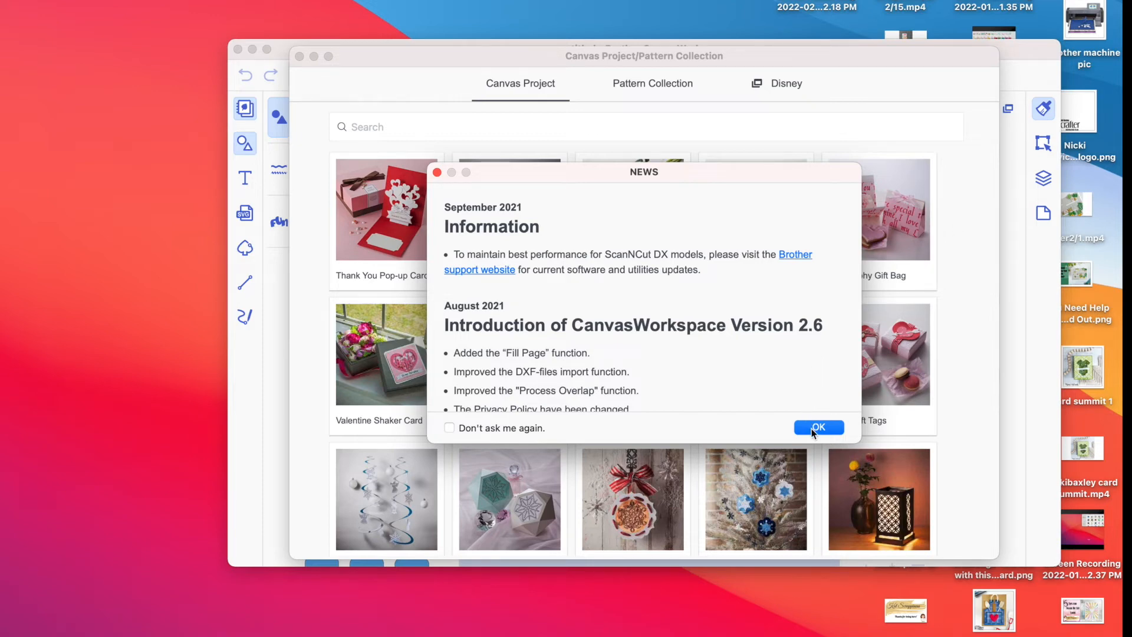
Step: Dismiss the NEWS notice and close the Canvas Project/Pattern Collection, leaving the blank mat
left_click(819, 426)
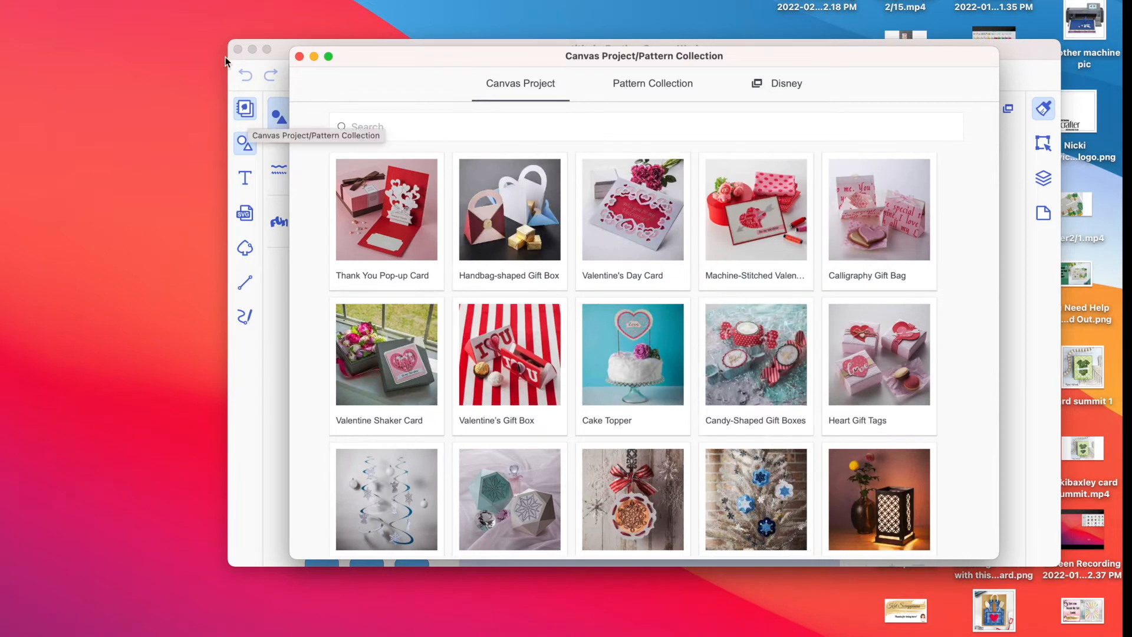
mouse_move(290, 44)
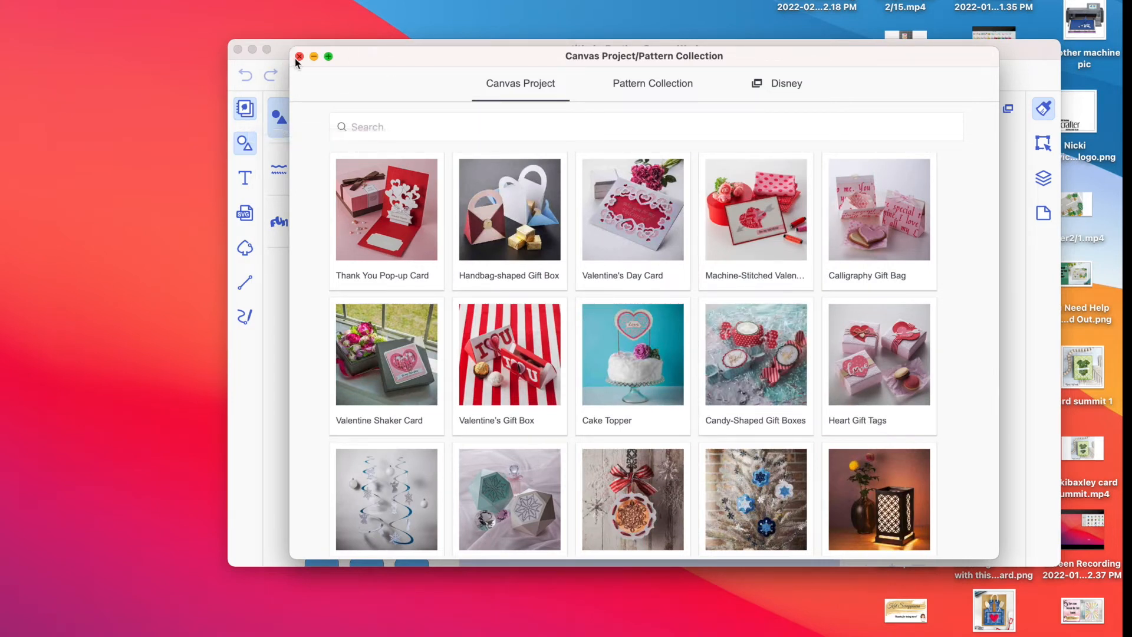
left_click(304, 57)
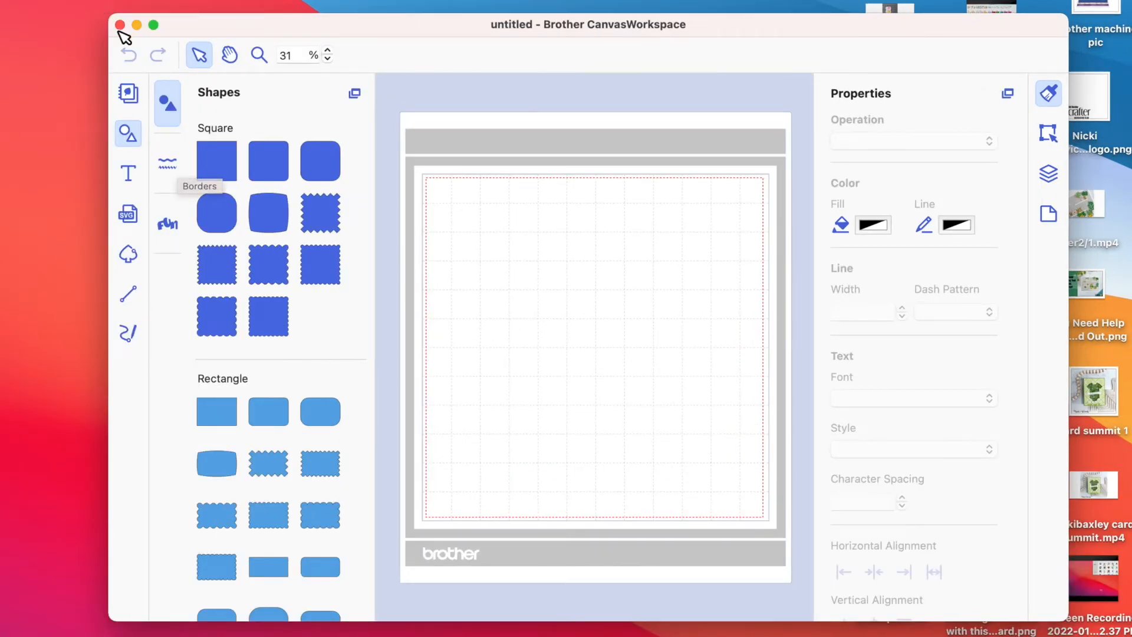
mouse_move(128, 133)
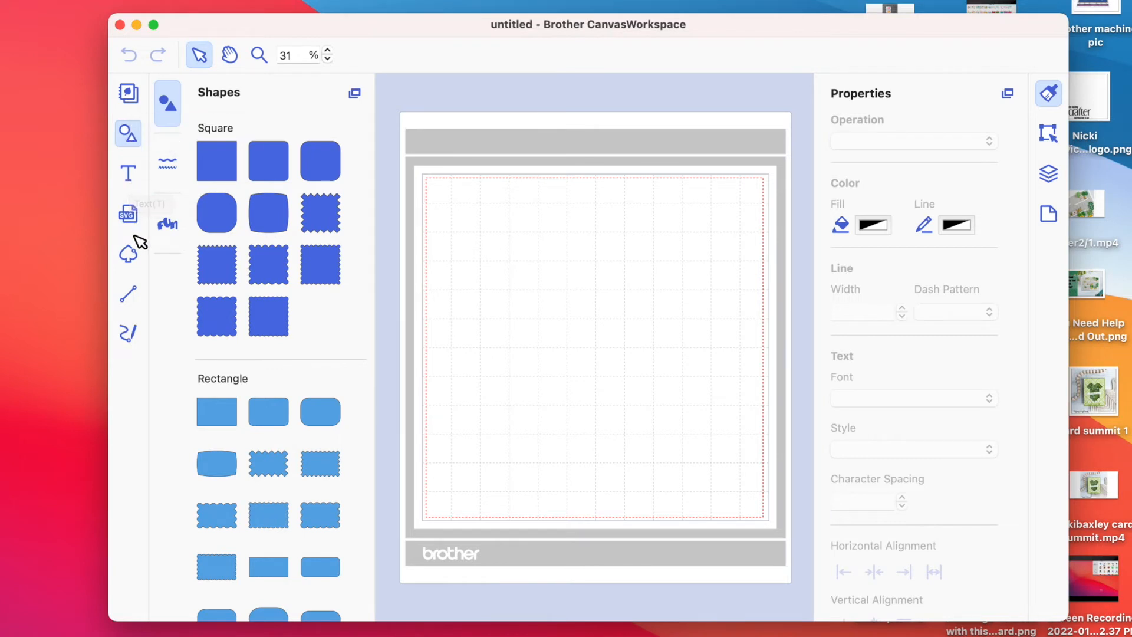
mouse_move(127, 253)
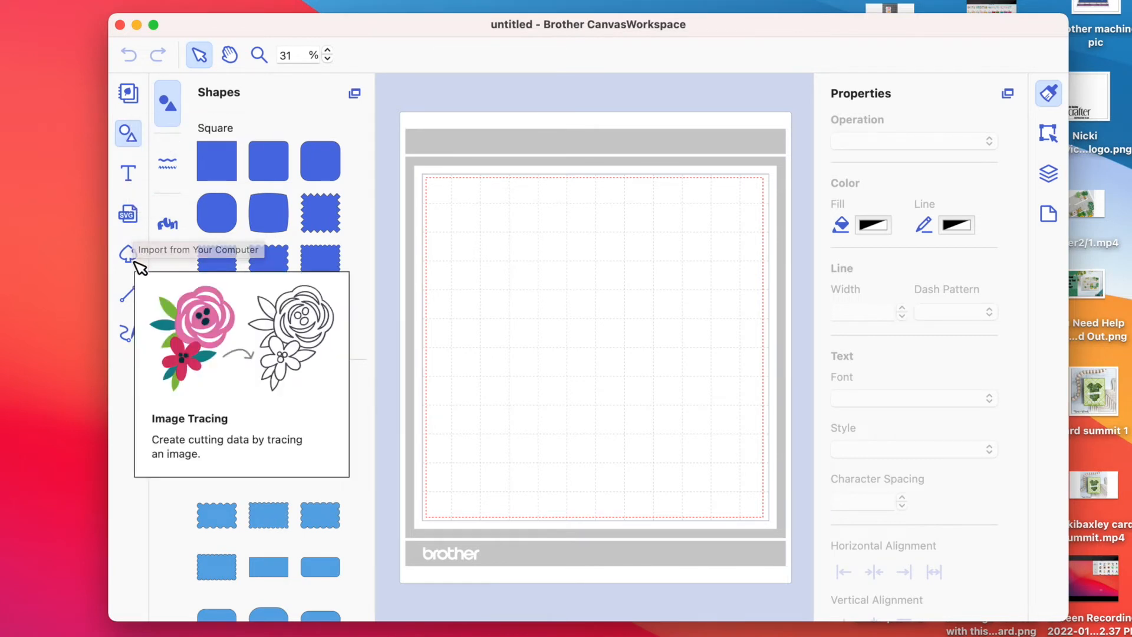
mouse_move(128, 297)
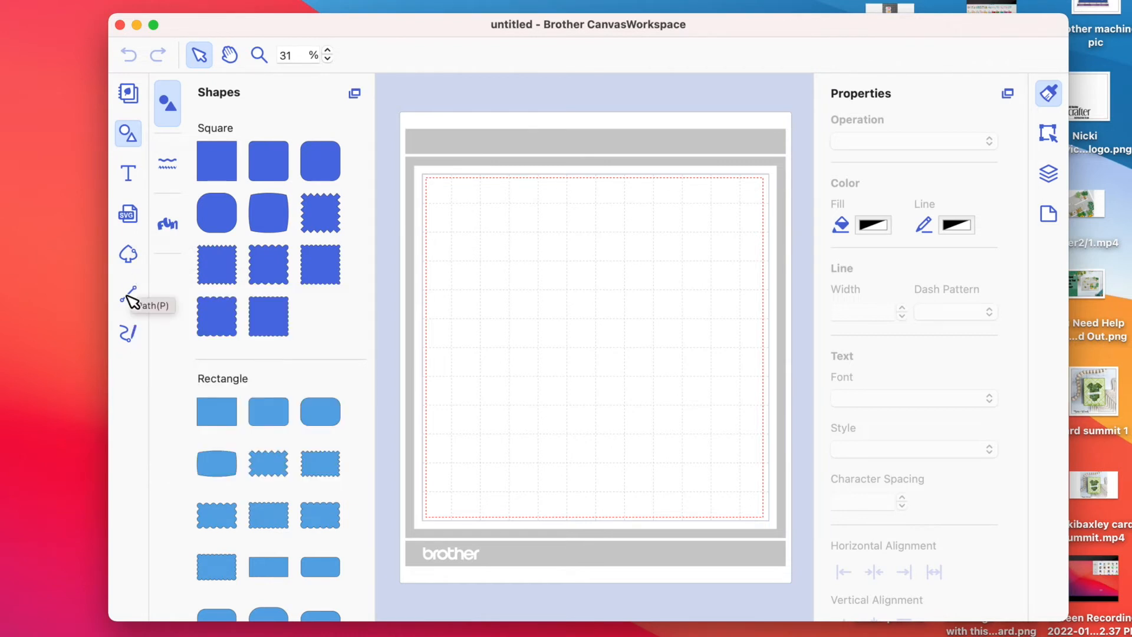
mouse_move(128, 333)
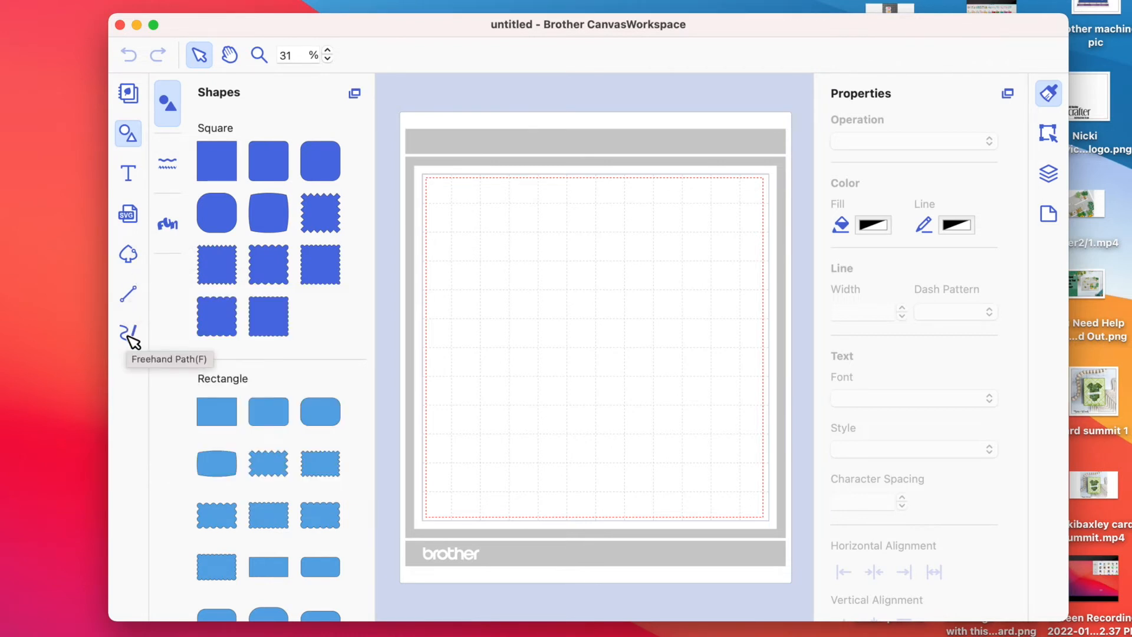
mouse_move(120, 25)
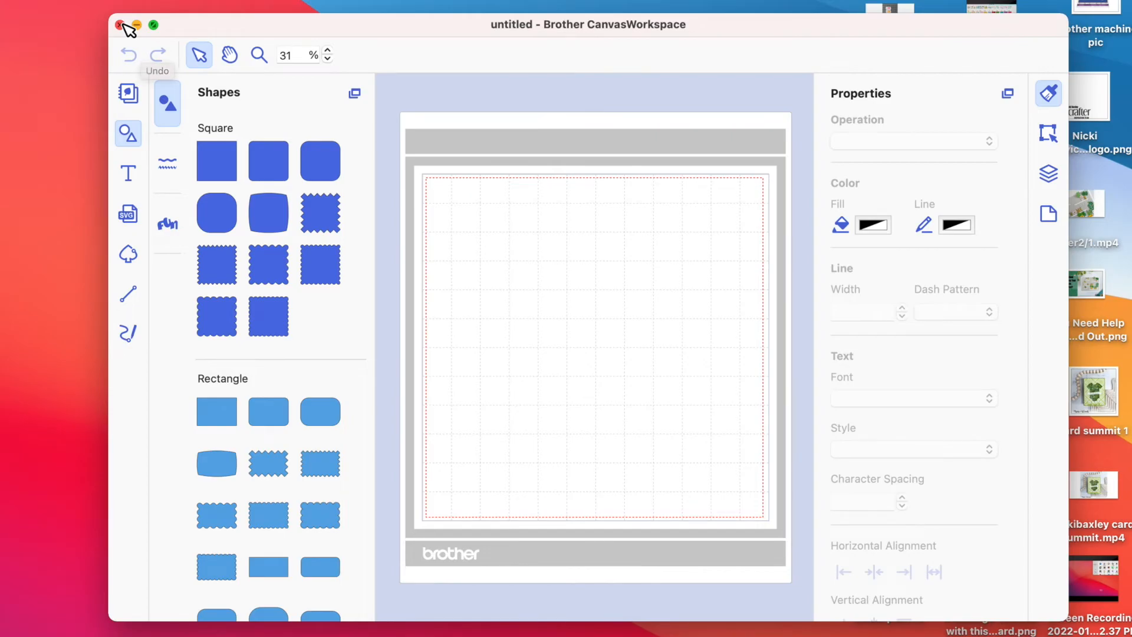
mouse_move(175, 250)
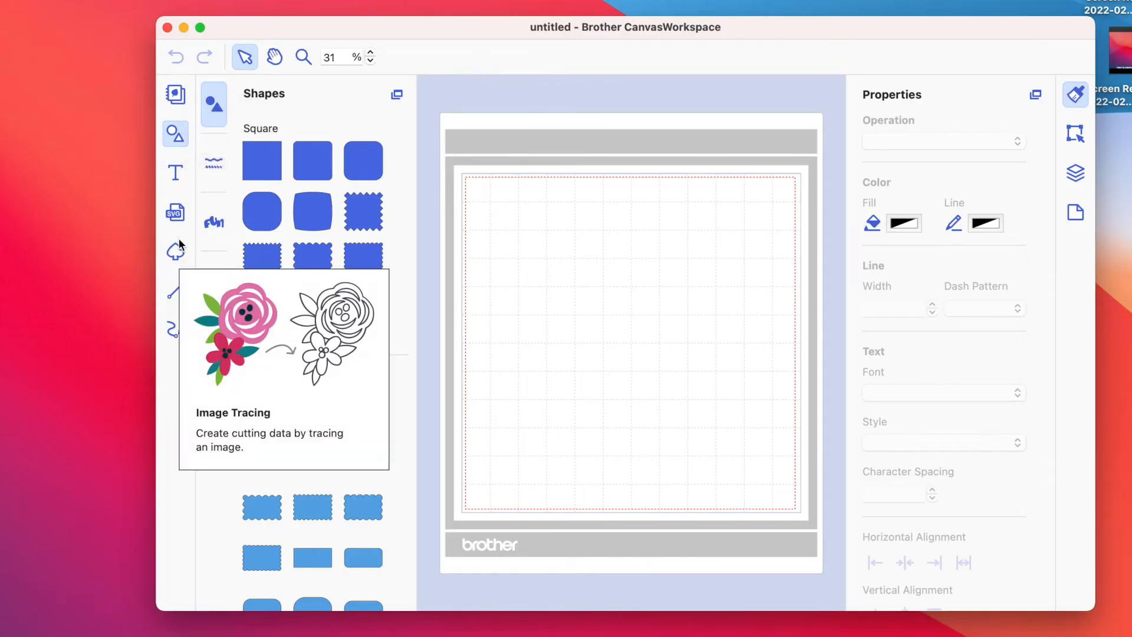
Step: Activate the Text tool so text can be added to the mat
left_click(174, 172)
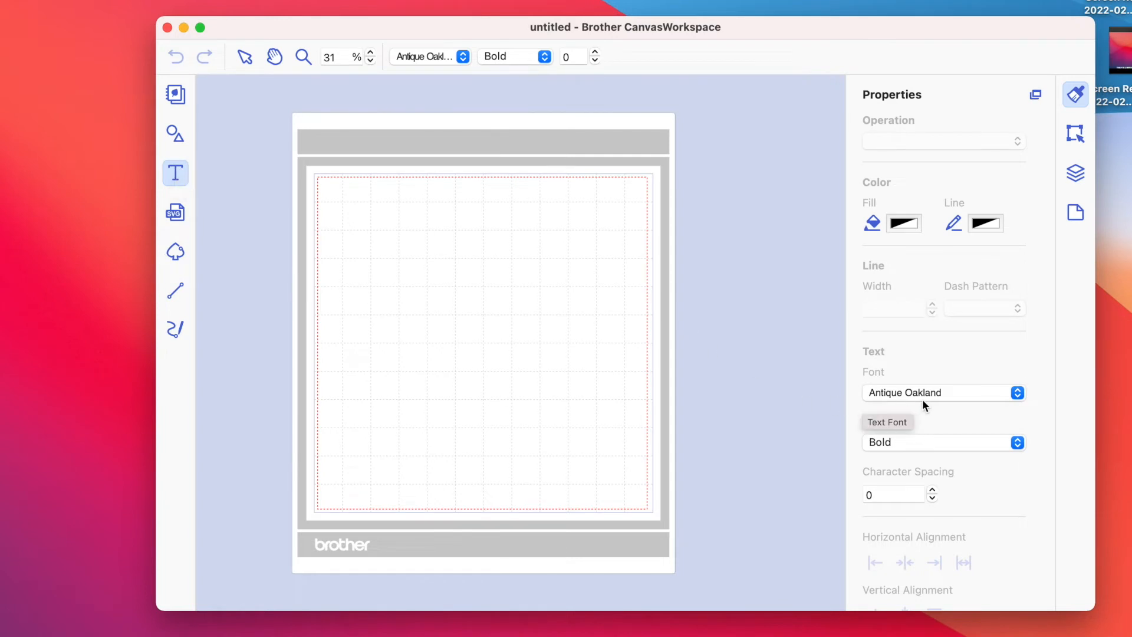
Step: Browse the font list to the samantha script font and start an empty text box on the mat
left_click(944, 393)
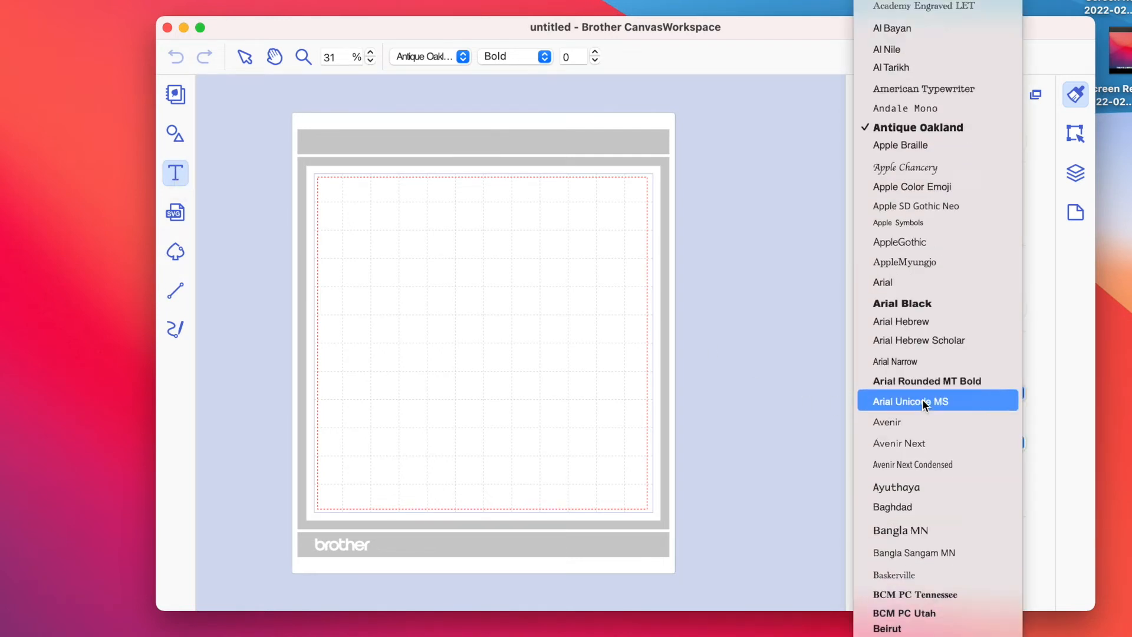
scroll("down", 3)
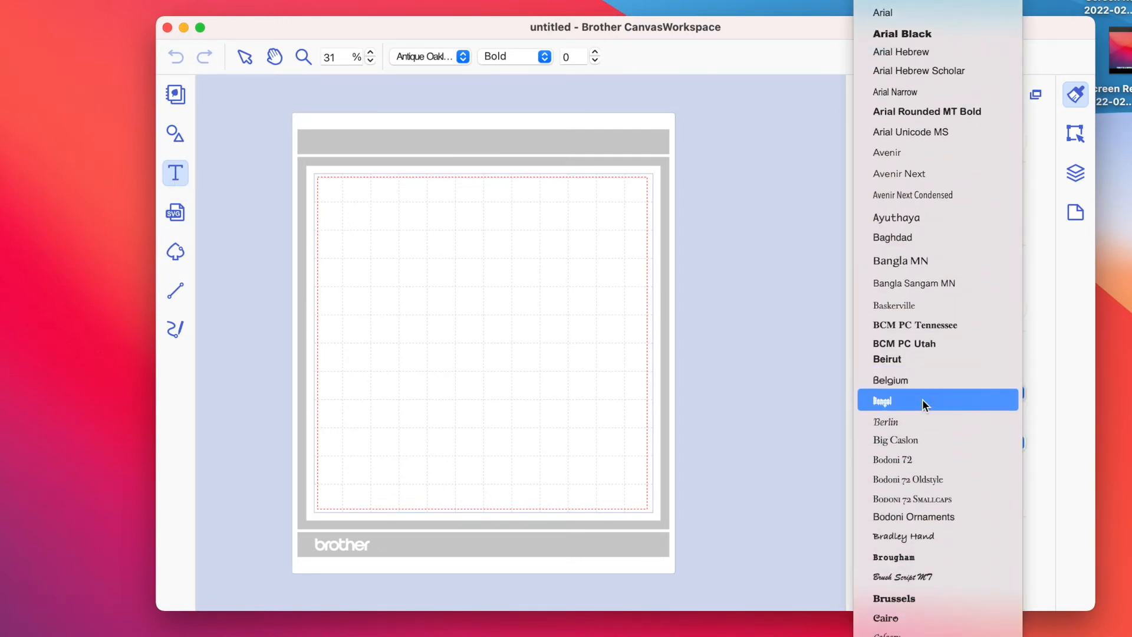
scroll("down", 3)
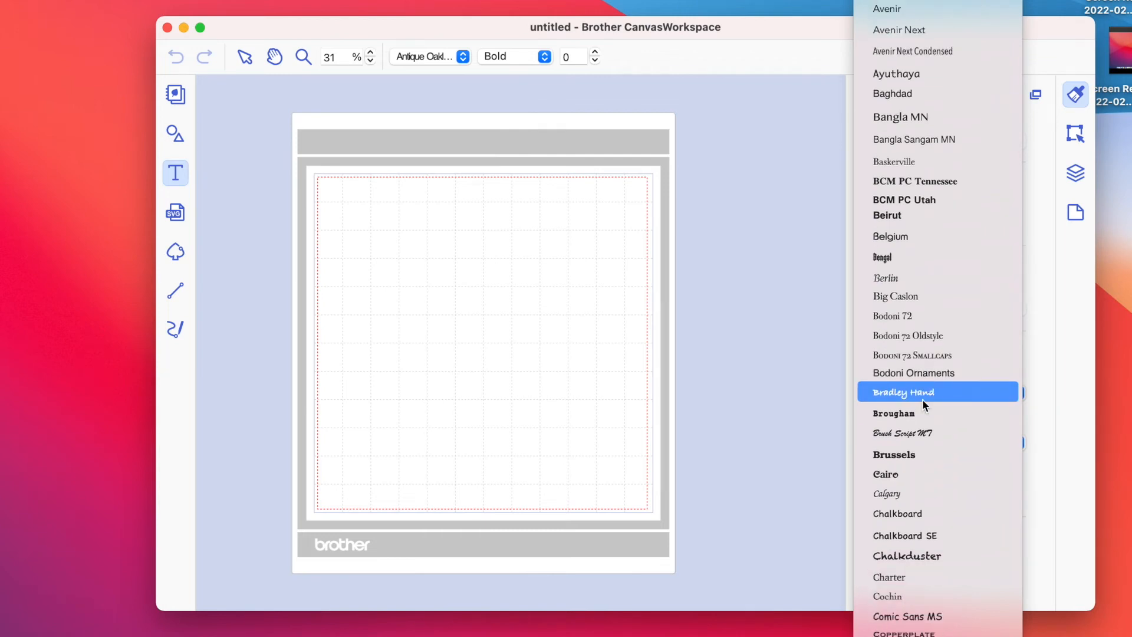
scroll("down", 3)
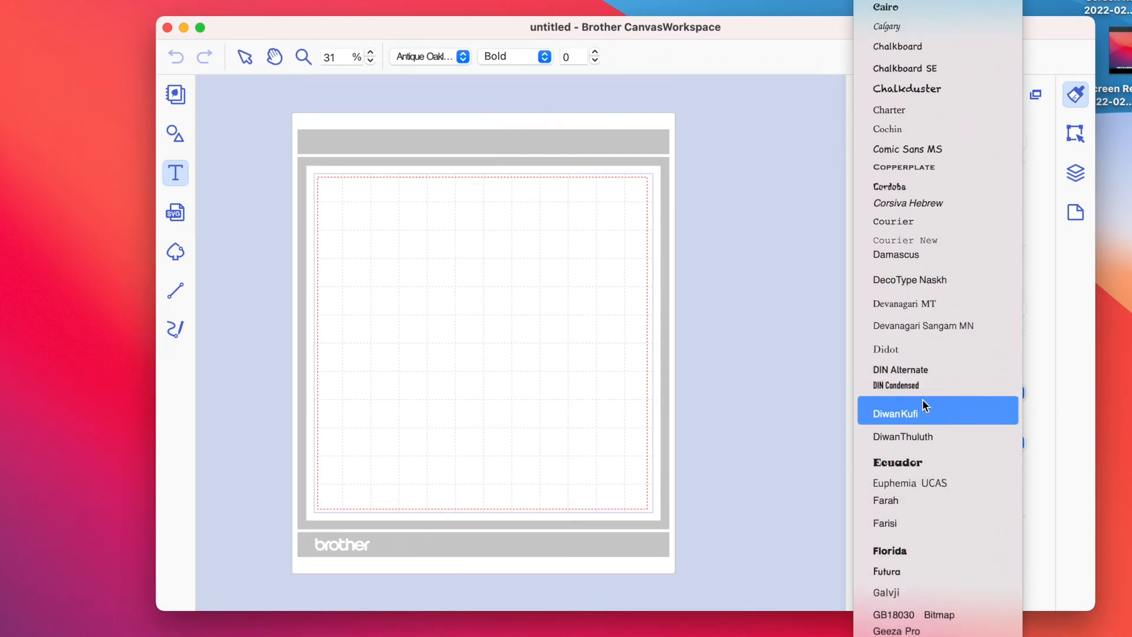
scroll("down", 3)
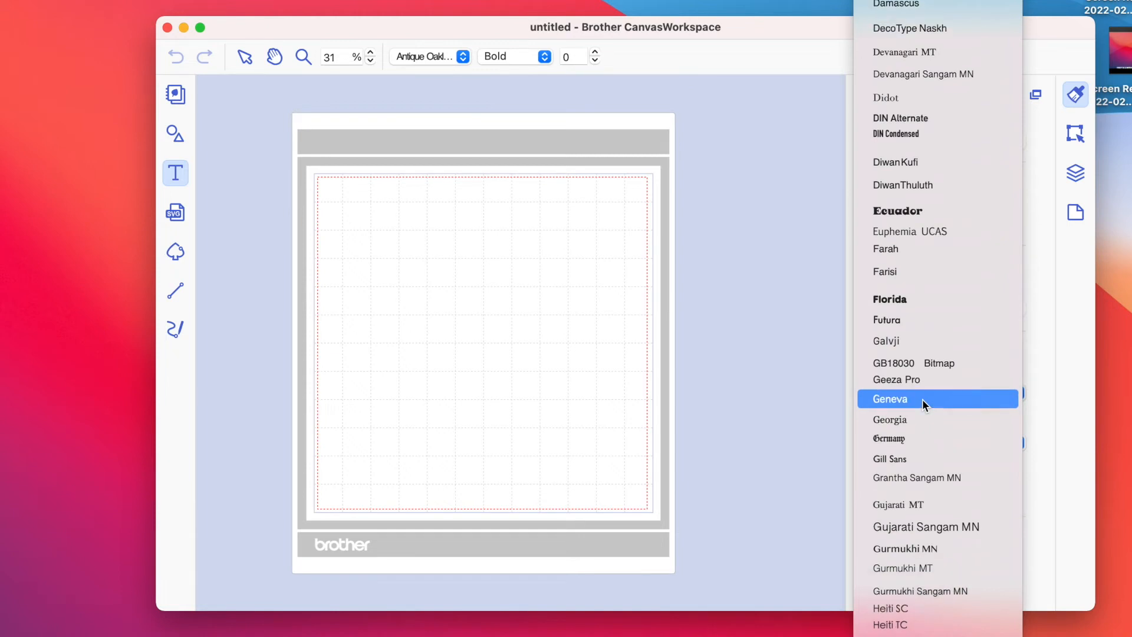
scroll("down", 3)
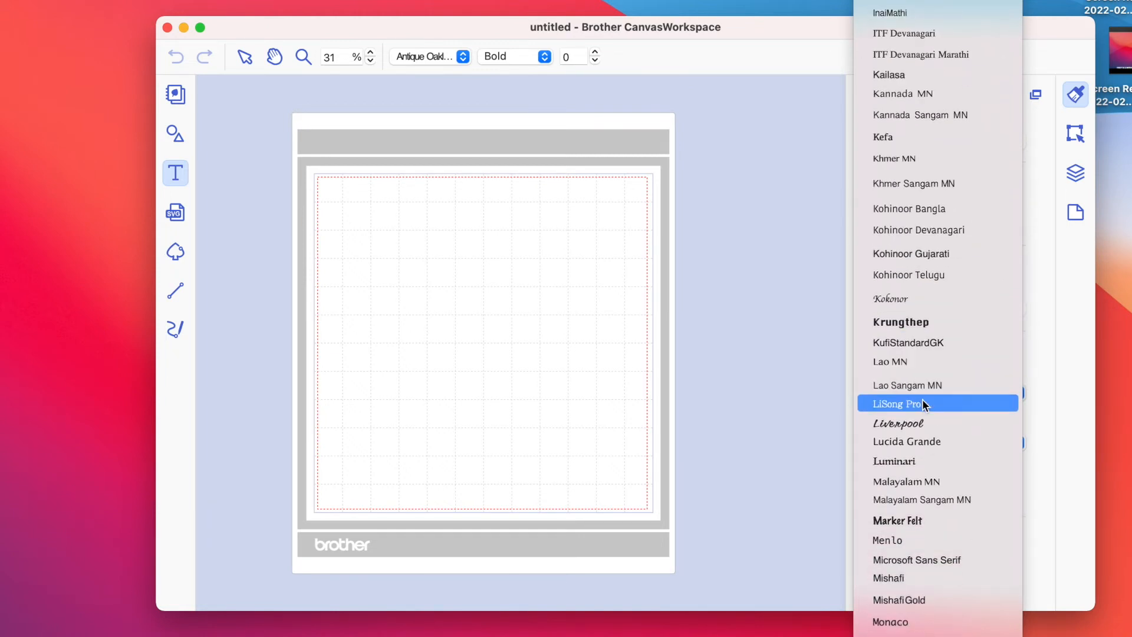
scroll("down", 3)
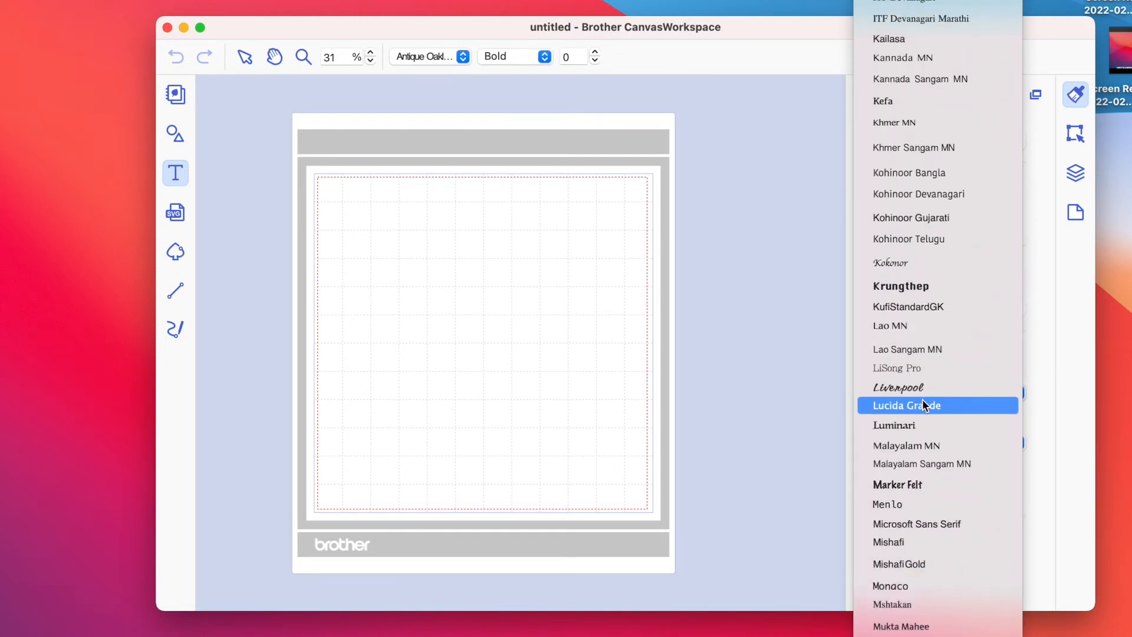
scroll("down", 3)
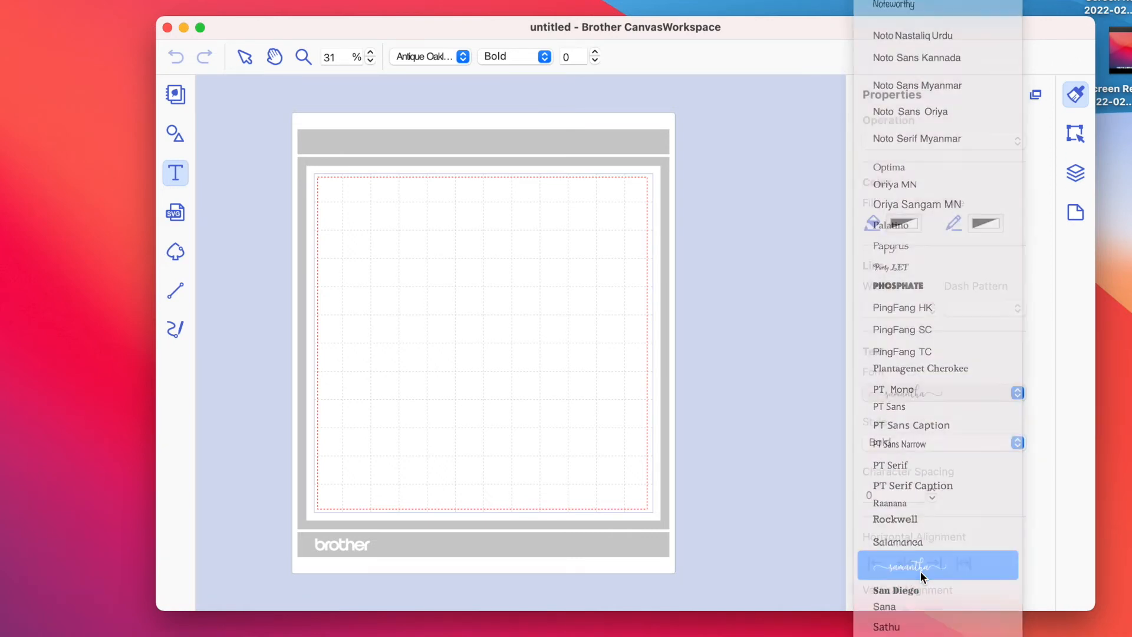
left_click(908, 565)
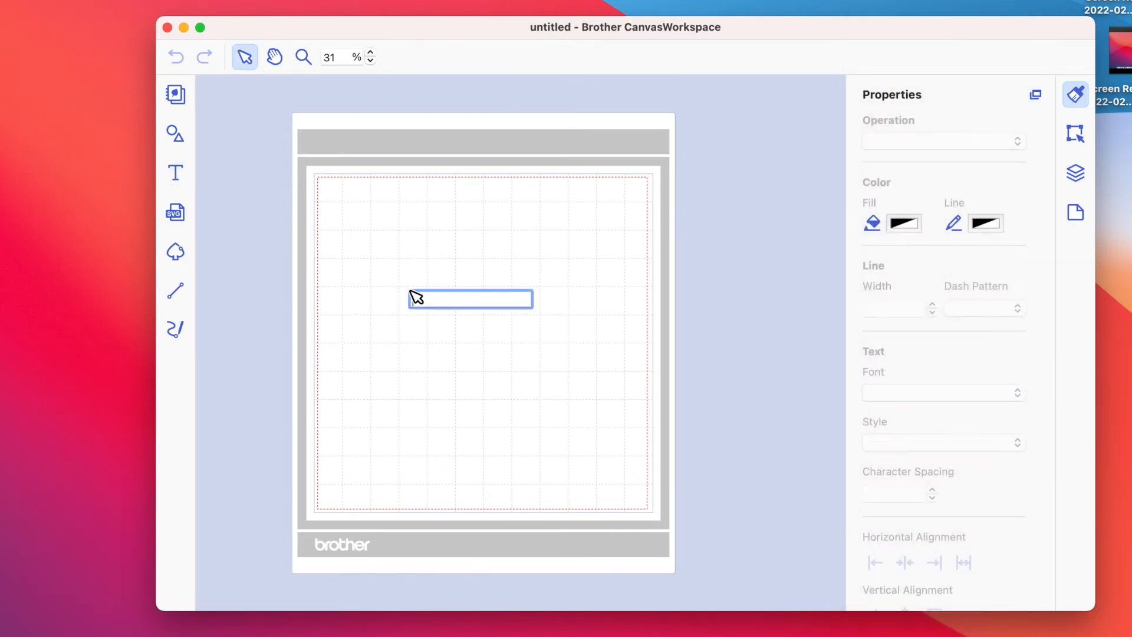
Step: Enter the title 'Nicki Hearts Cards' in Samantha script and move it higher on the mat
type("hi")
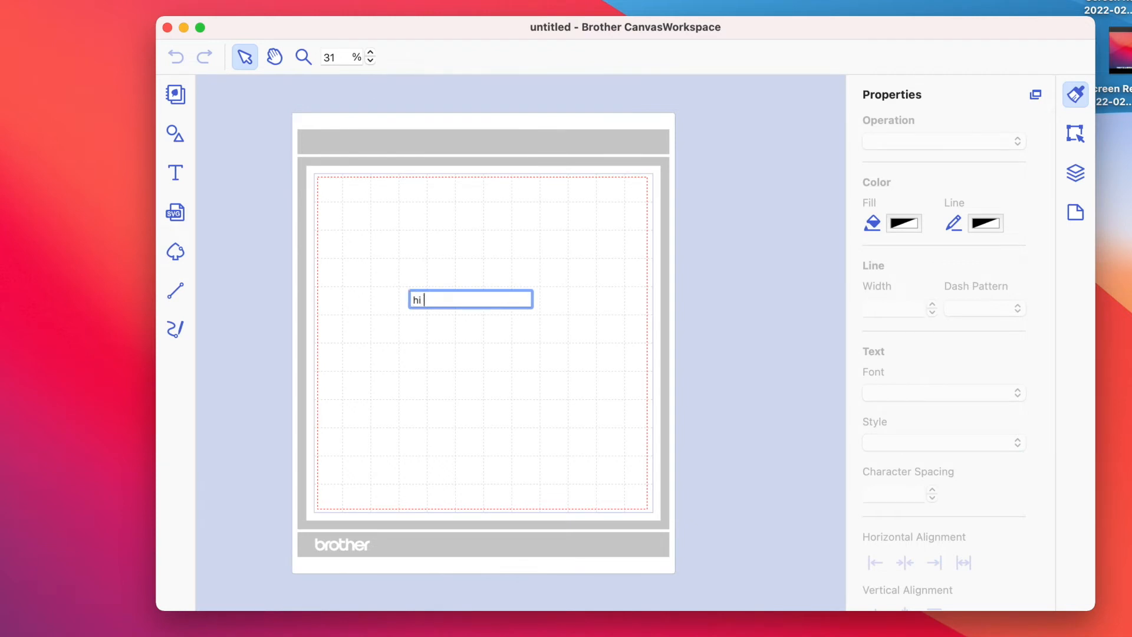
type("I am")
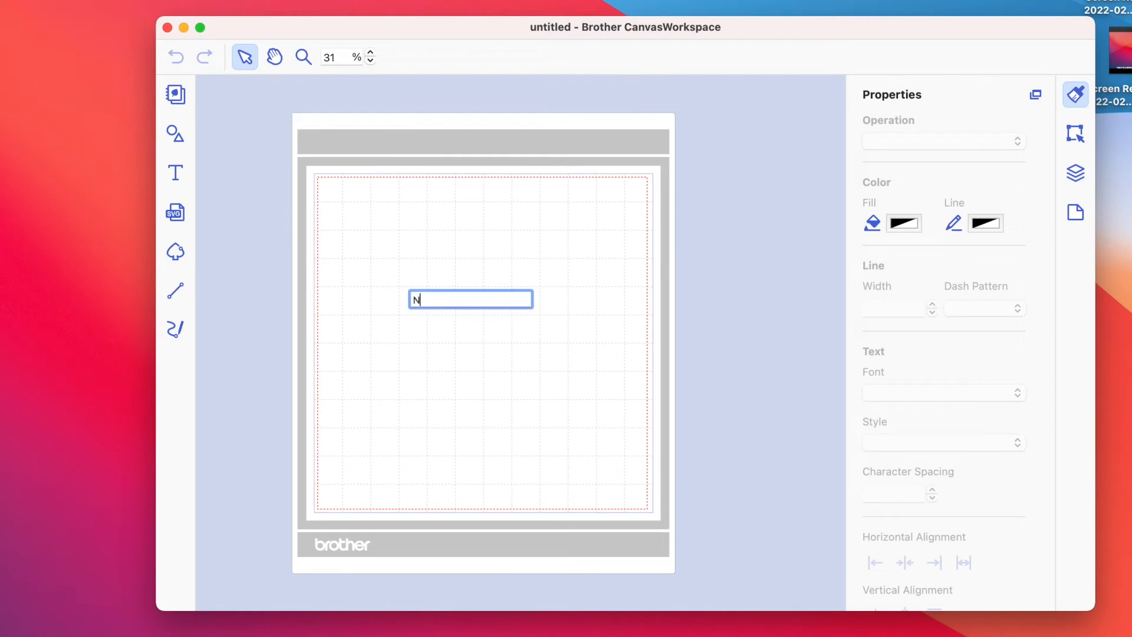
type("Nicki Hearet")
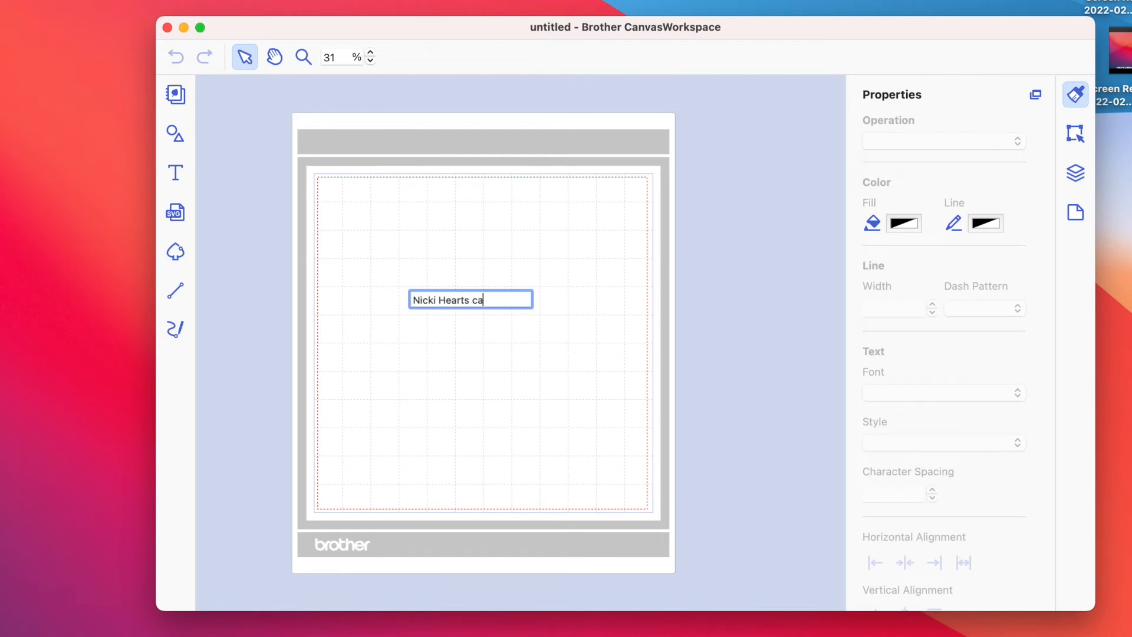
type("rds")
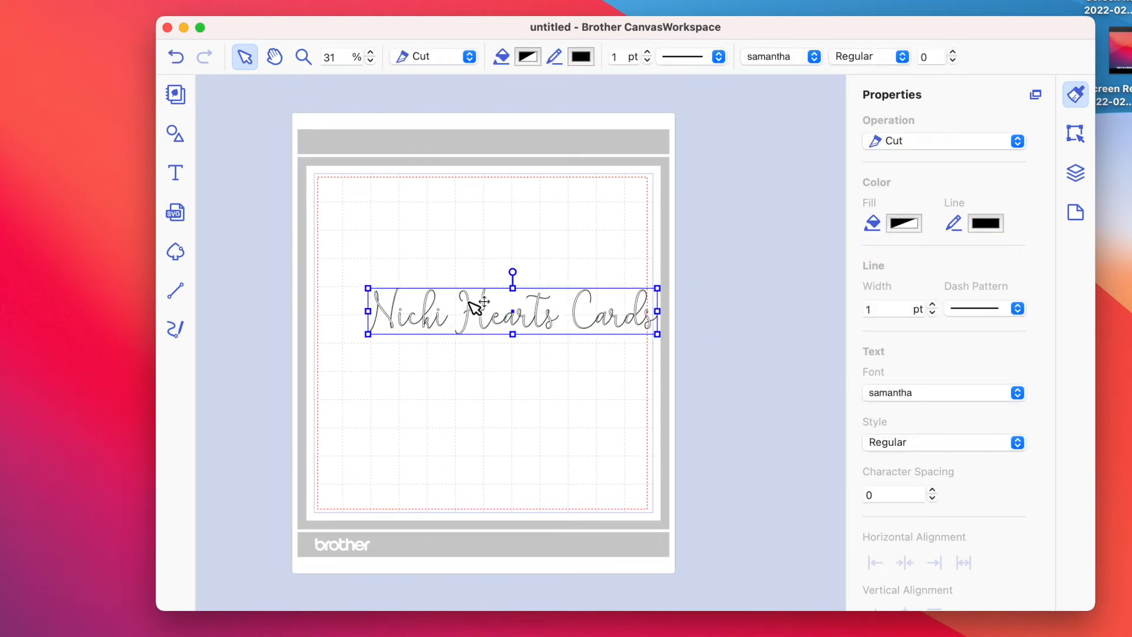
left_click_drag(472, 314, 444, 285)
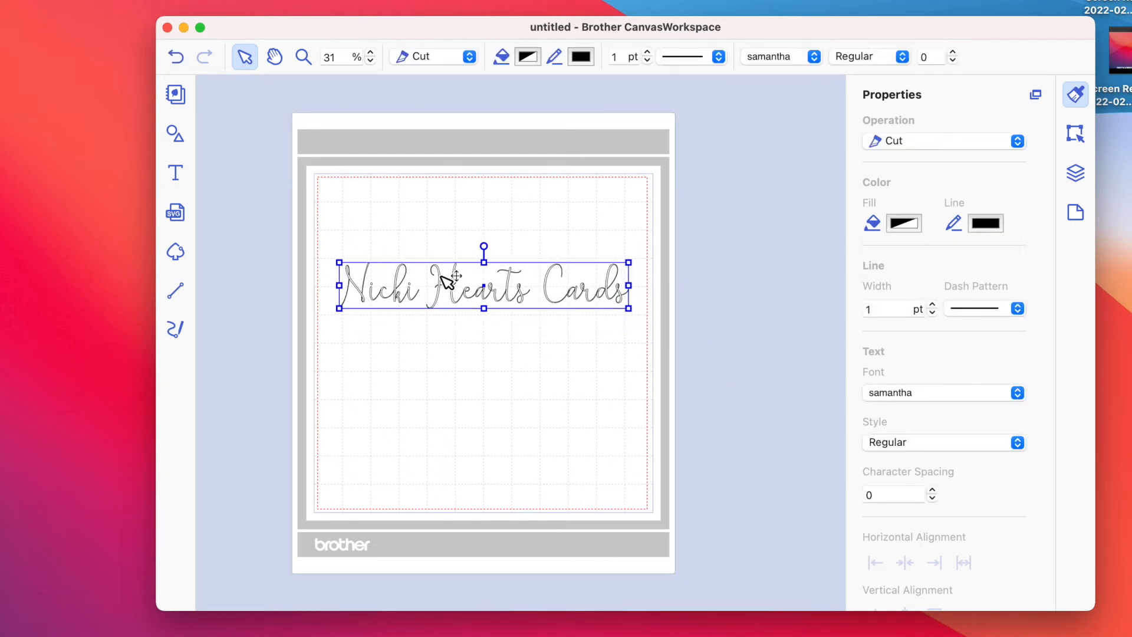
left_click(449, 372)
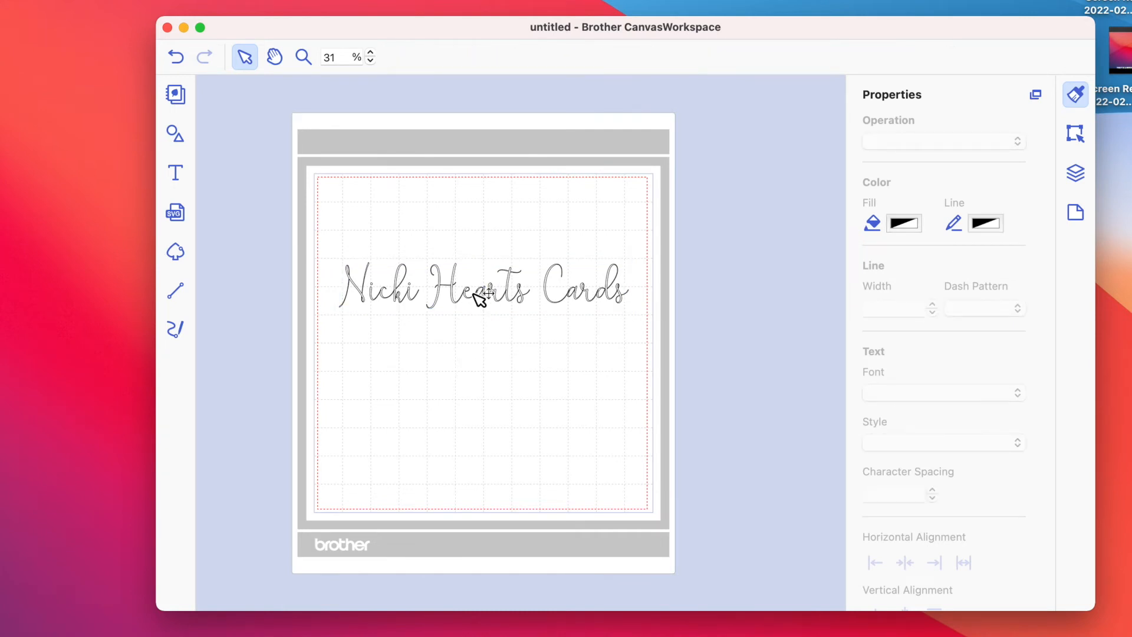
Step: Try Arial Hebrew and Chalkduster on the title, leave it in Avenir Next Condensed, and close the app window
left_click(479, 297)
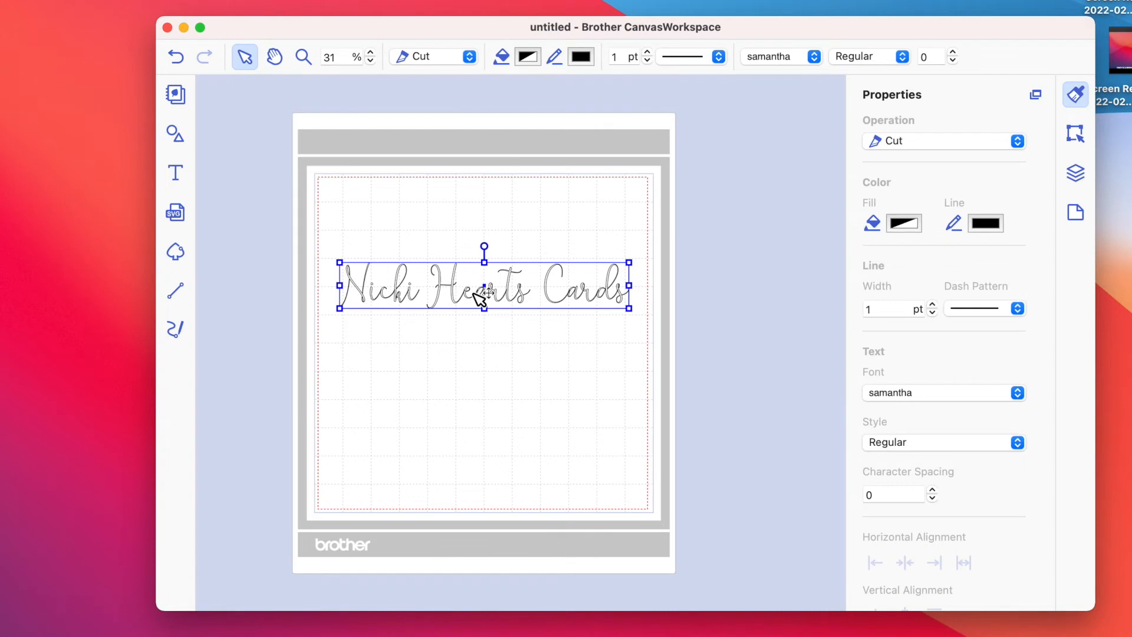
left_click(943, 392)
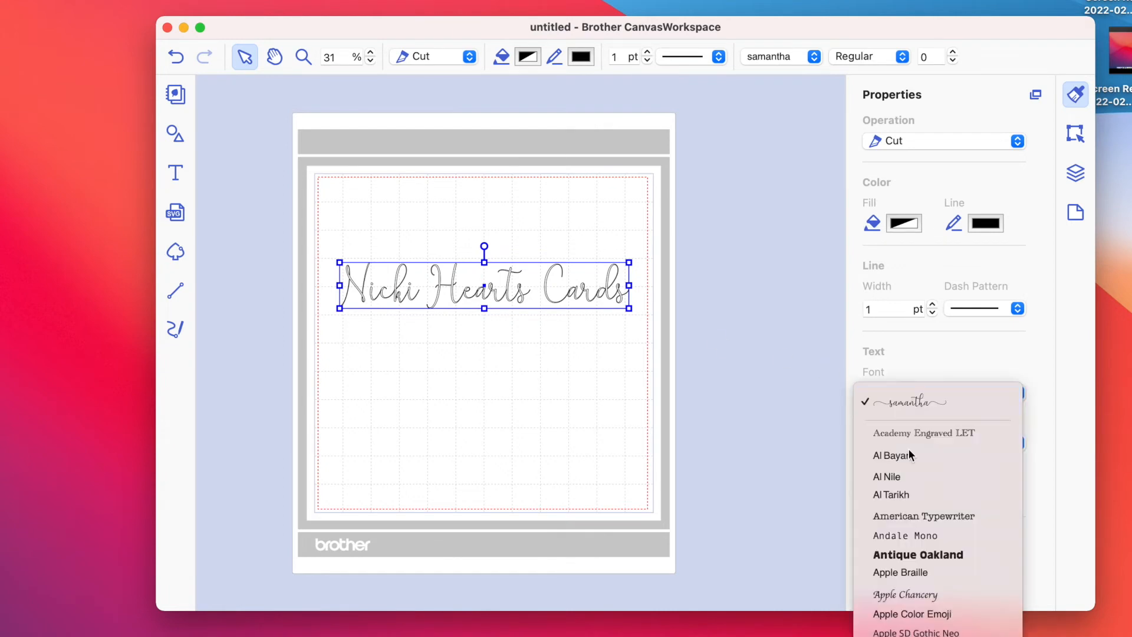
left_click(887, 477)
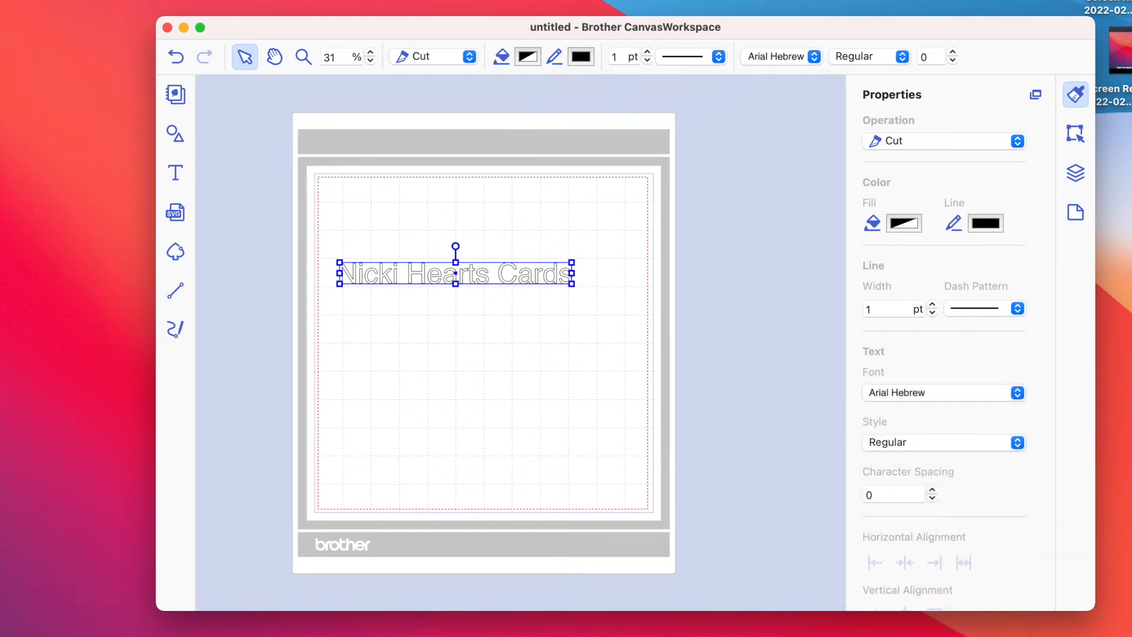
left_click(943, 392)
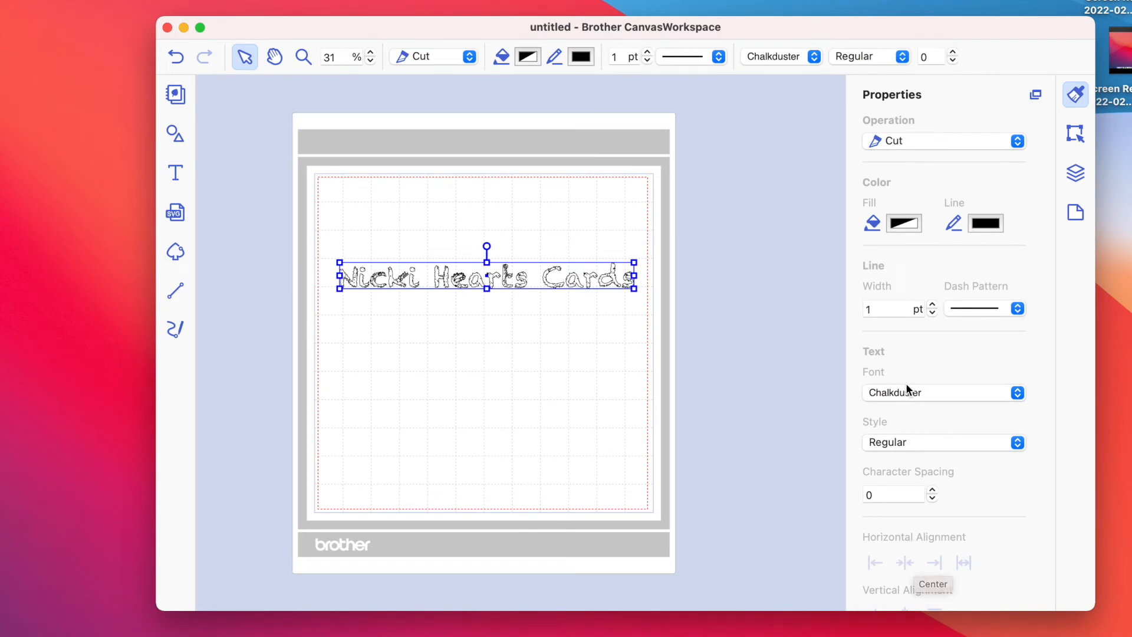
left_click(944, 393)
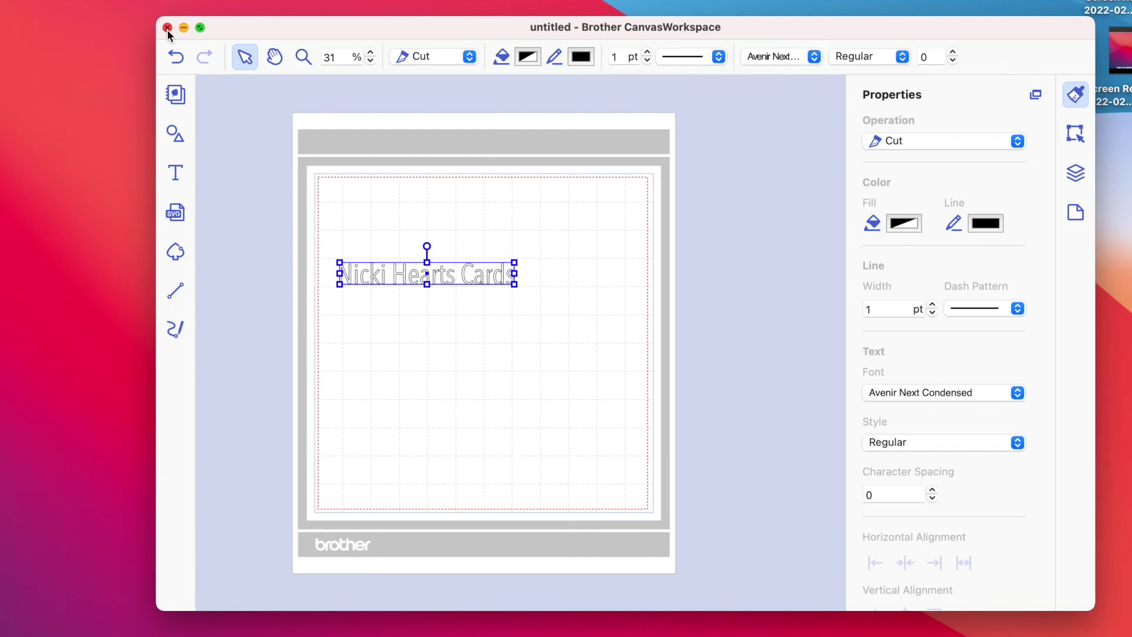
left_click(380, 352)
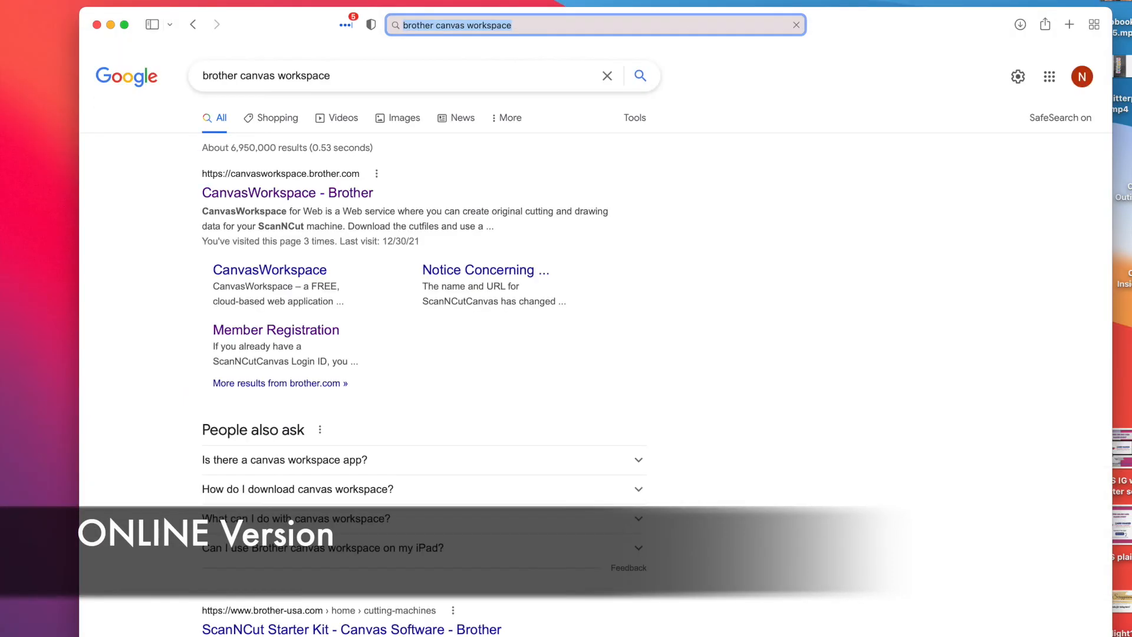
Step: Open the 'CanvasWorkspace - Brother' result to reach the web project collection
left_click(287, 194)
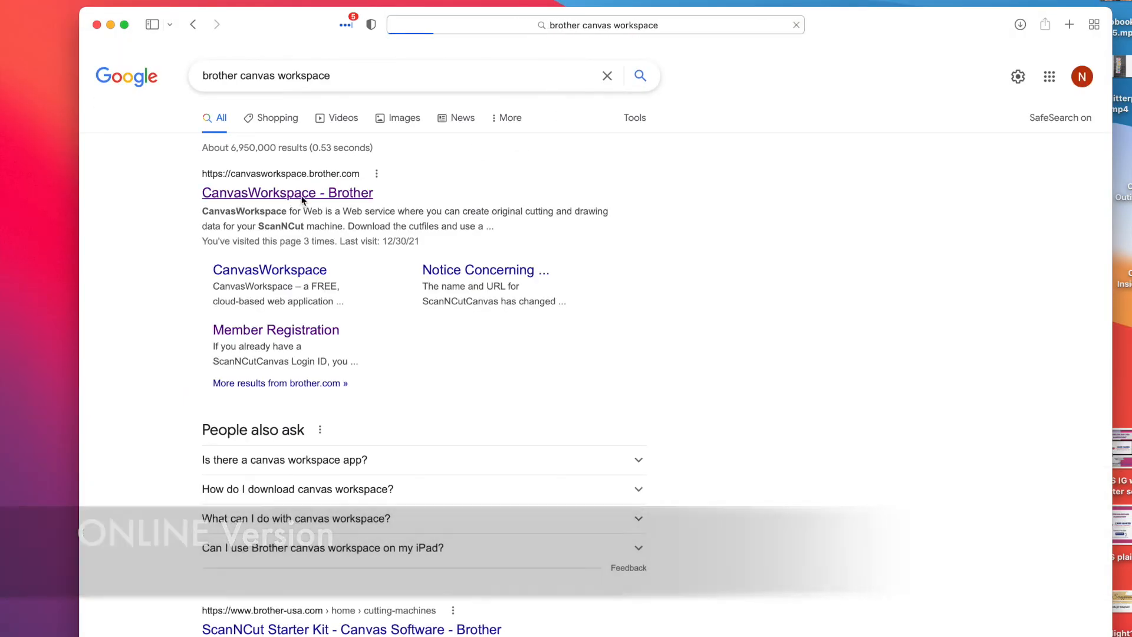
left_click(286, 194)
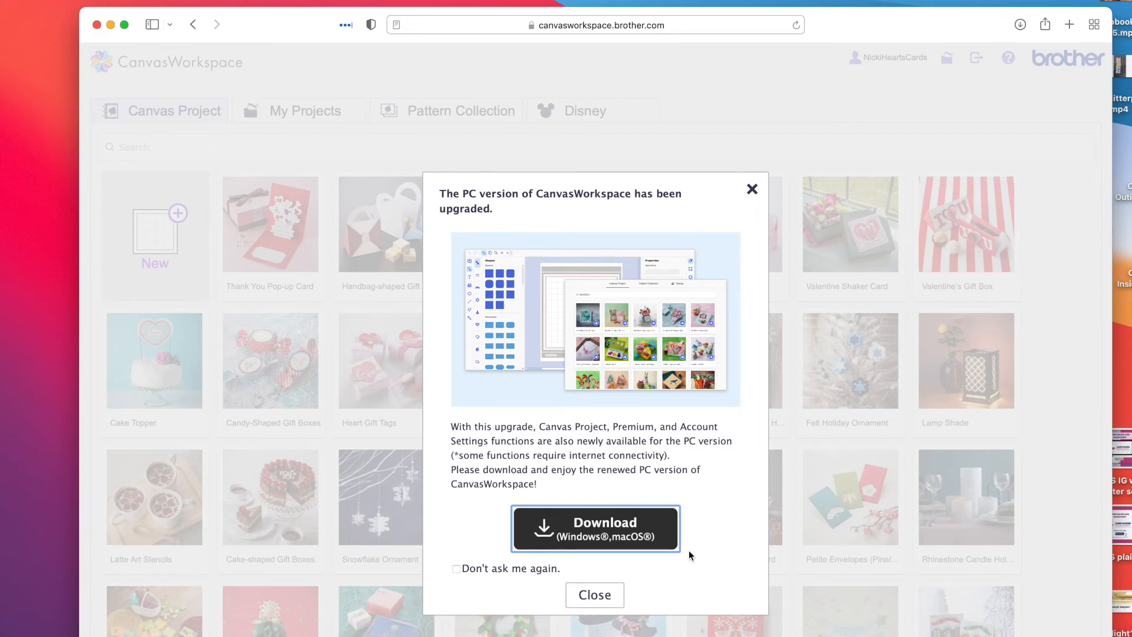
mouse_move(688, 576)
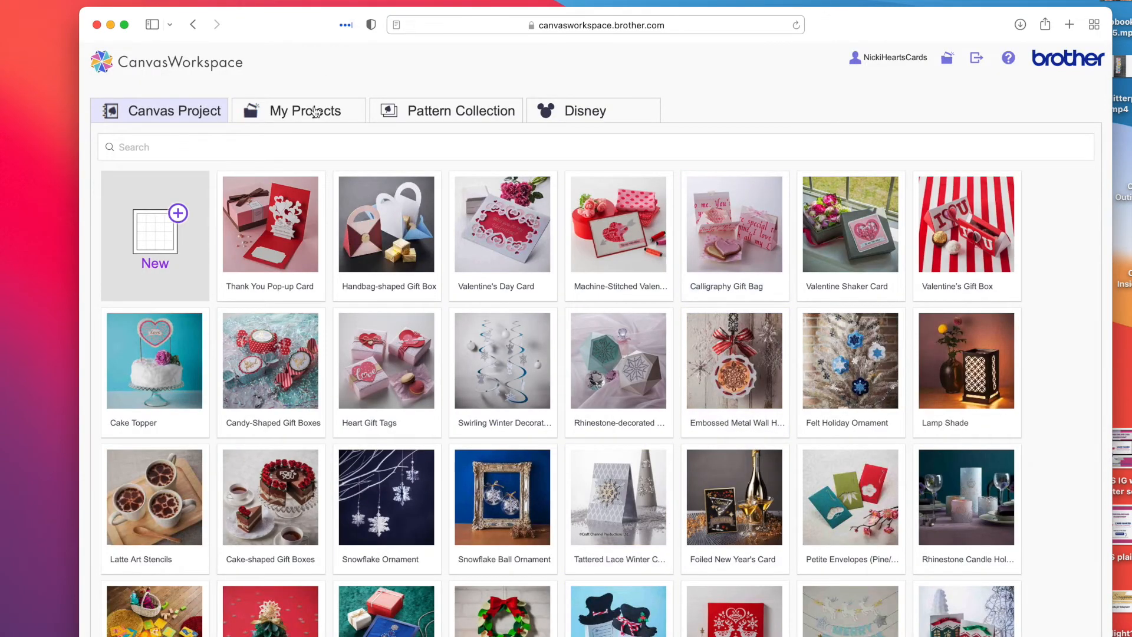
Step: From My Projects, start a New blank project with an empty cutting mat
left_click(306, 110)
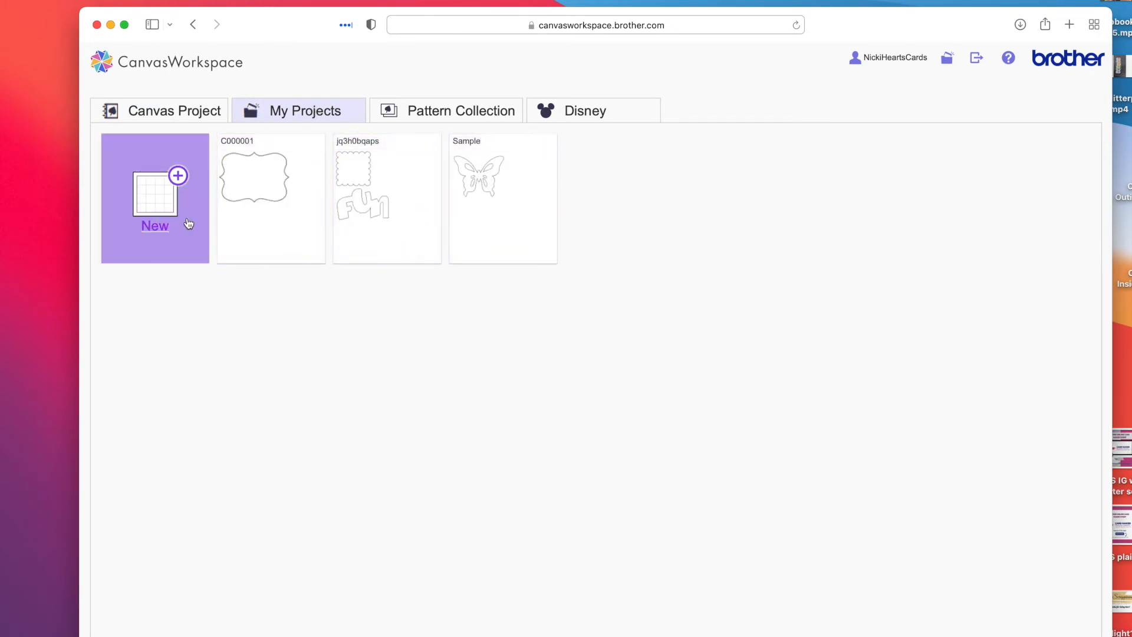
left_click(155, 198)
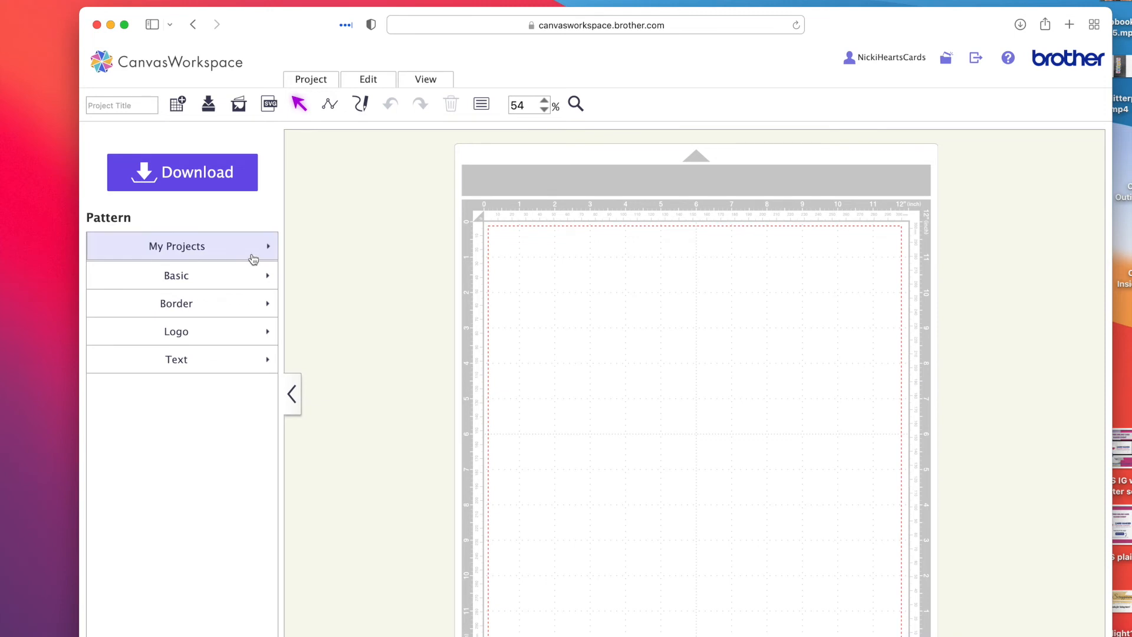
mouse_move(246, 250)
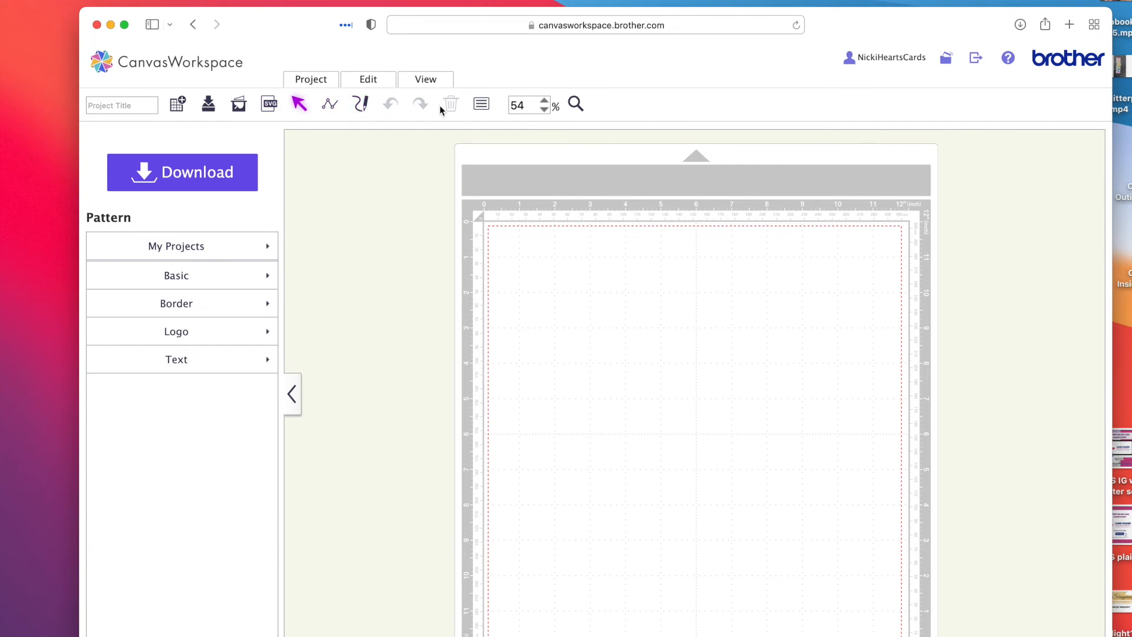
left_click(182, 245)
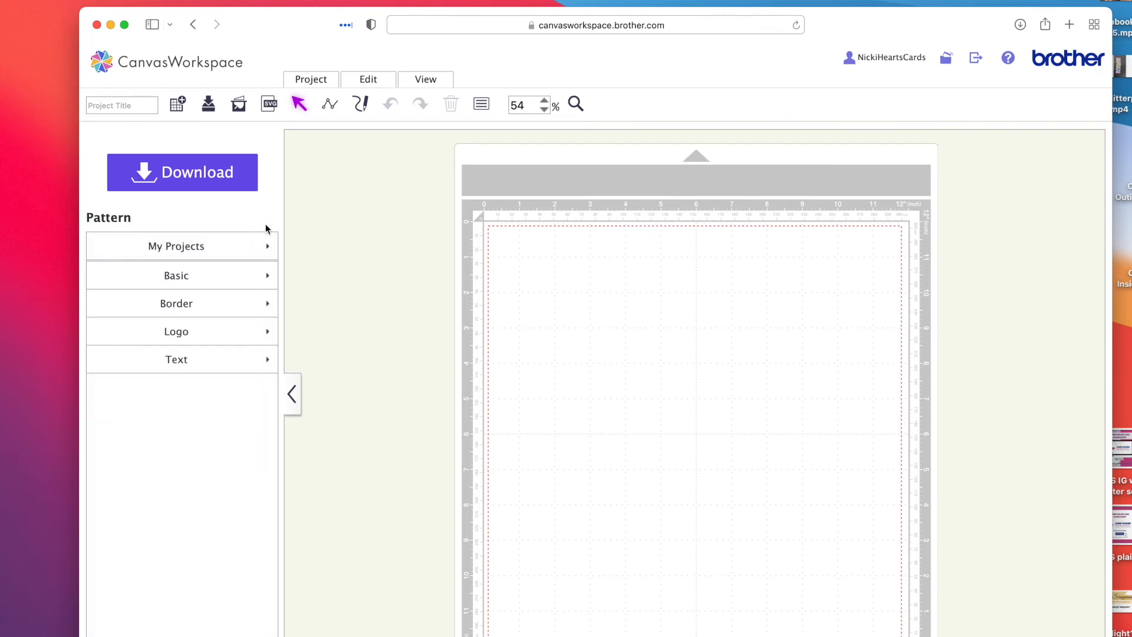
Step: Browse the pattern categories and add a sample 'text' style onto the mat
left_click(177, 303)
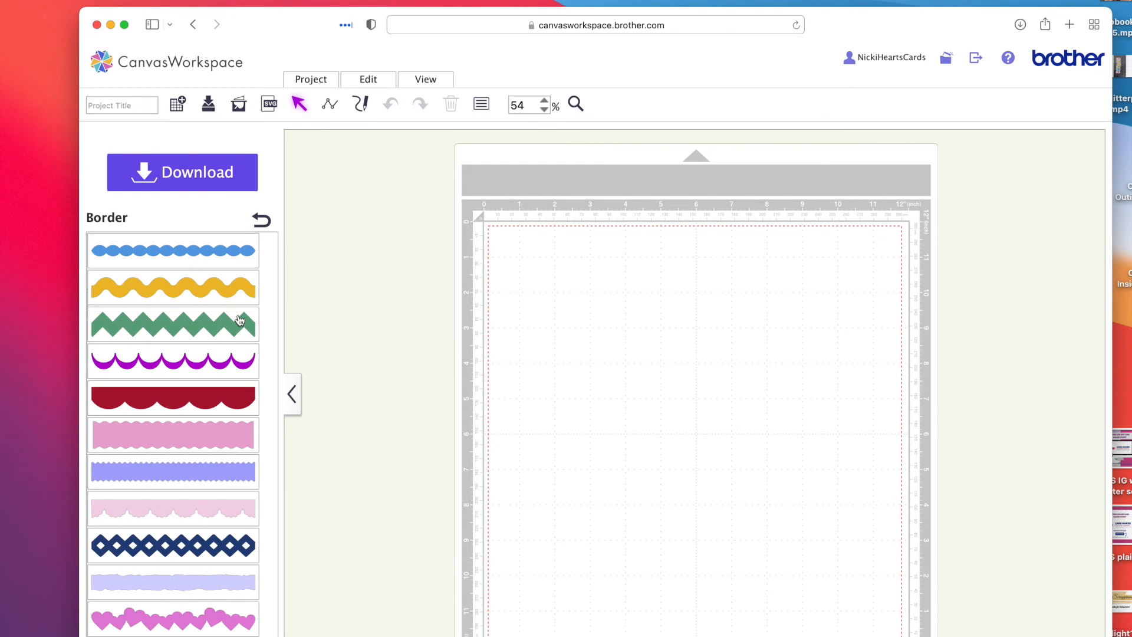
left_click(260, 219)
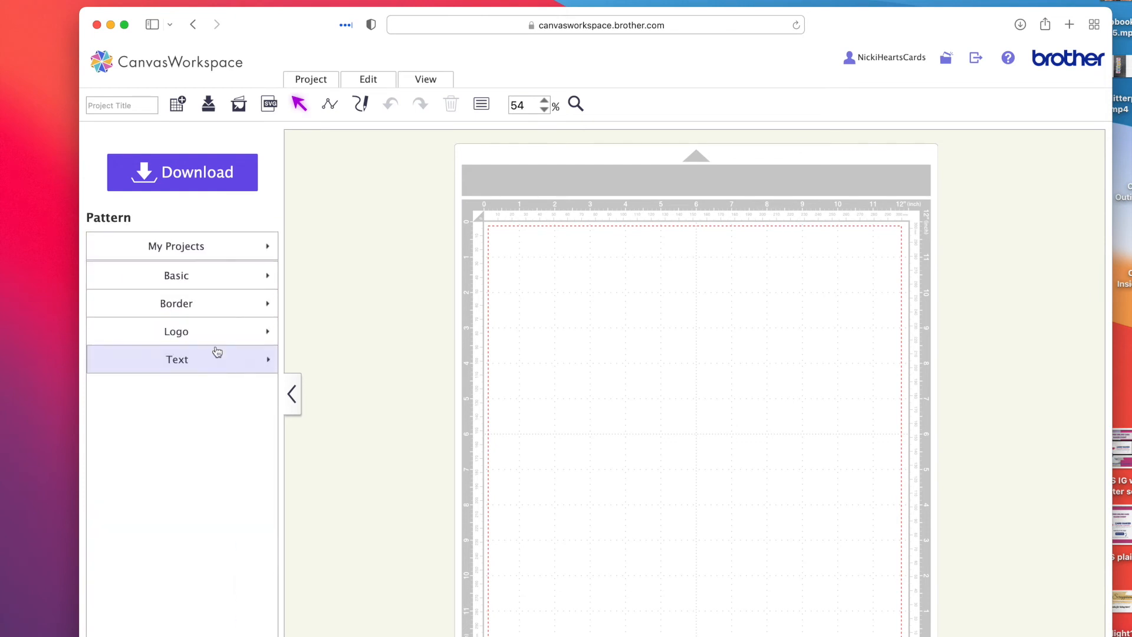
left_click(176, 331)
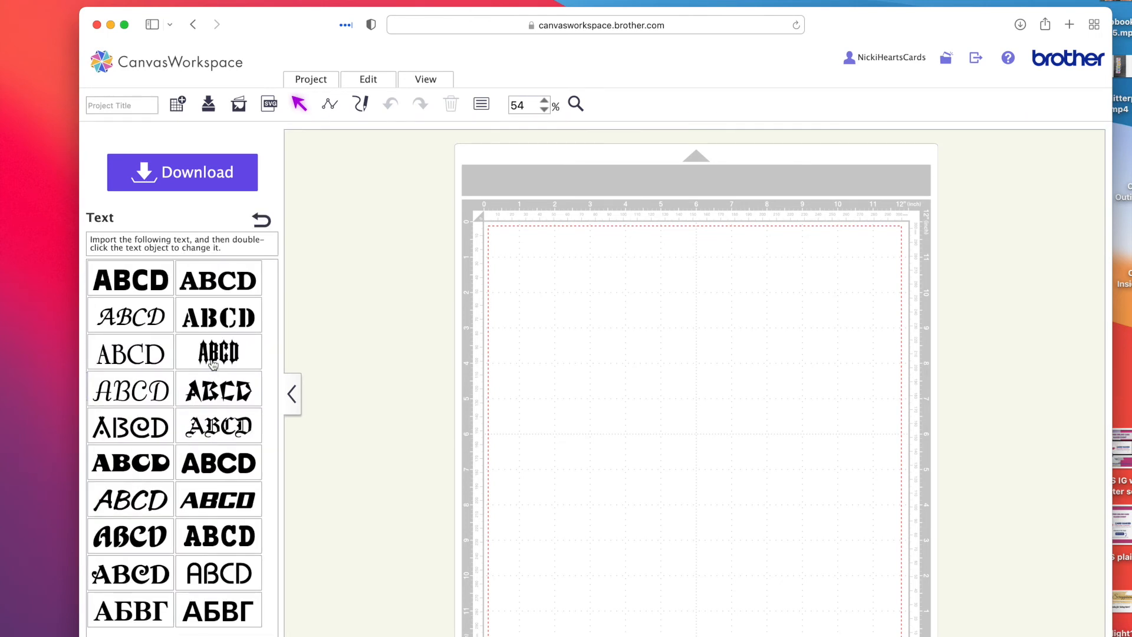
left_click(218, 573)
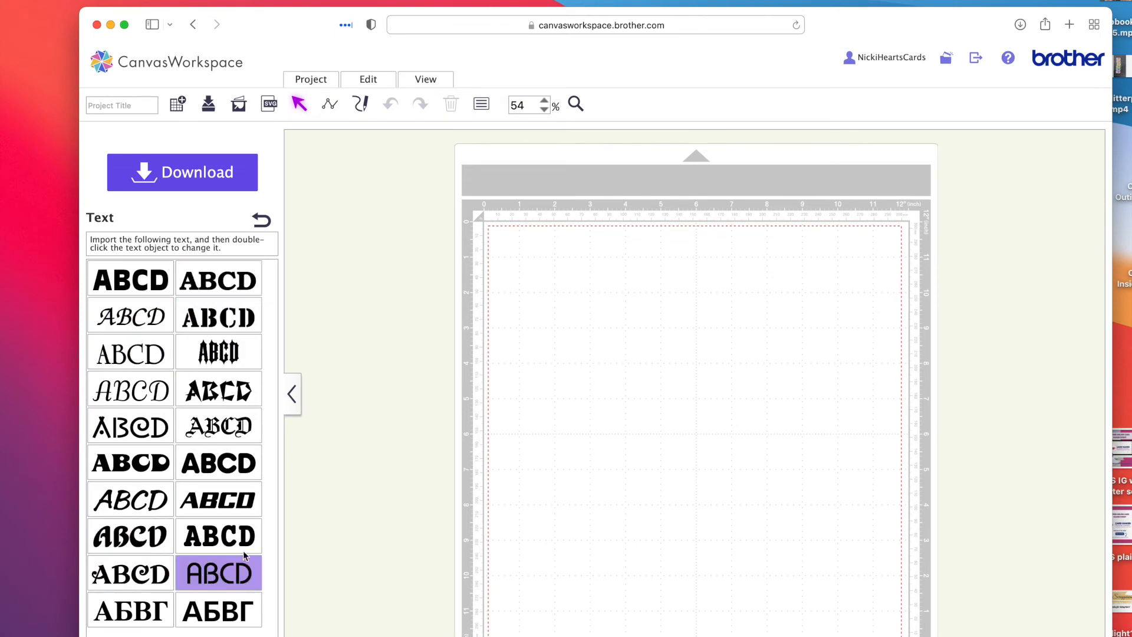
left_click(130, 278)
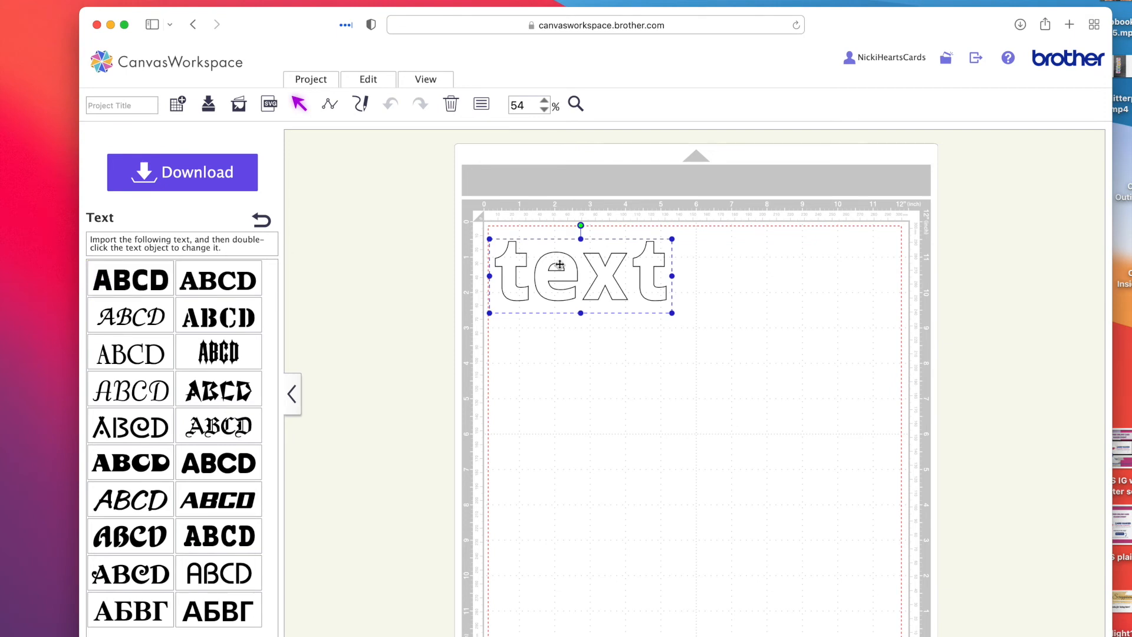
mouse_move(663, 283)
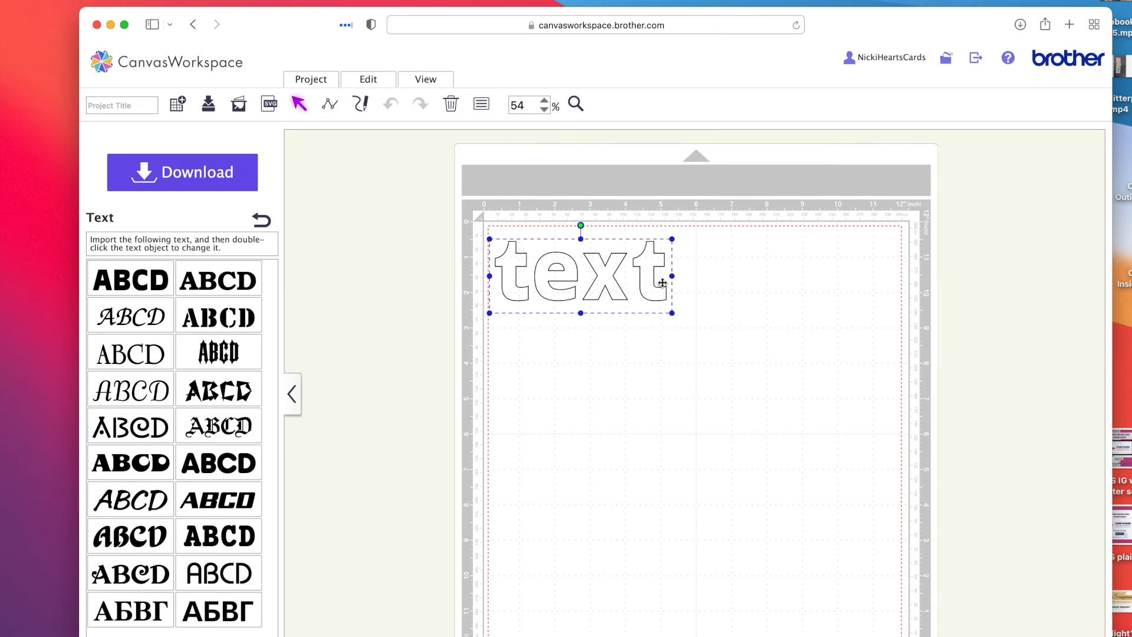
Step: Cut the sample text off the mat and close the online editor page
right_click(663, 283)
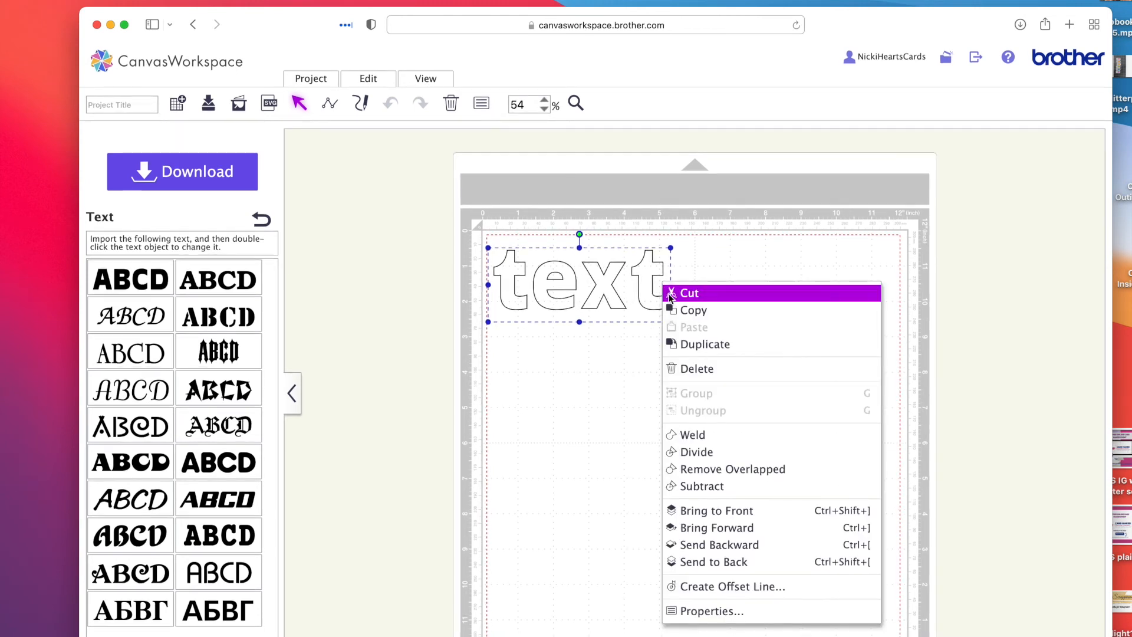
left_click(692, 292)
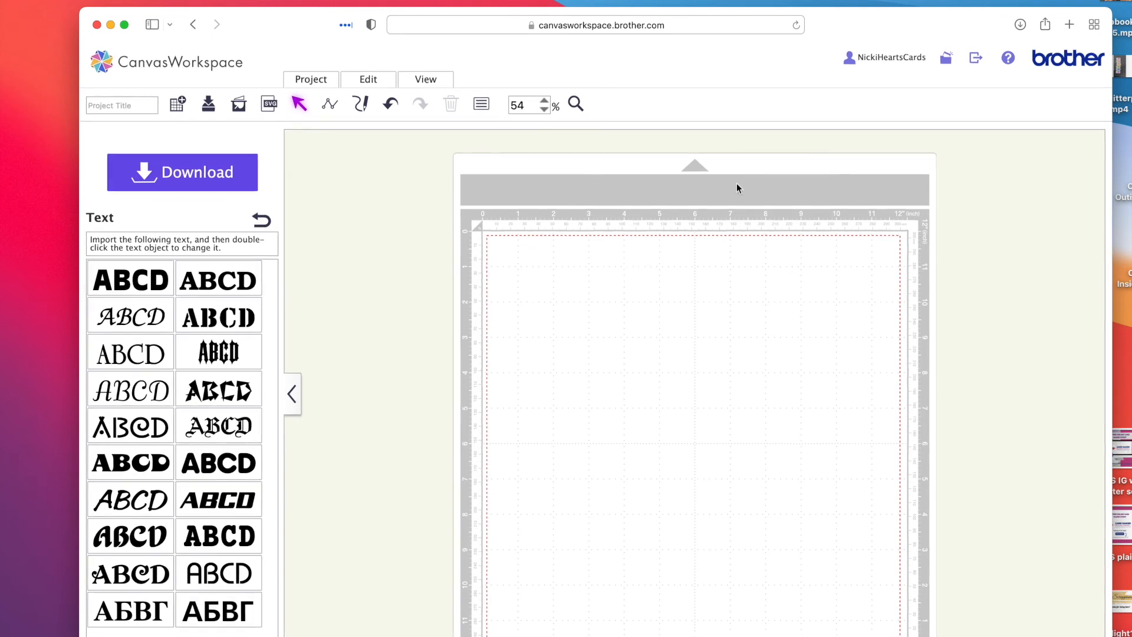
left_click(97, 26)
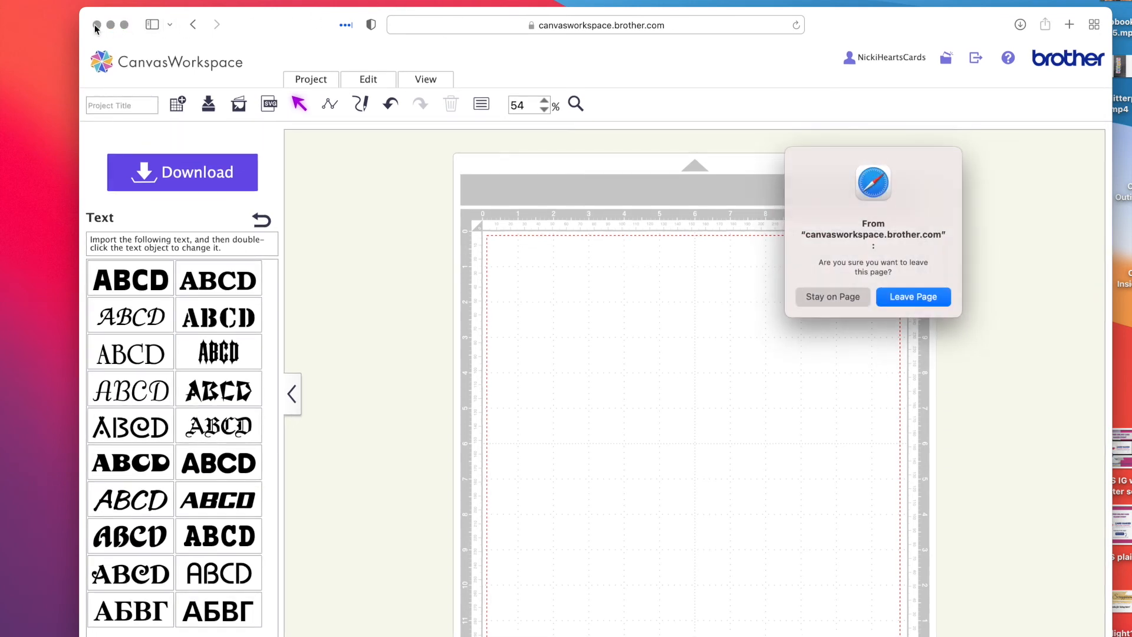
Step: Return to the desktop app, make it full screen and switch to the Text tool
left_click(913, 297)
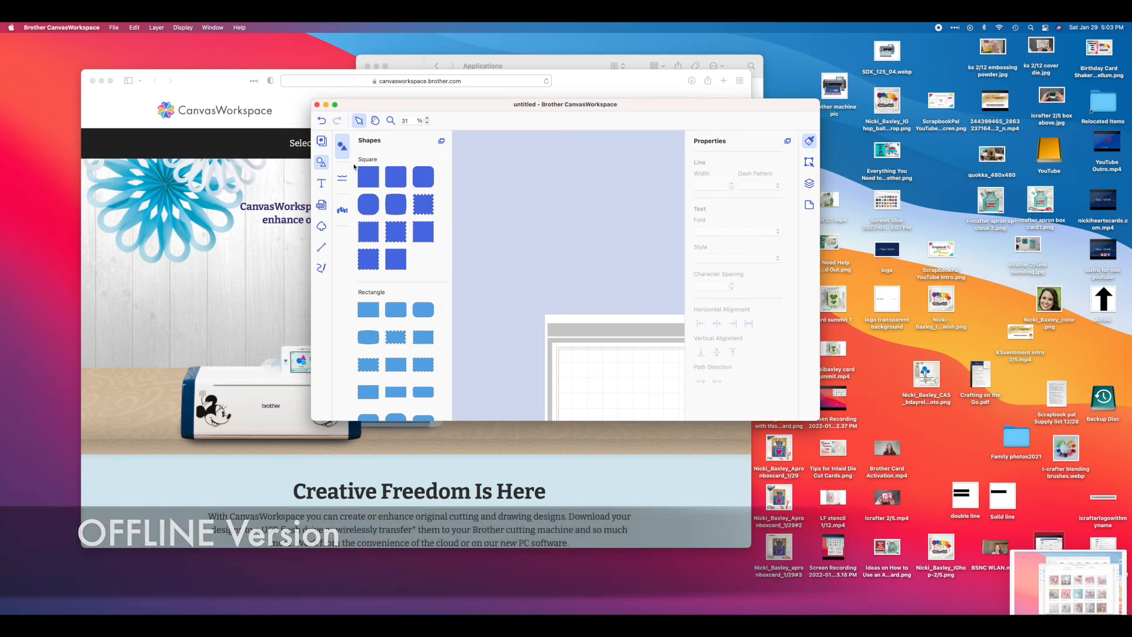
left_click(342, 210)
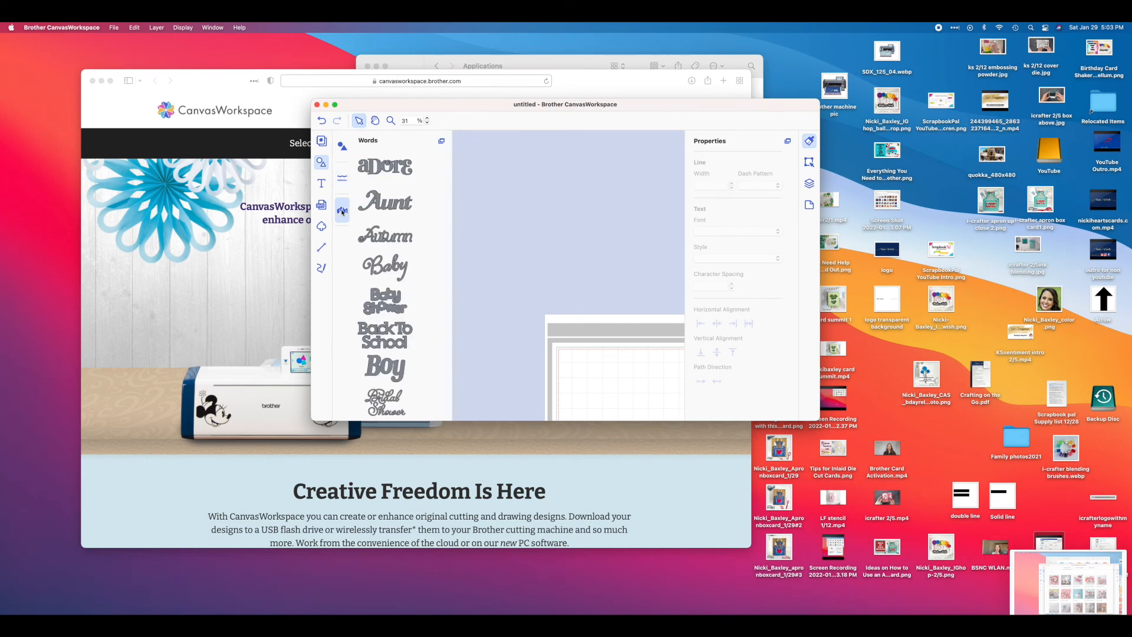
left_click(321, 183)
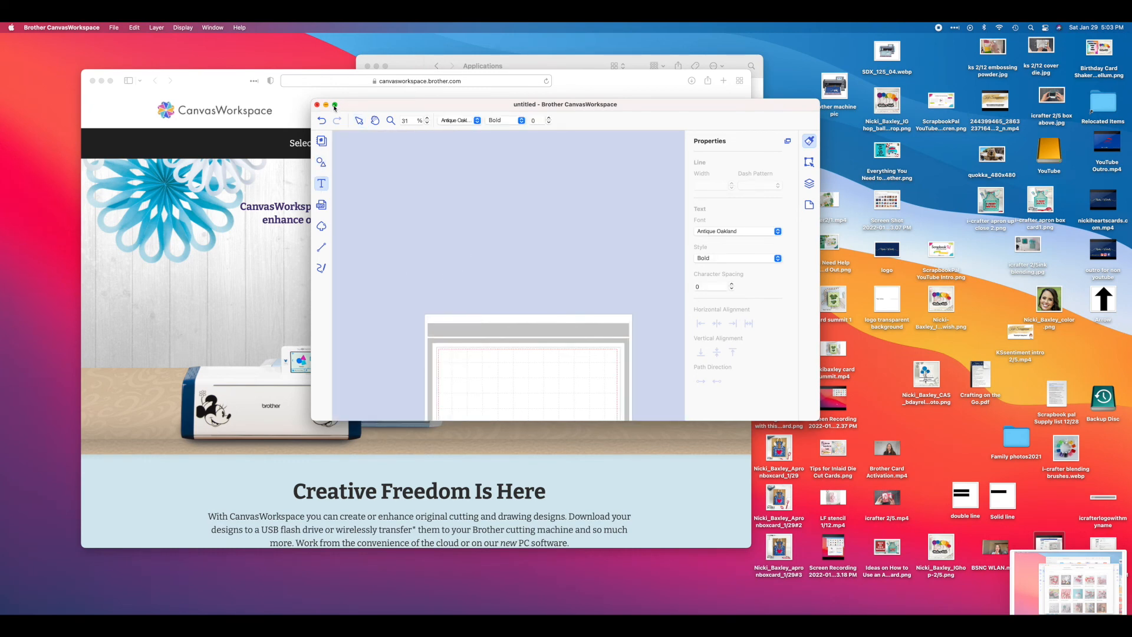
left_click(335, 105)
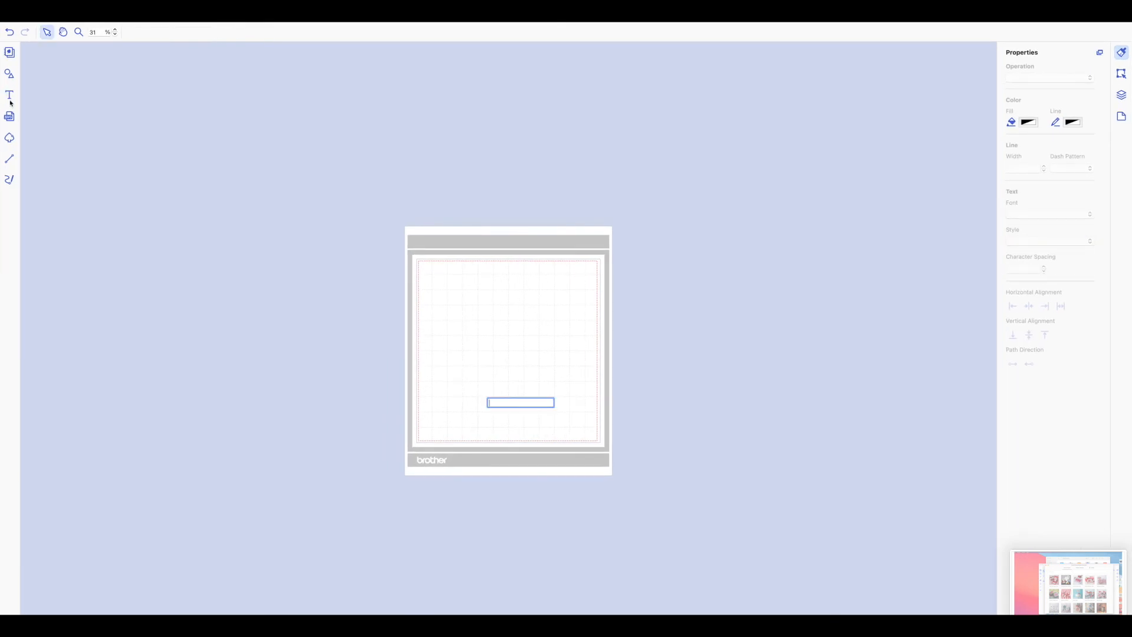
left_click(9, 94)
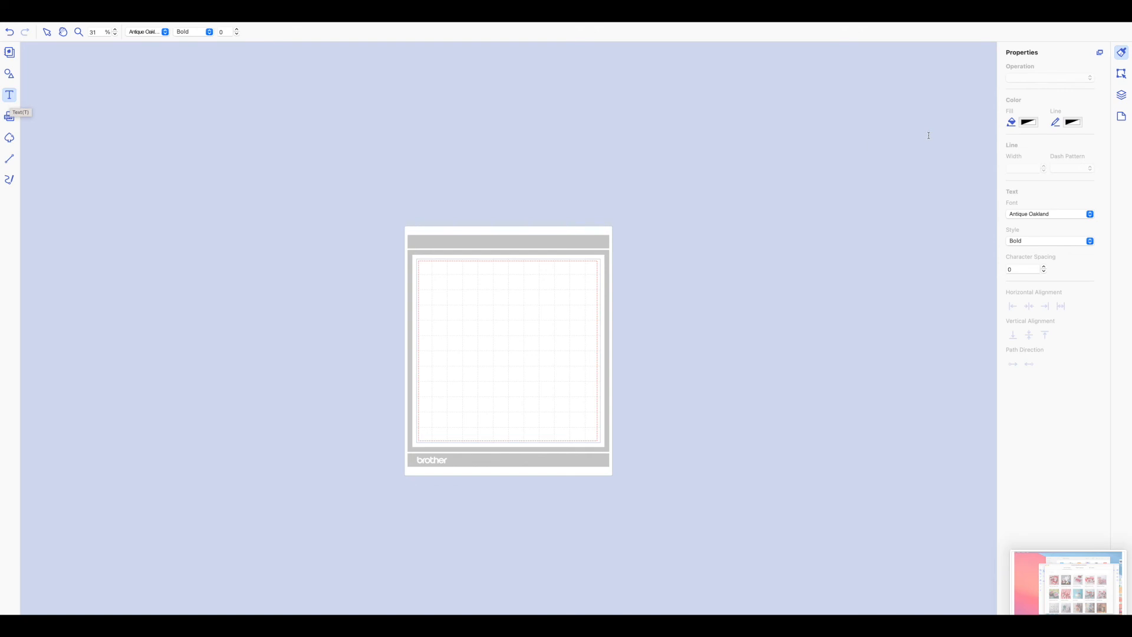
Step: Choose the samantha script font and mark out a text box on the left of the mat
left_click(1049, 214)
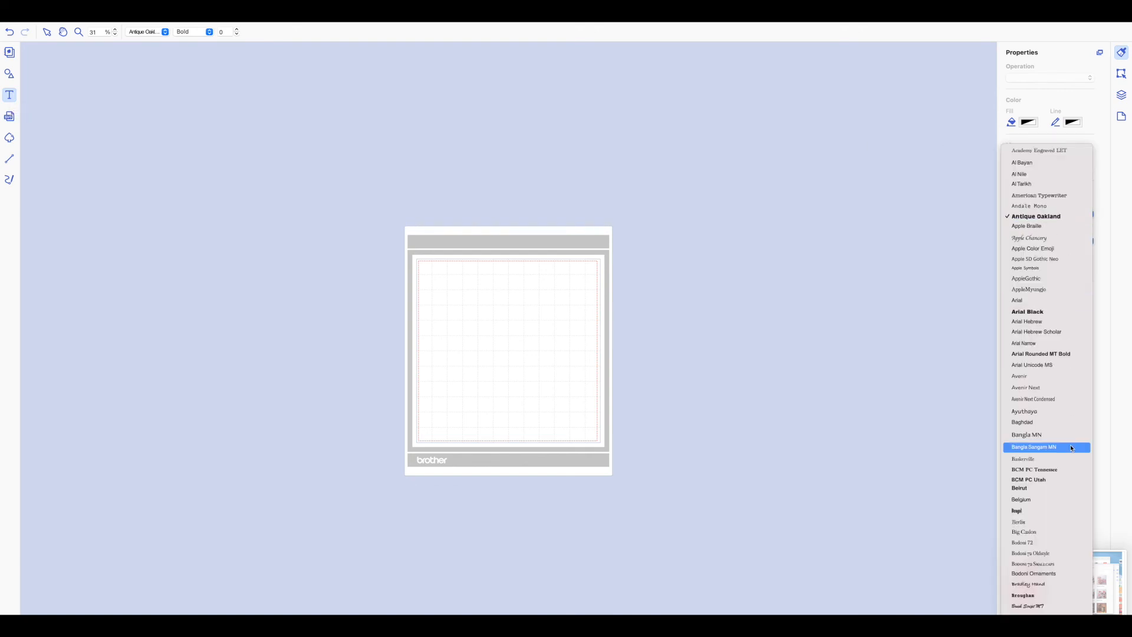
scroll("down", 3)
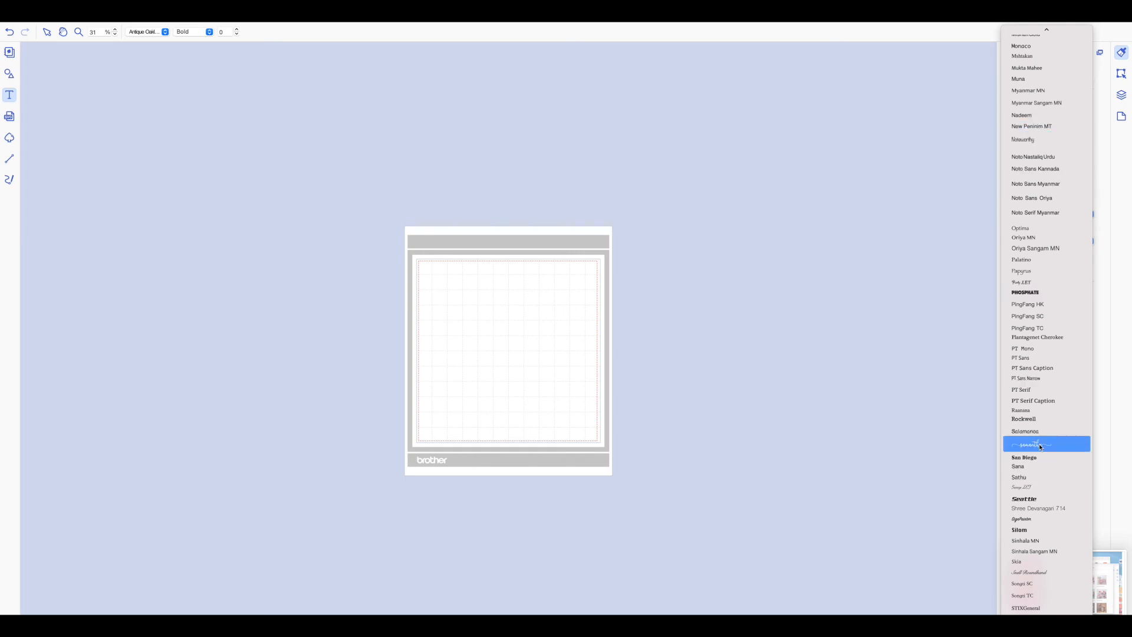
left_click(1046, 444)
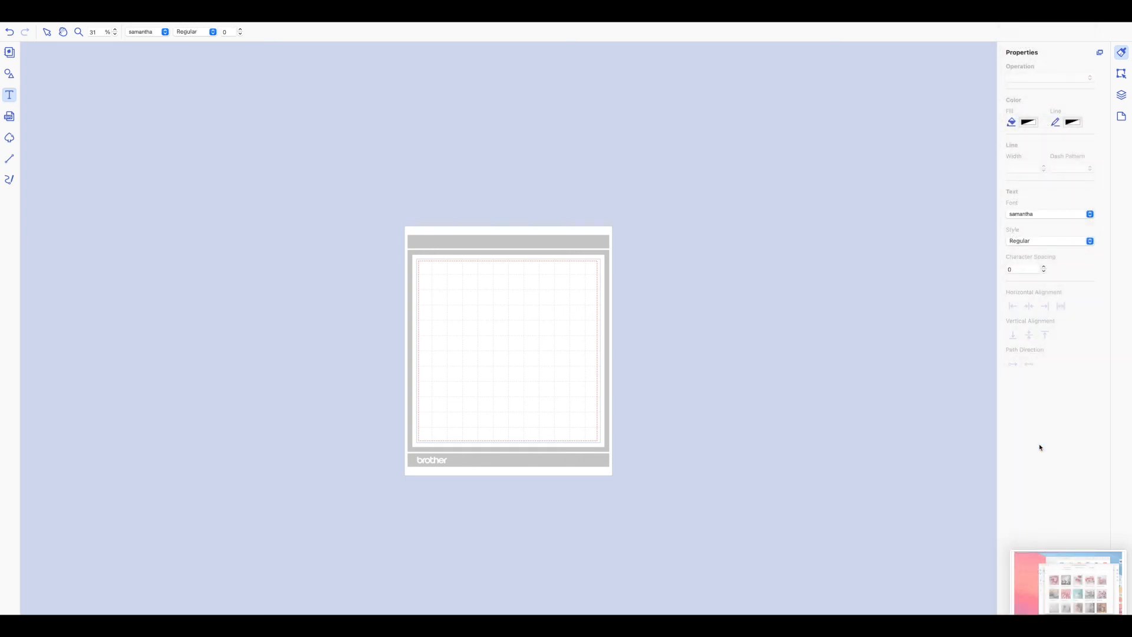
left_click_drag(435, 333, 500, 340)
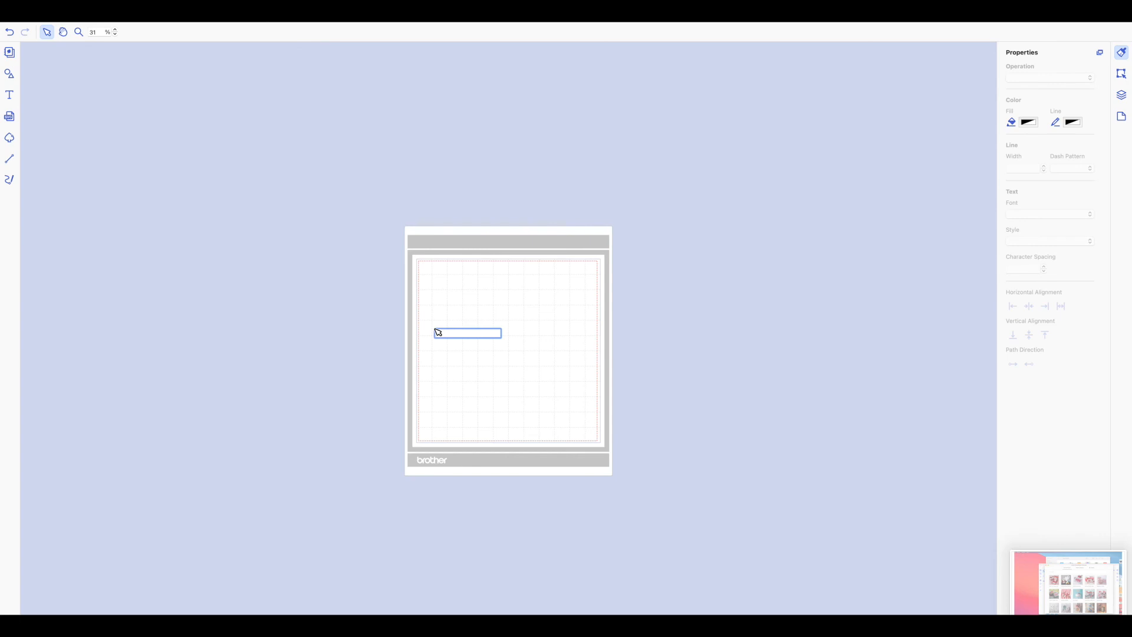
Step: Write 'Hello' in the text box and change its font to Watermelon Script
type("Hello")
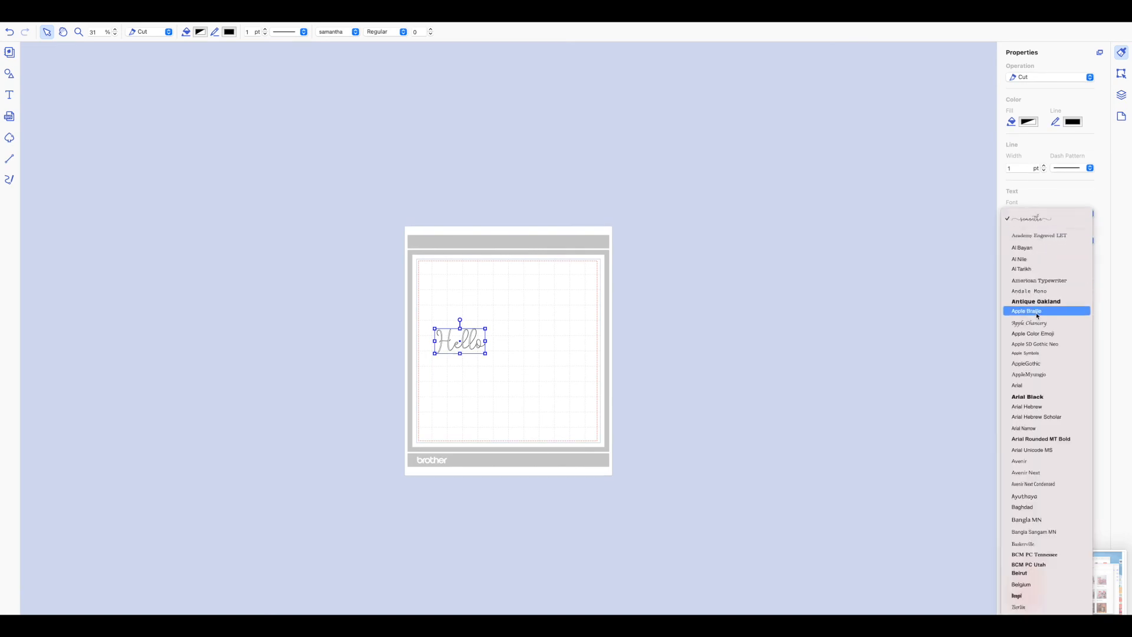
scroll("down", 3)
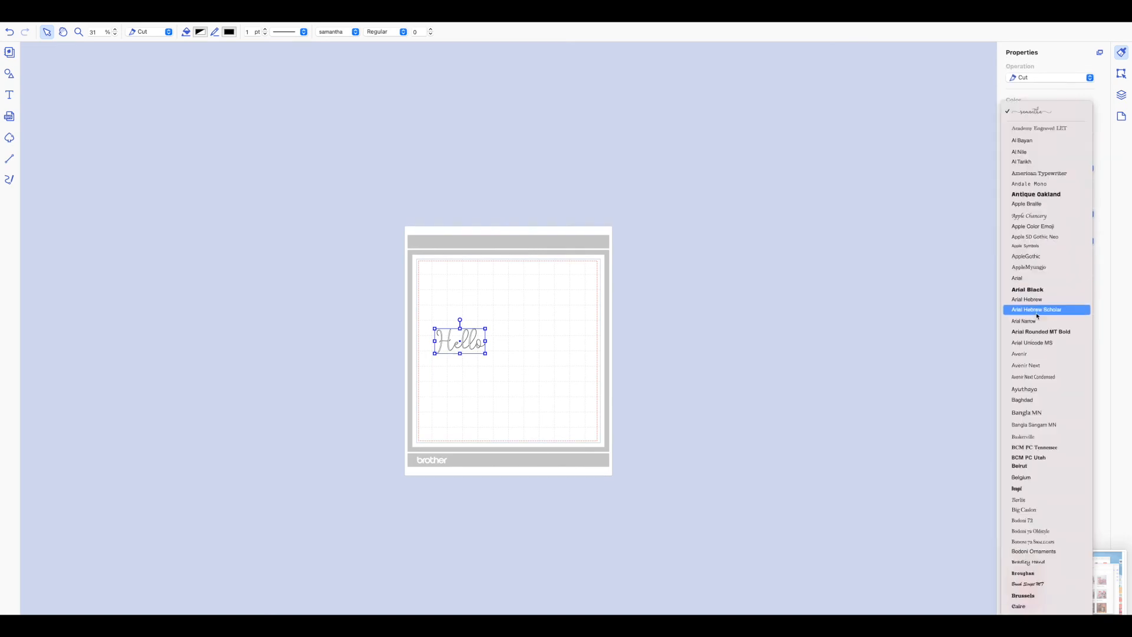
scroll("down", 3)
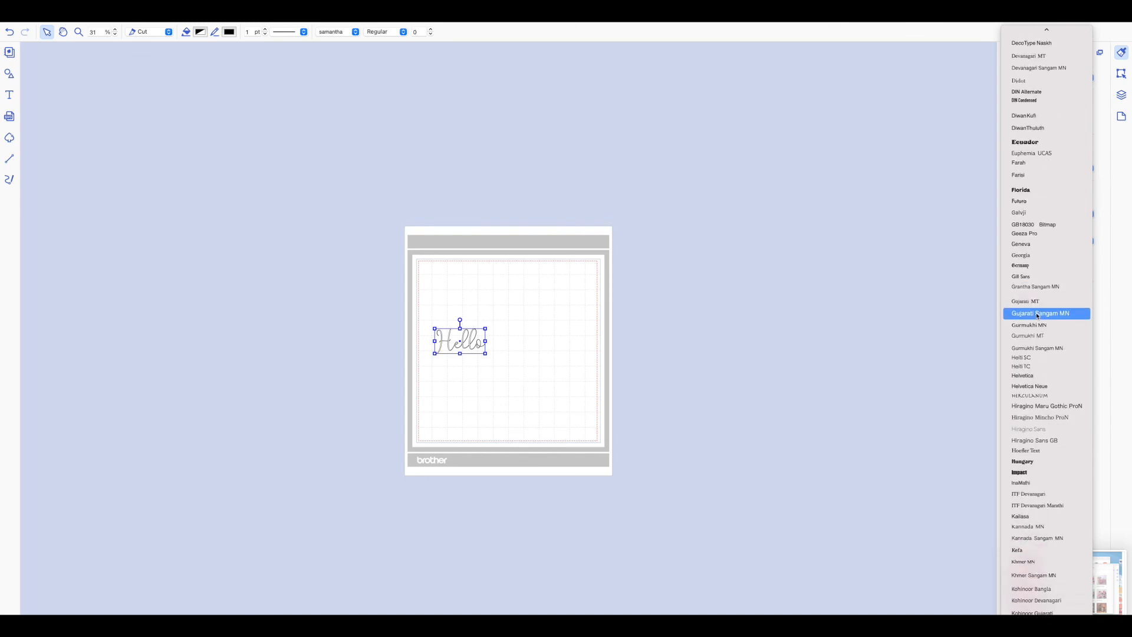
scroll("down", 3)
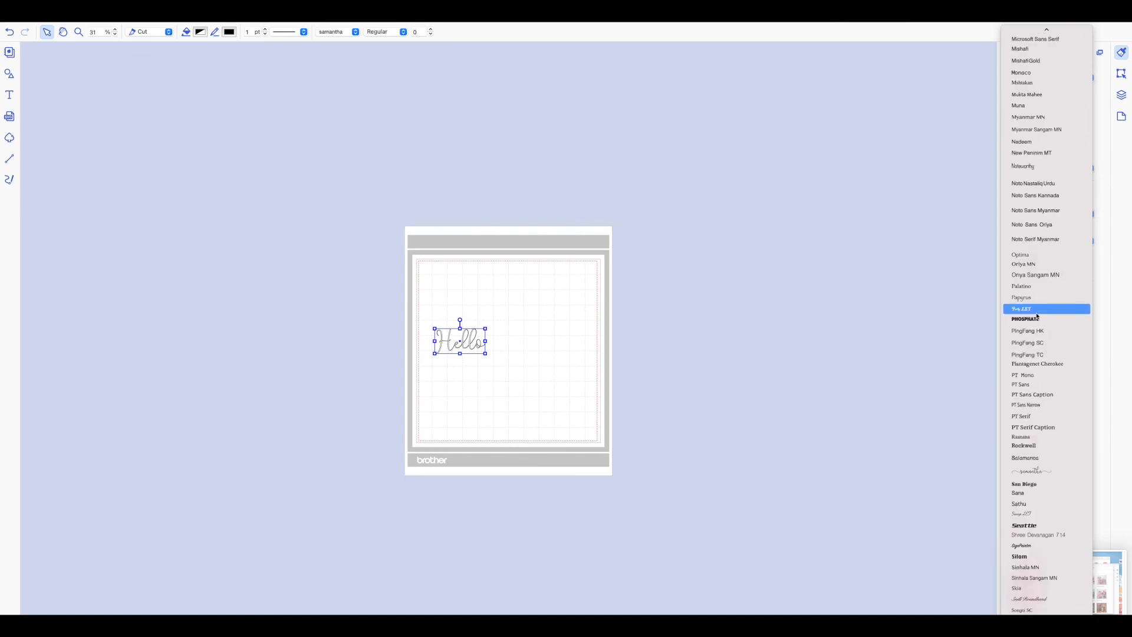
scroll("down", 3)
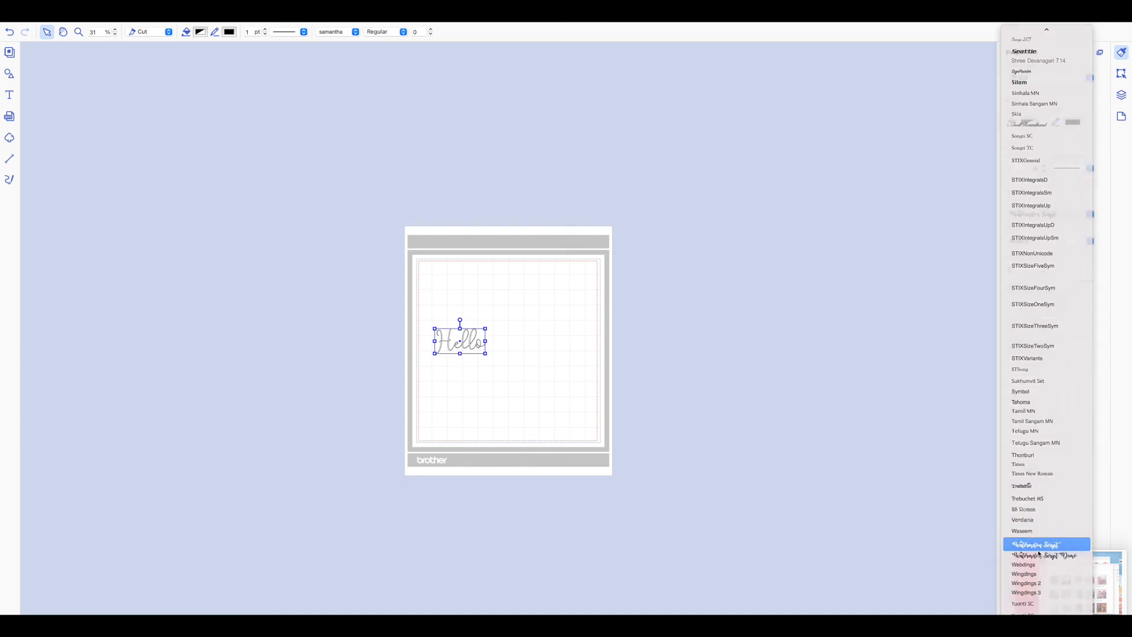
left_click(1032, 544)
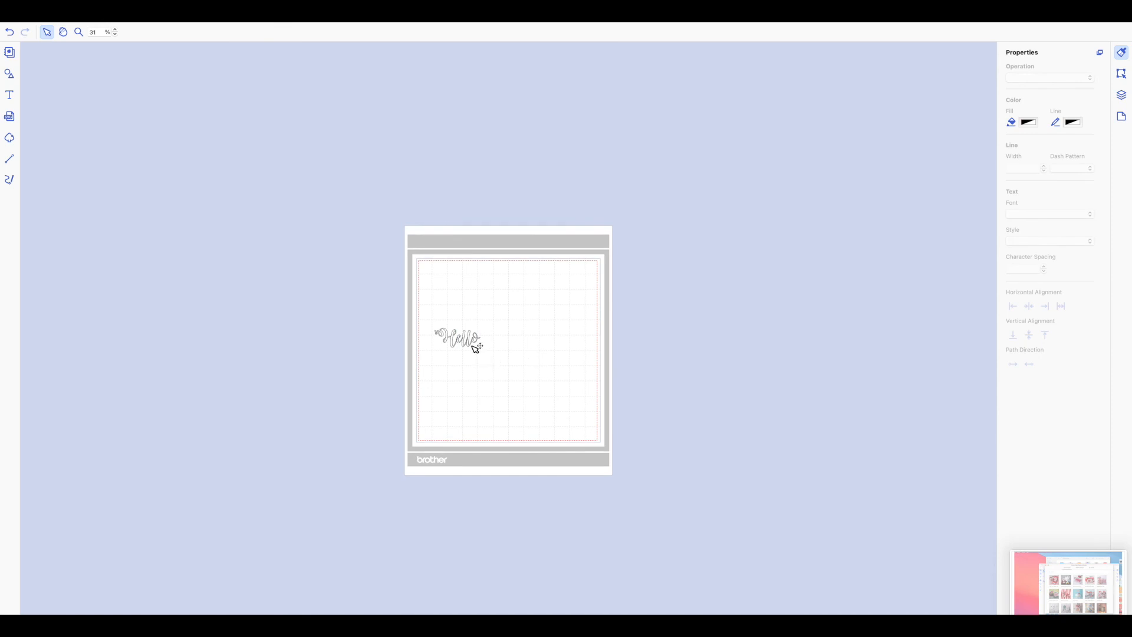
Step: Deselect to preview the lettering, reselect it and bring up the import file dialog
left_click(457, 339)
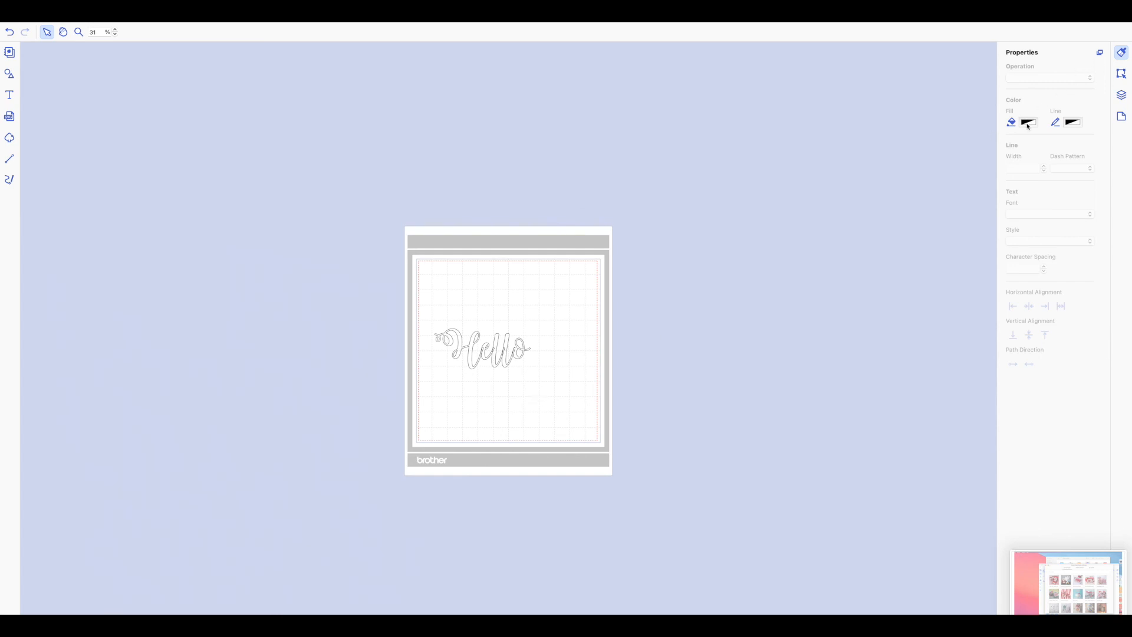
left_click(483, 351)
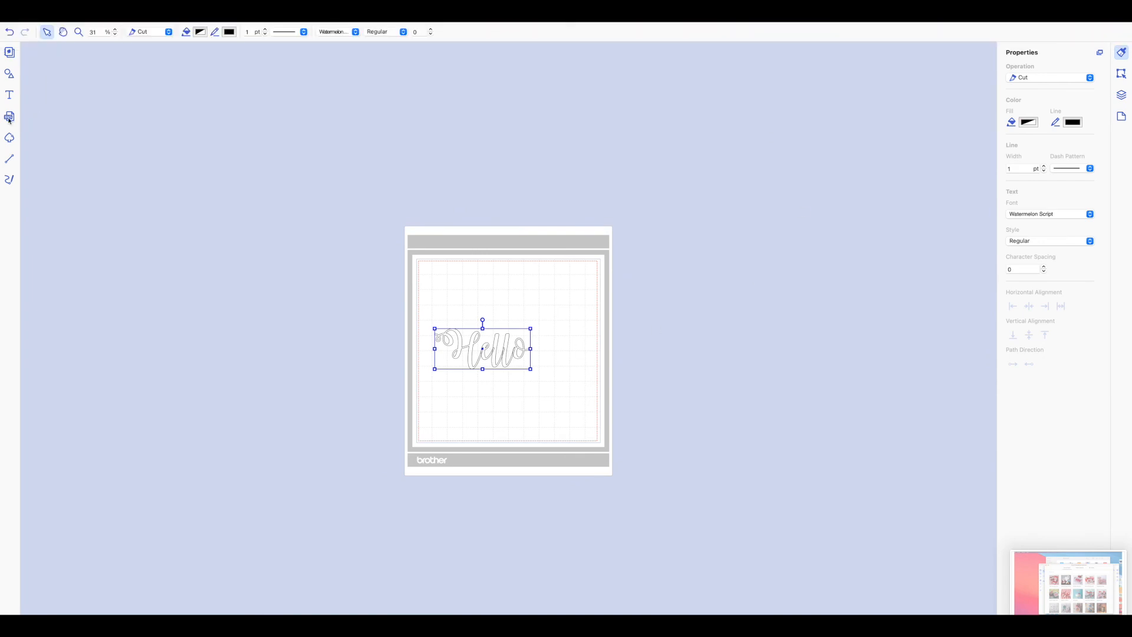
left_click(7, 116)
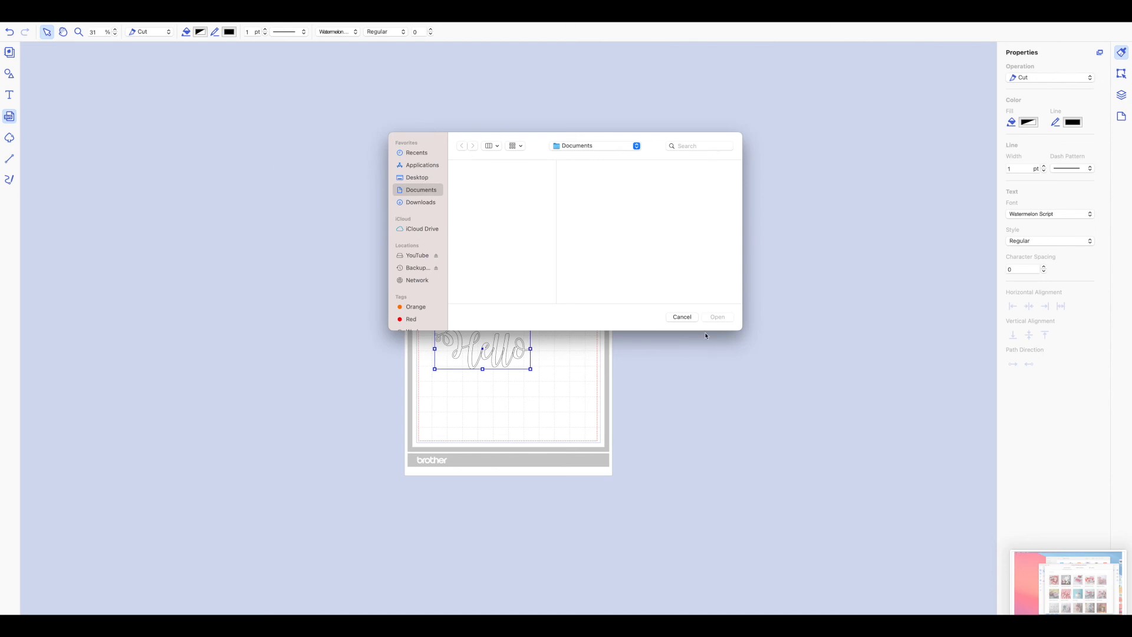
Step: Cancel the Open dialog and take the app out of full screen to a normal window
left_click(681, 316)
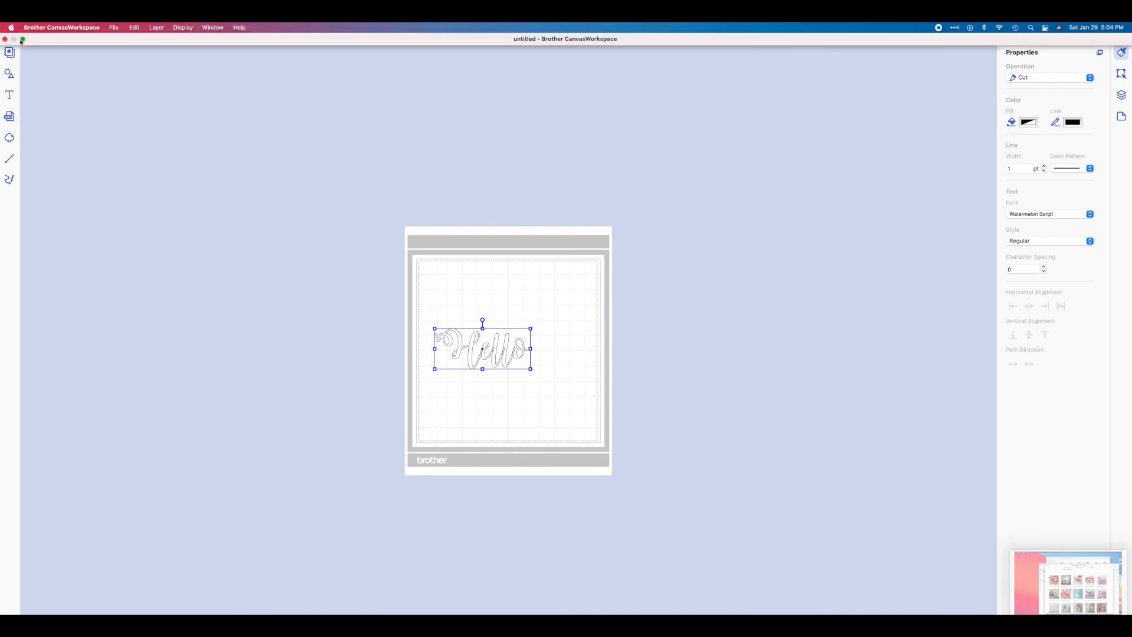
left_click(21, 40)
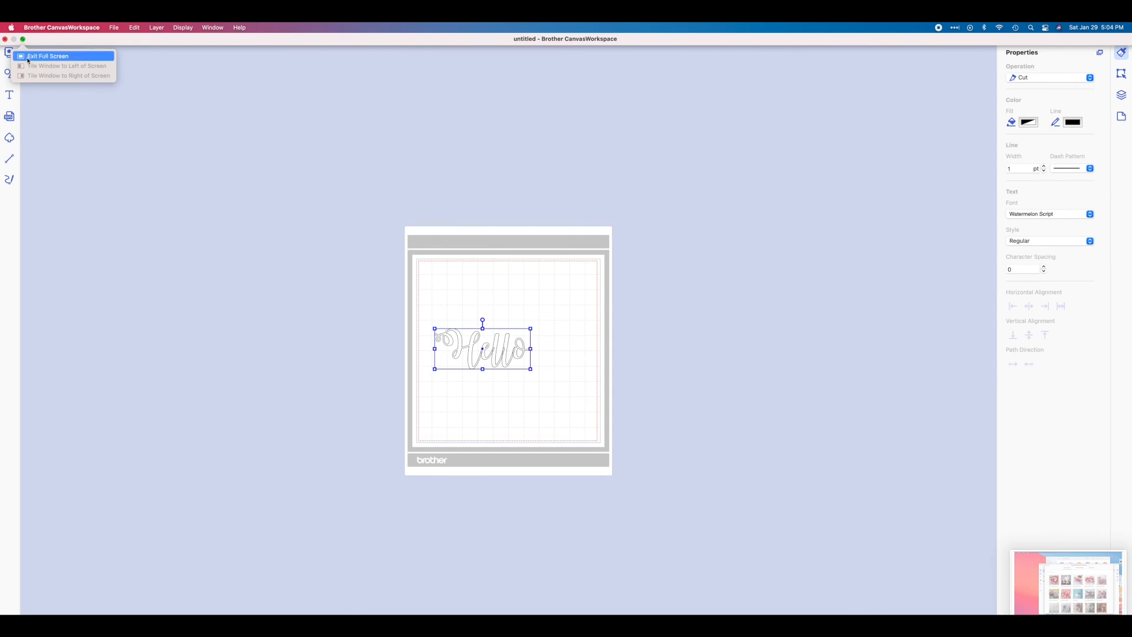
left_click(49, 56)
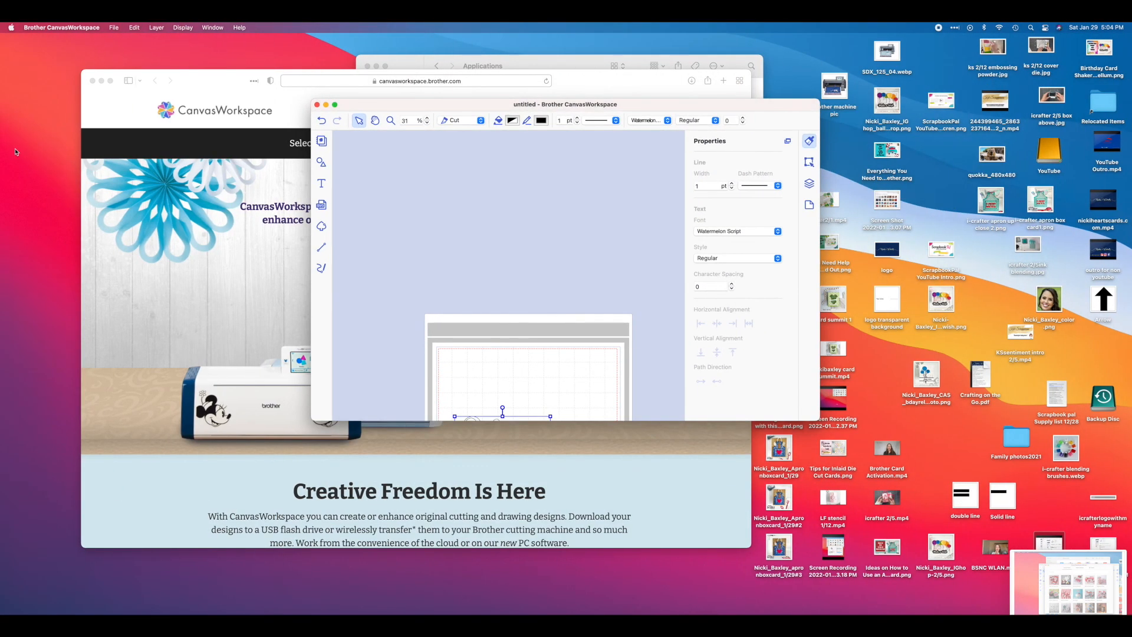